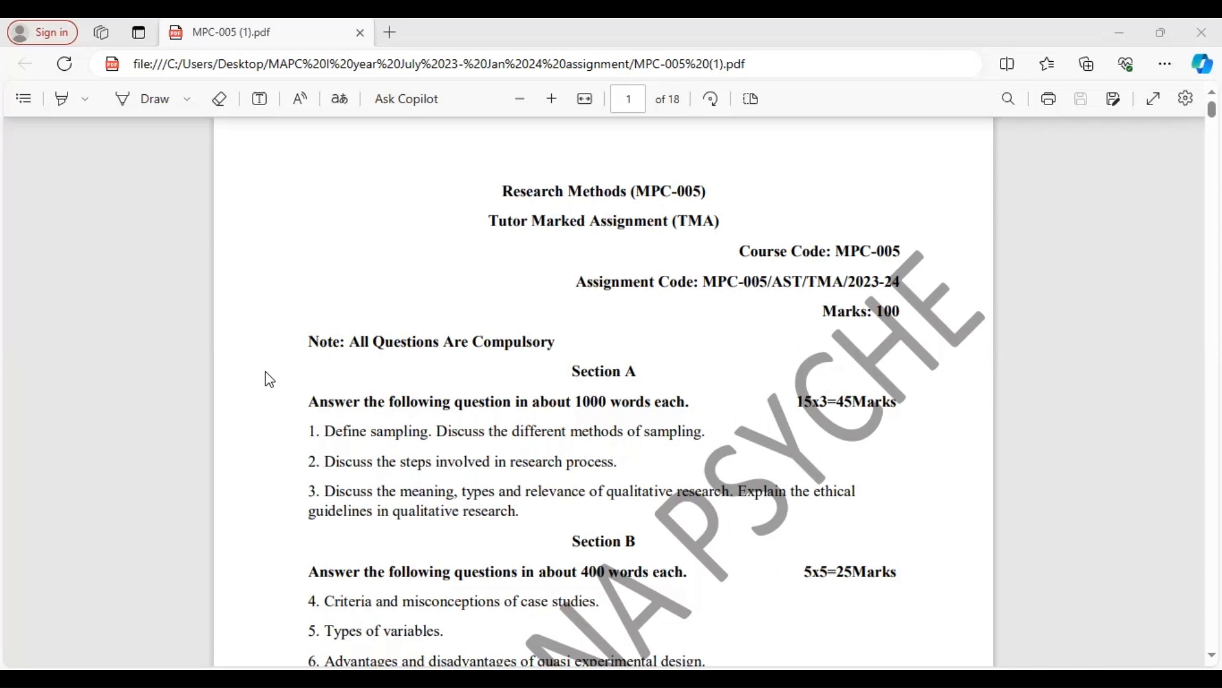
pyautogui.moveTo(283, 375)
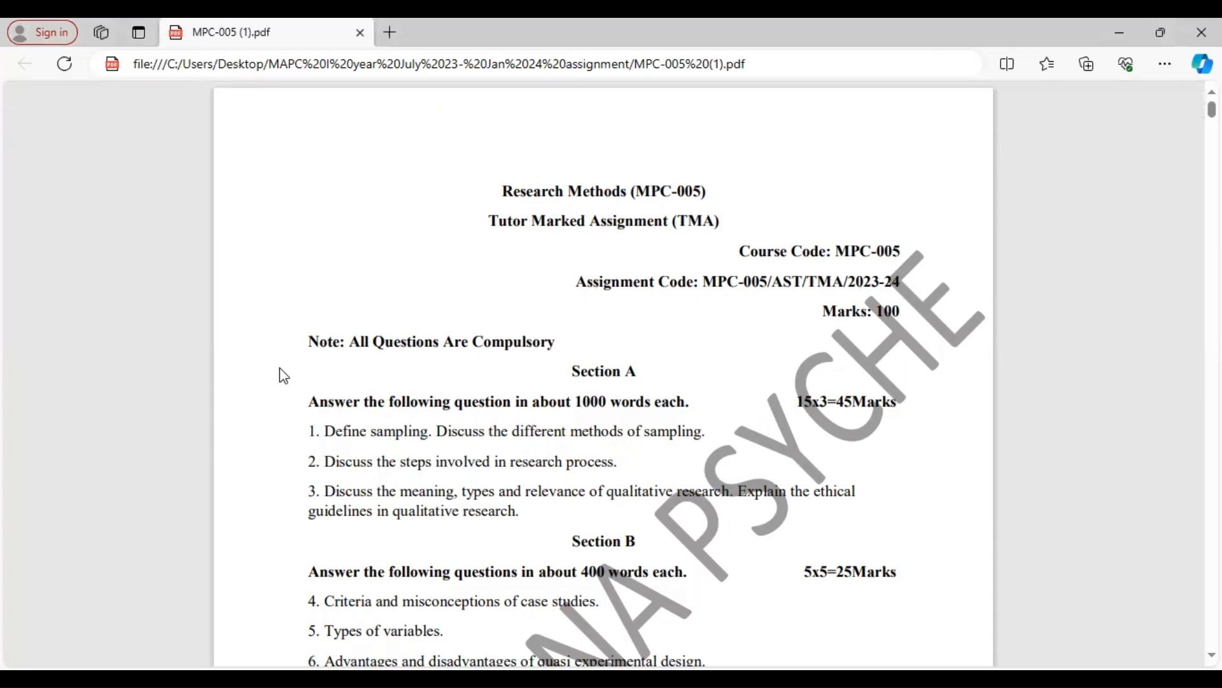
pyautogui.scroll(-3)
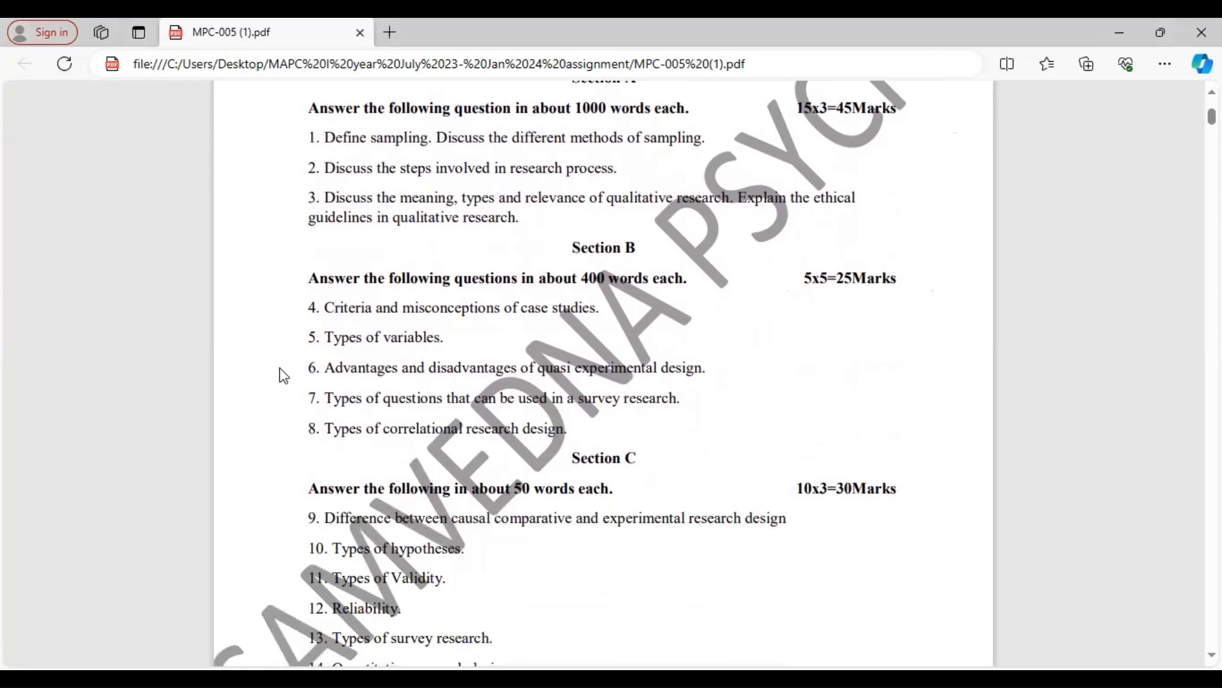
pyautogui.scroll(-3)
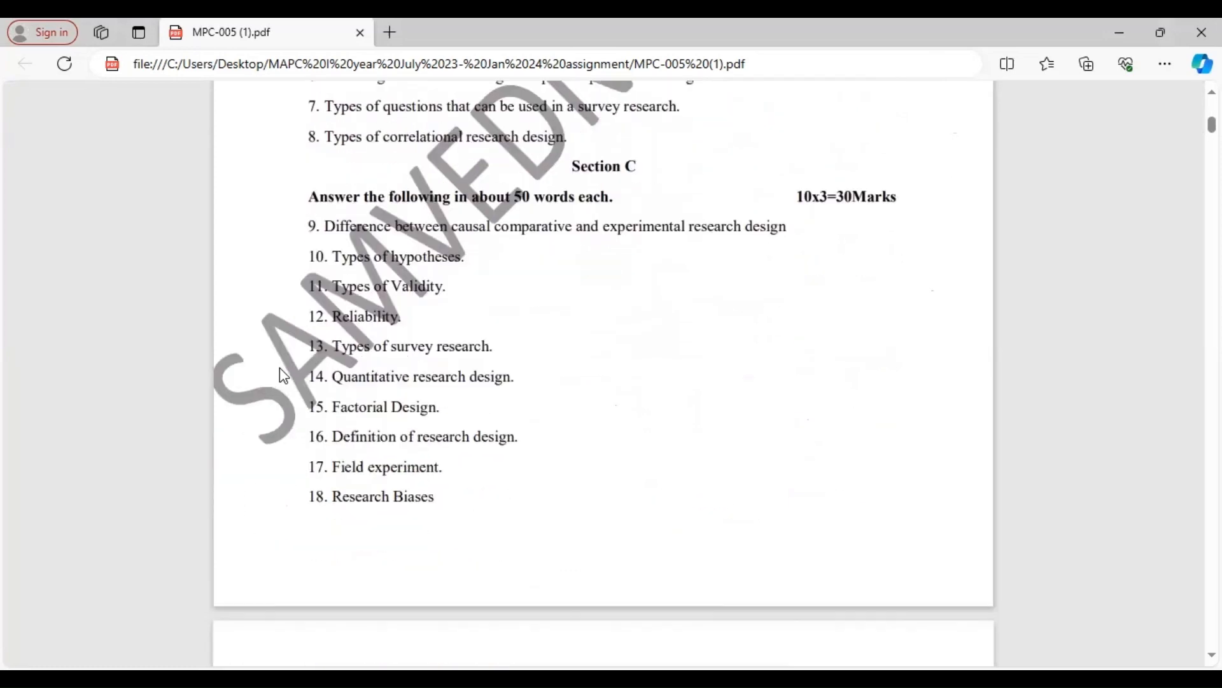
pyautogui.scroll(-3)
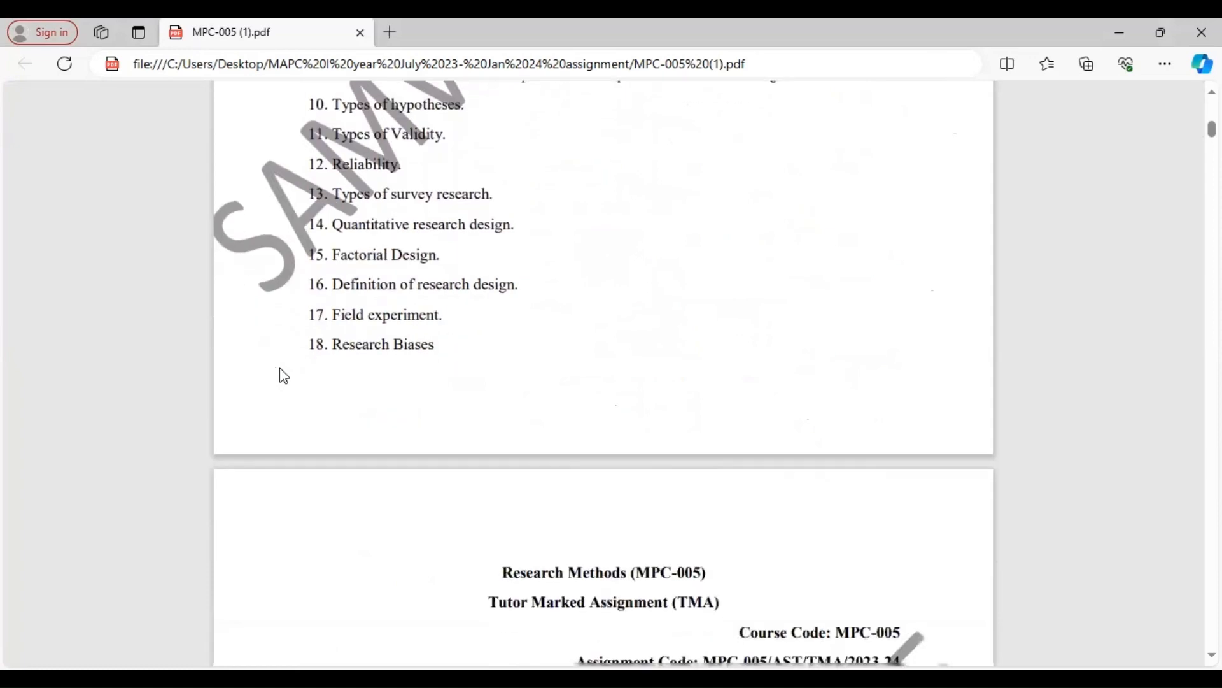
pyautogui.scroll(-3)
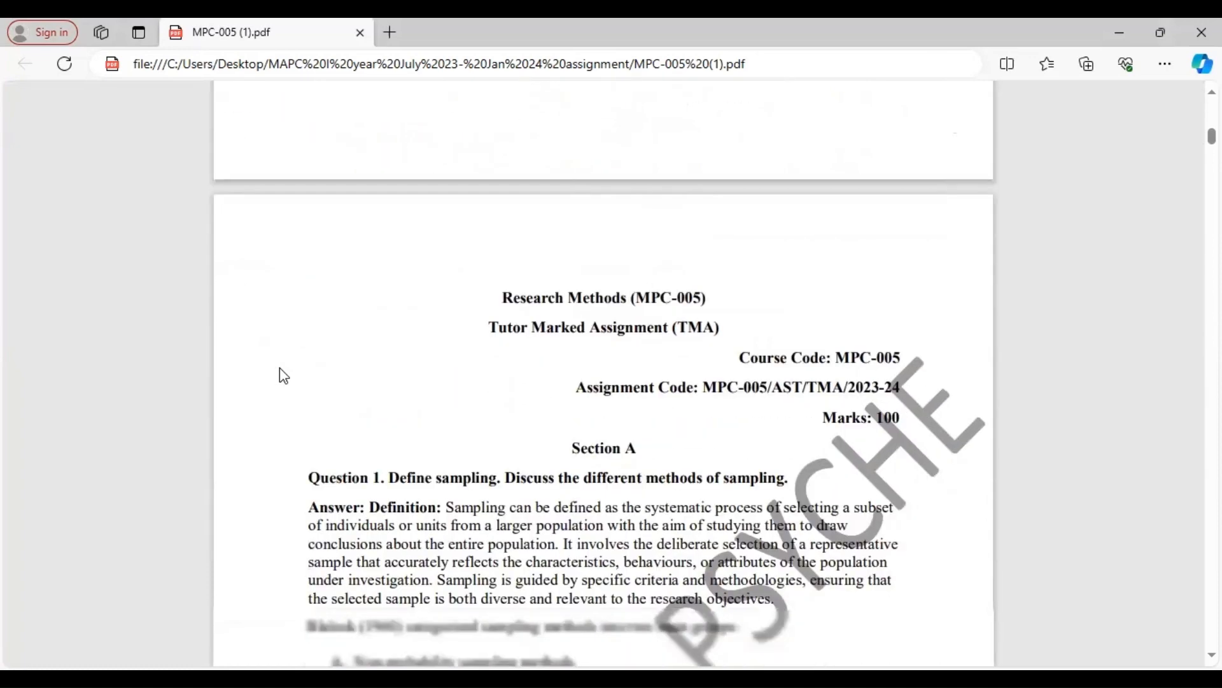
pyautogui.scroll(-3)
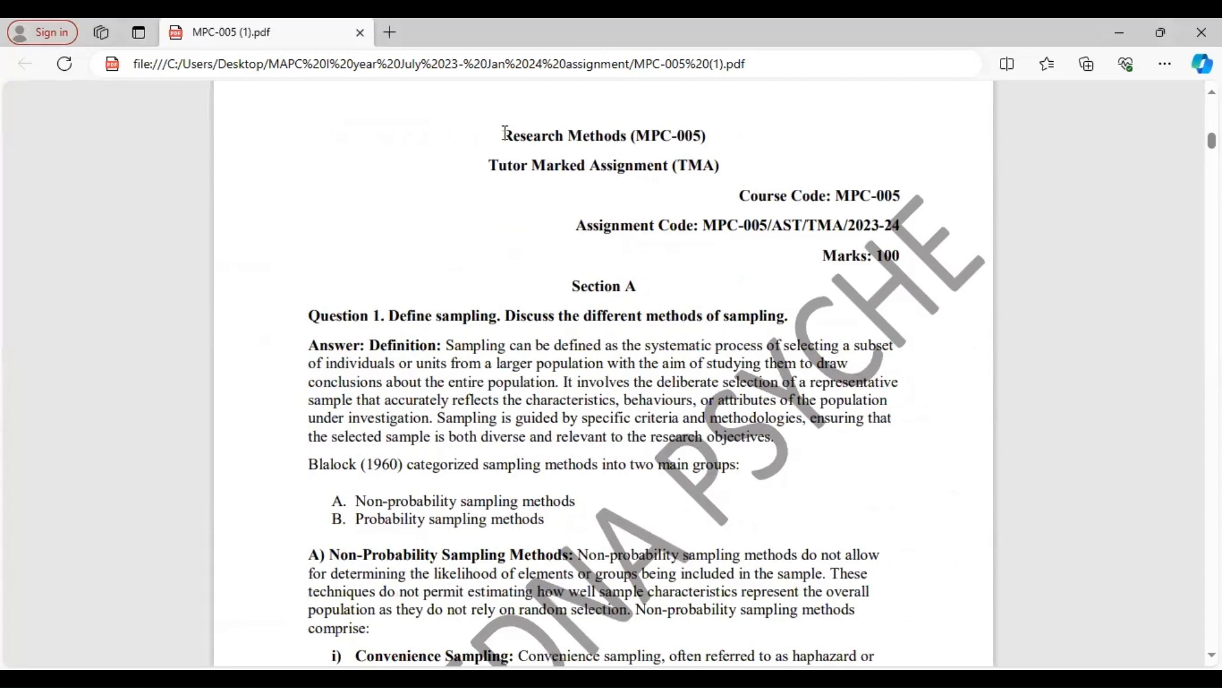
pyautogui.moveTo(496, 164)
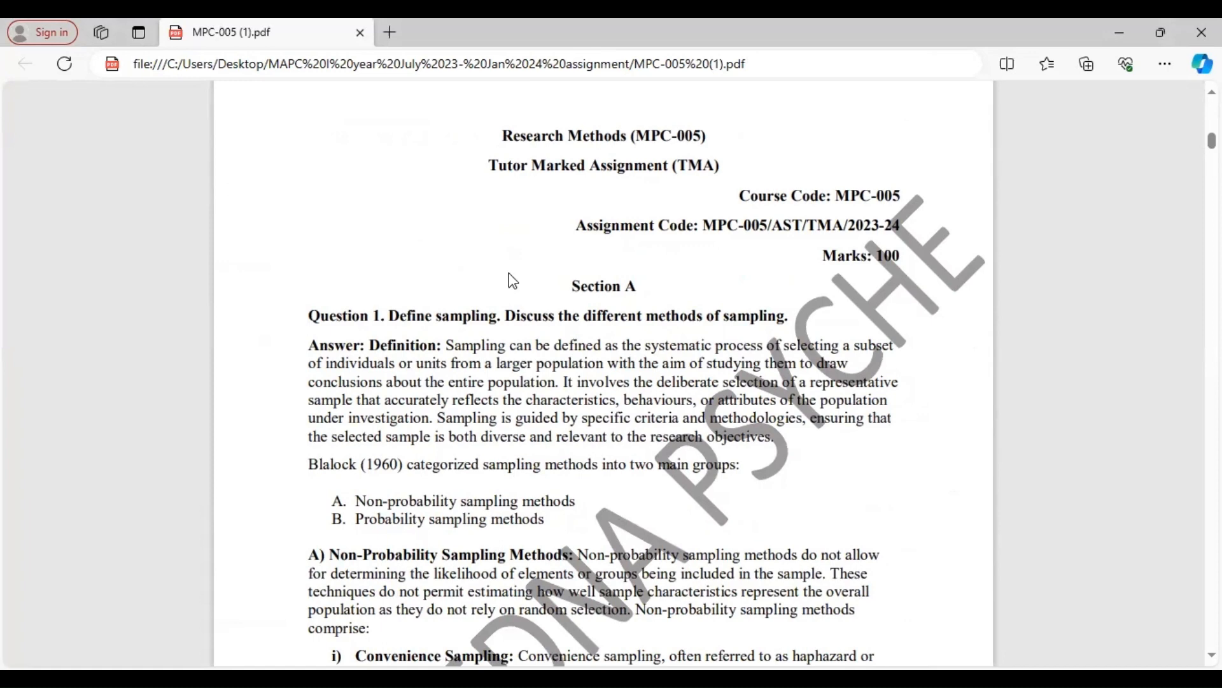
pyautogui.moveTo(287, 377)
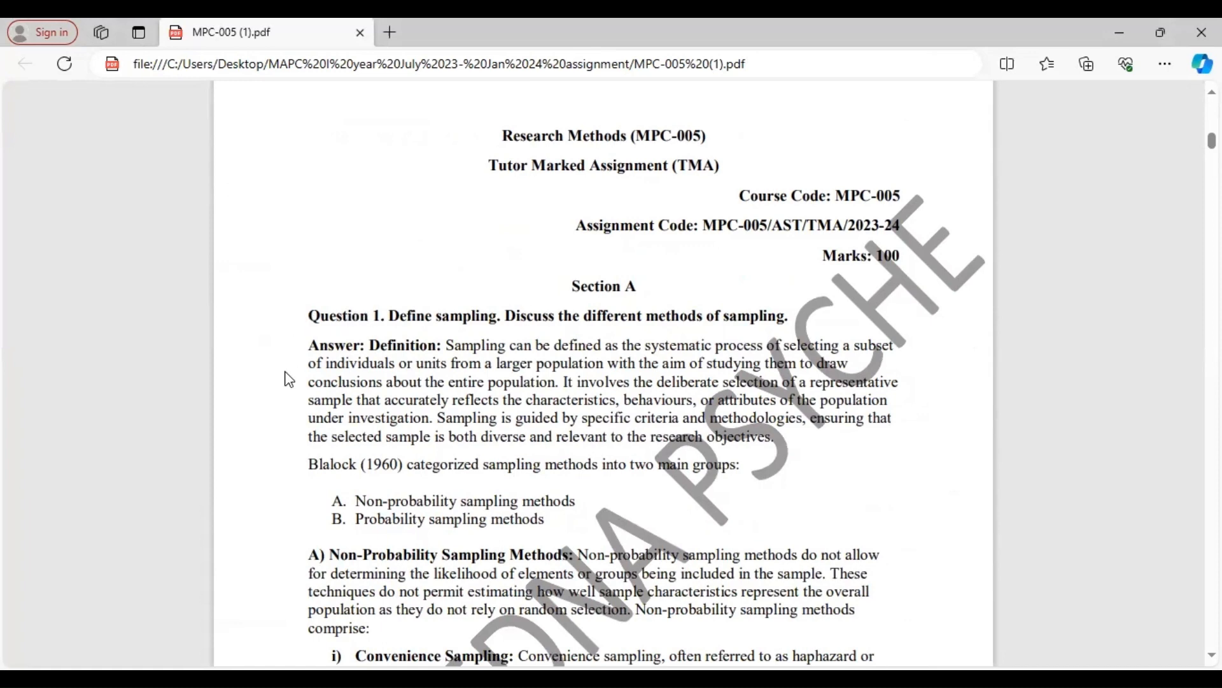
pyautogui.moveTo(296, 507)
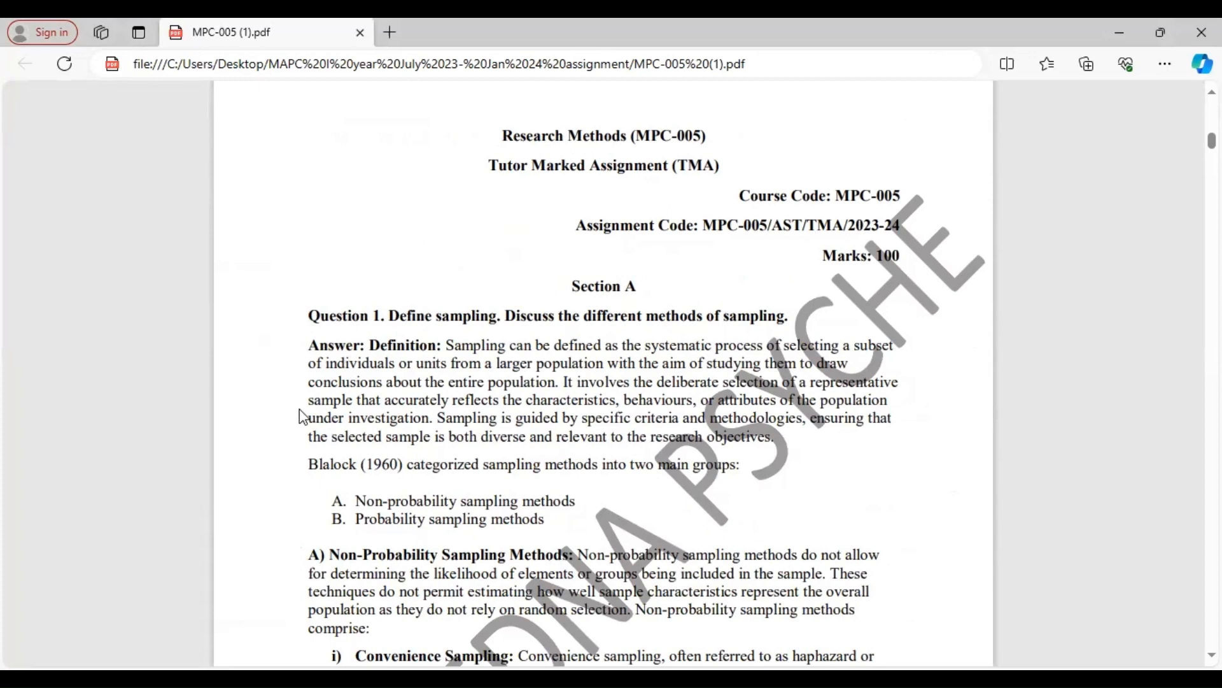
pyautogui.moveTo(214, 401)
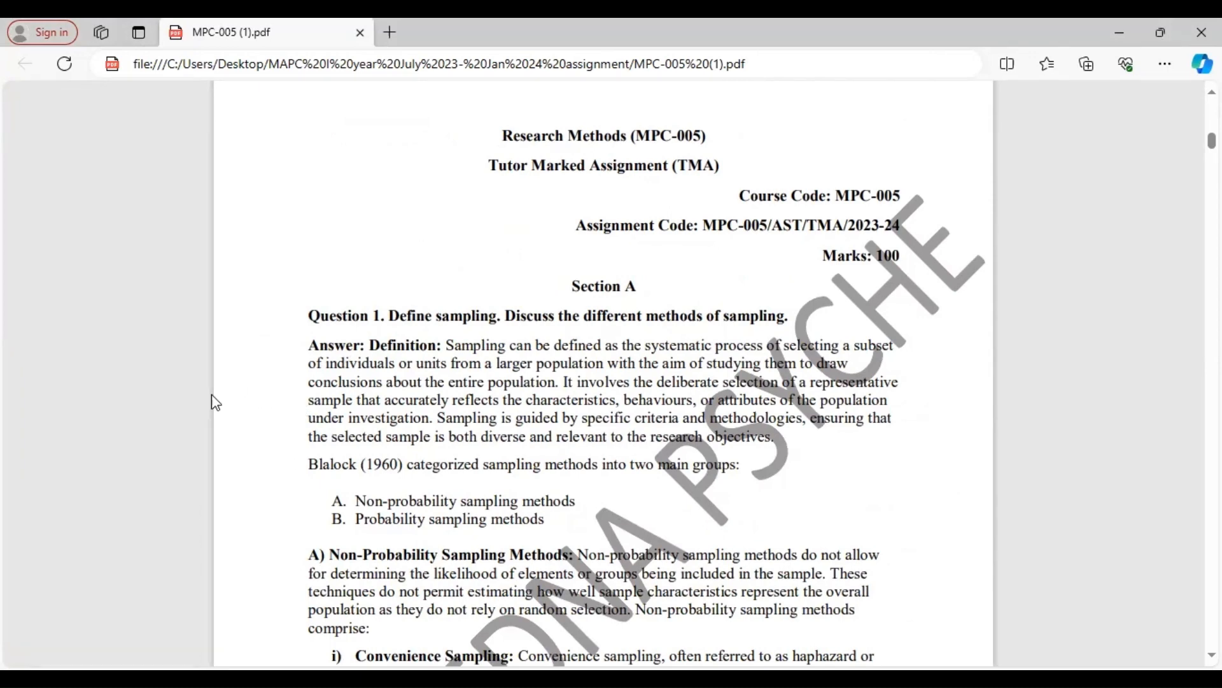
pyautogui.moveTo(240, 393)
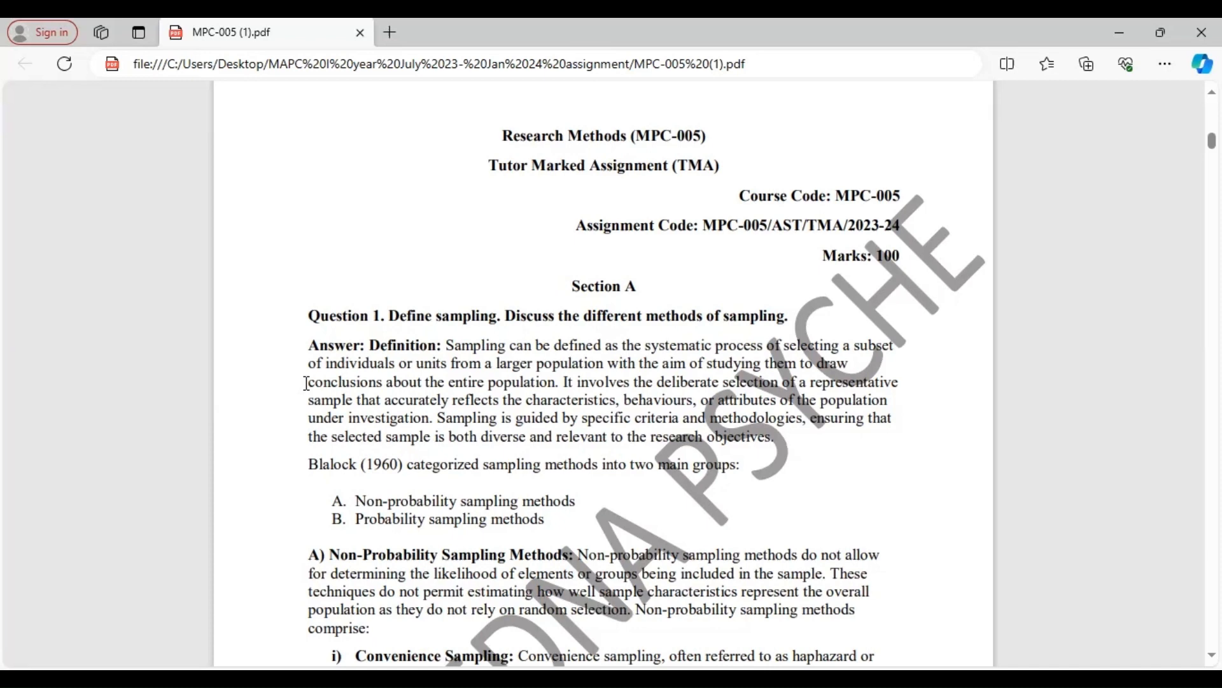
pyautogui.moveTo(288, 401)
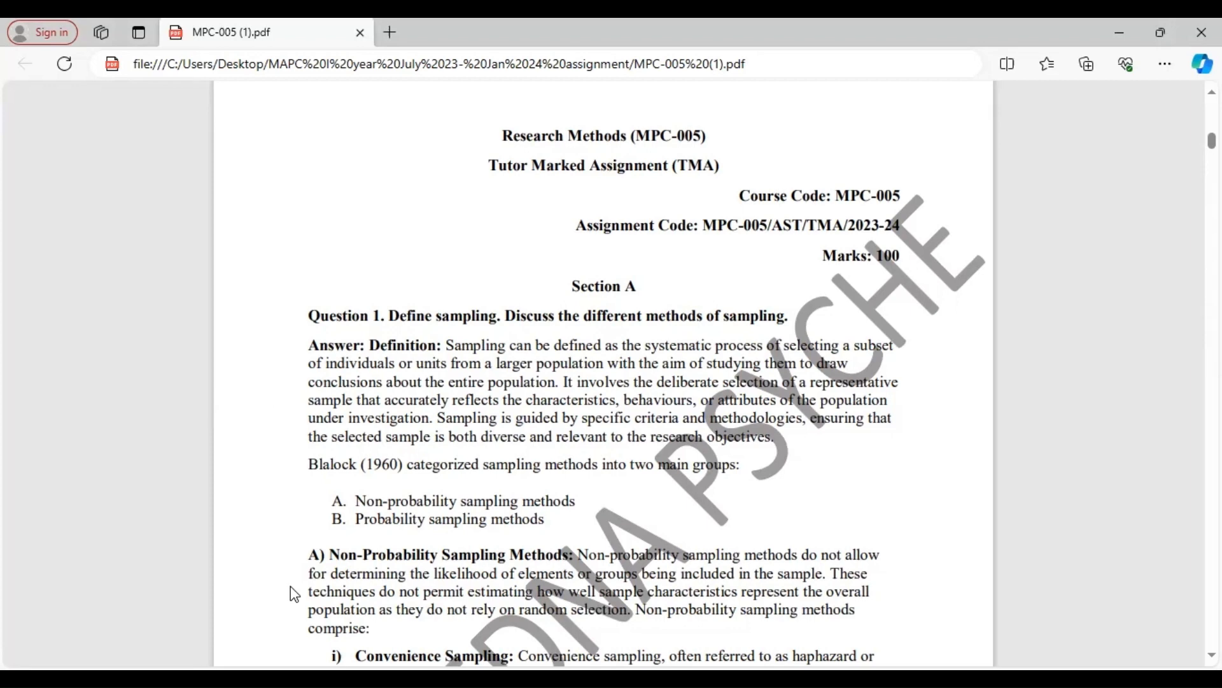
pyautogui.scroll(-3)
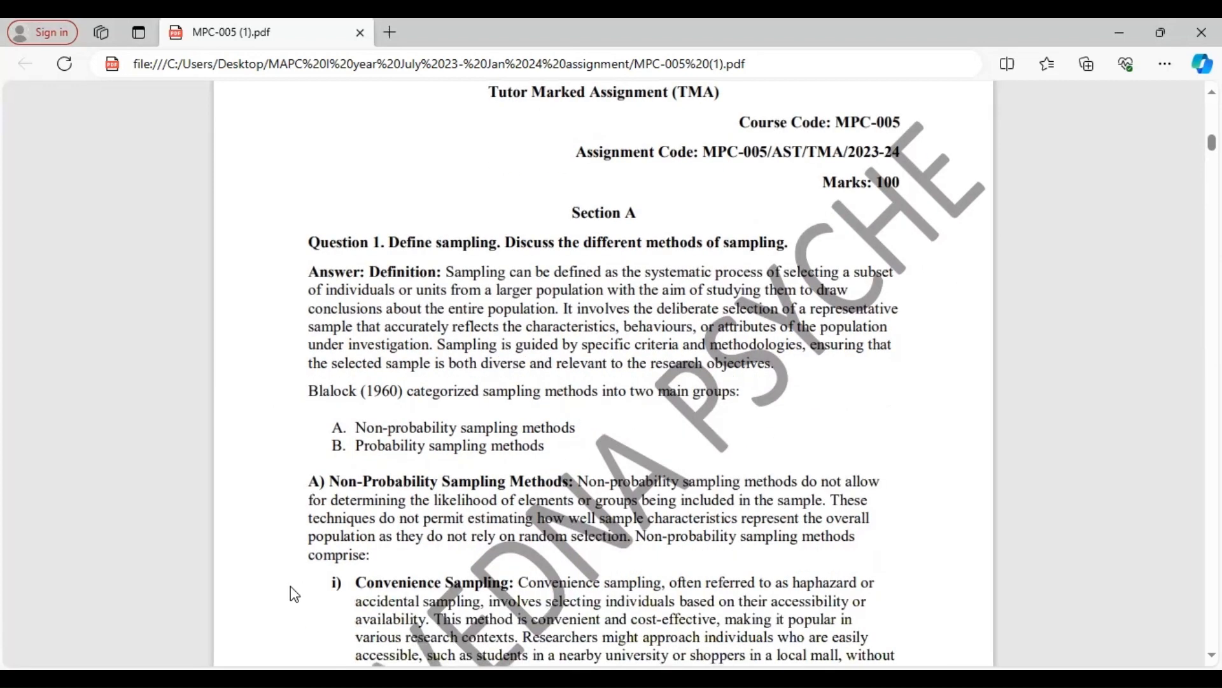
pyautogui.scroll(-3)
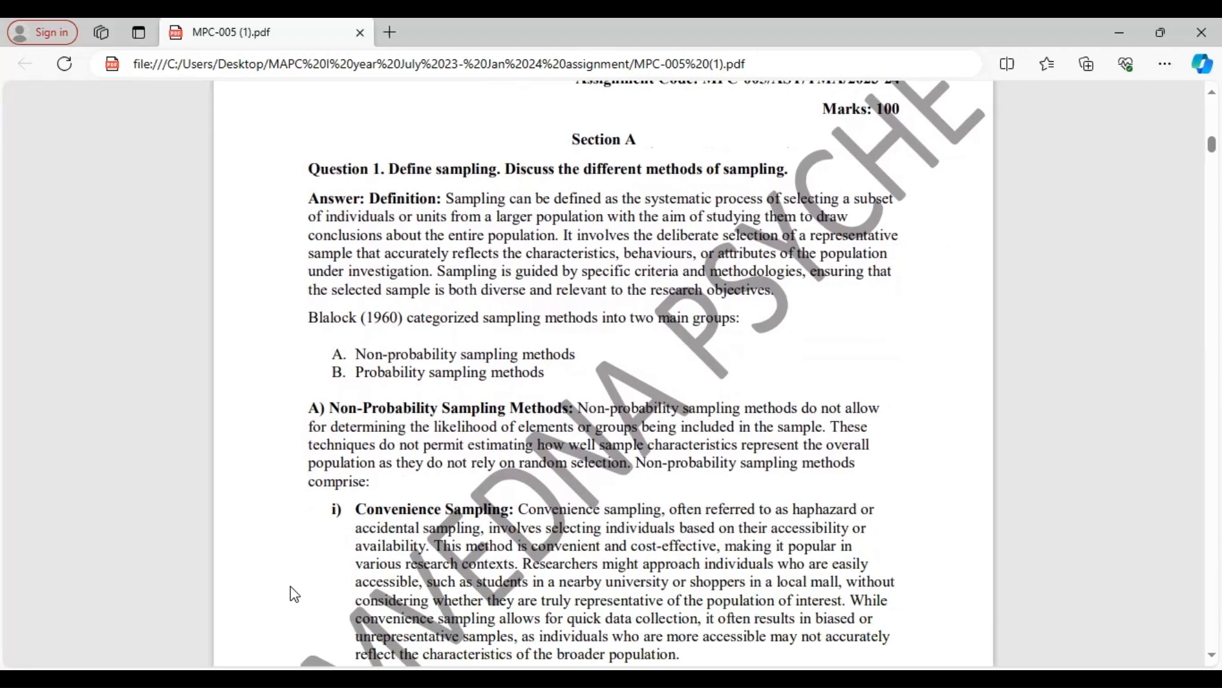
pyautogui.scroll(-3)
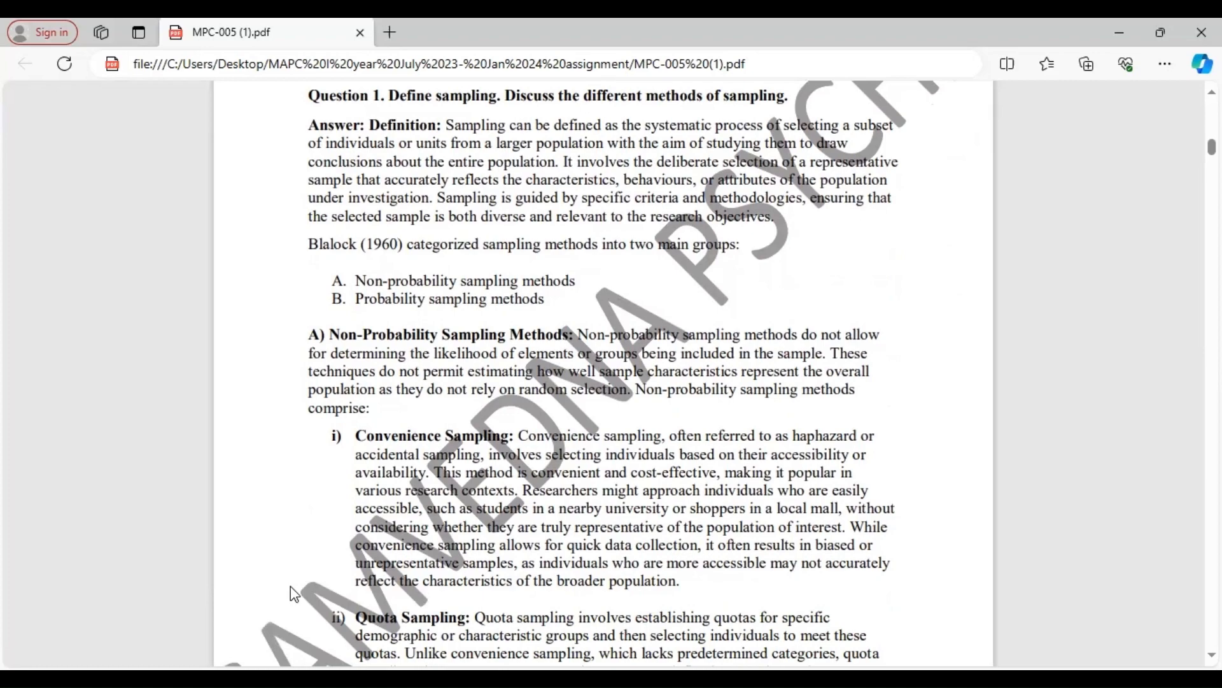
pyautogui.scroll(-3)
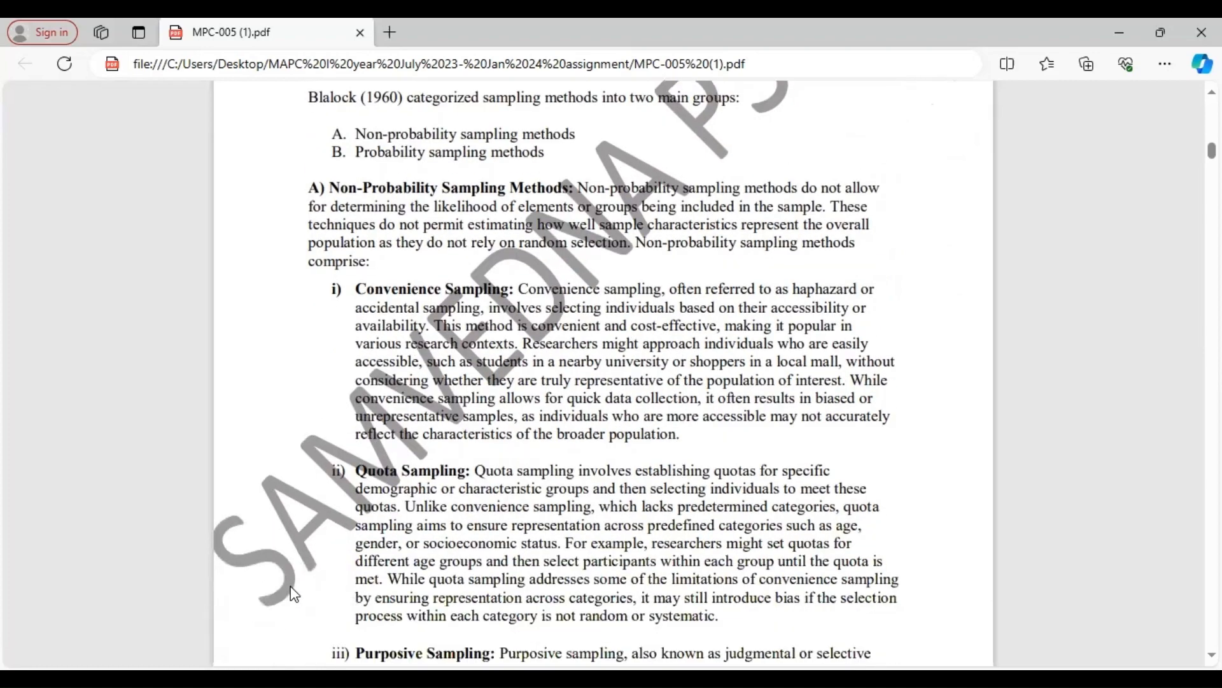
pyautogui.scroll(-3)
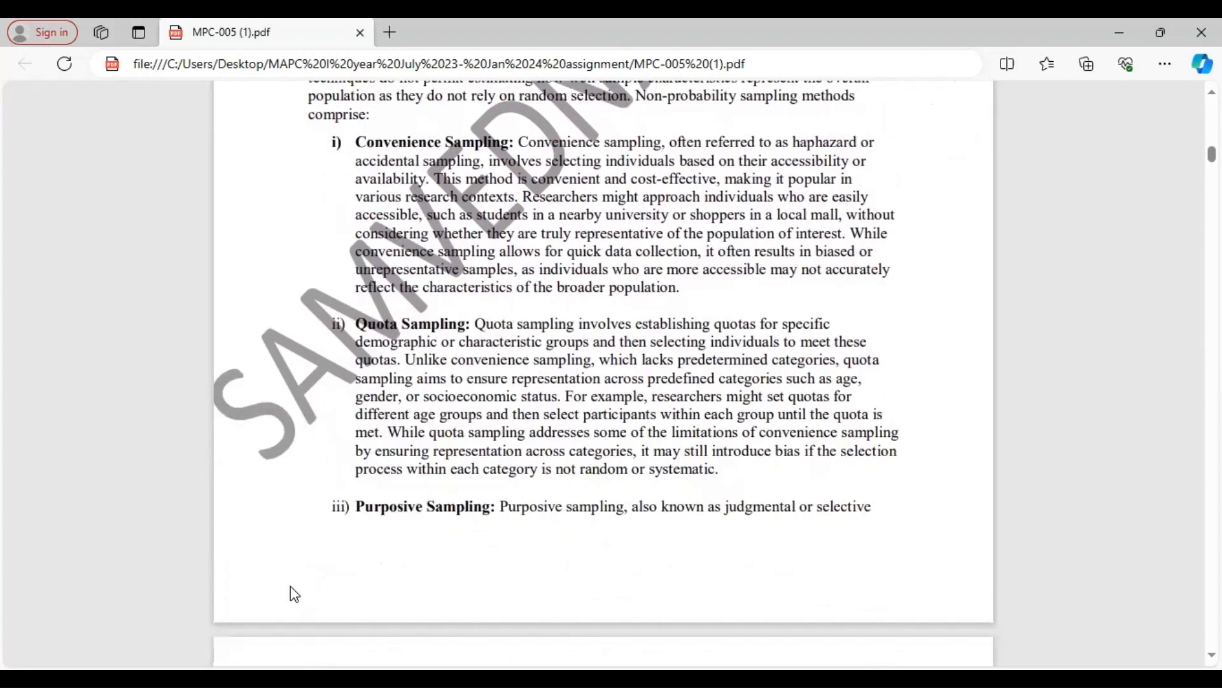
pyautogui.scroll(-3)
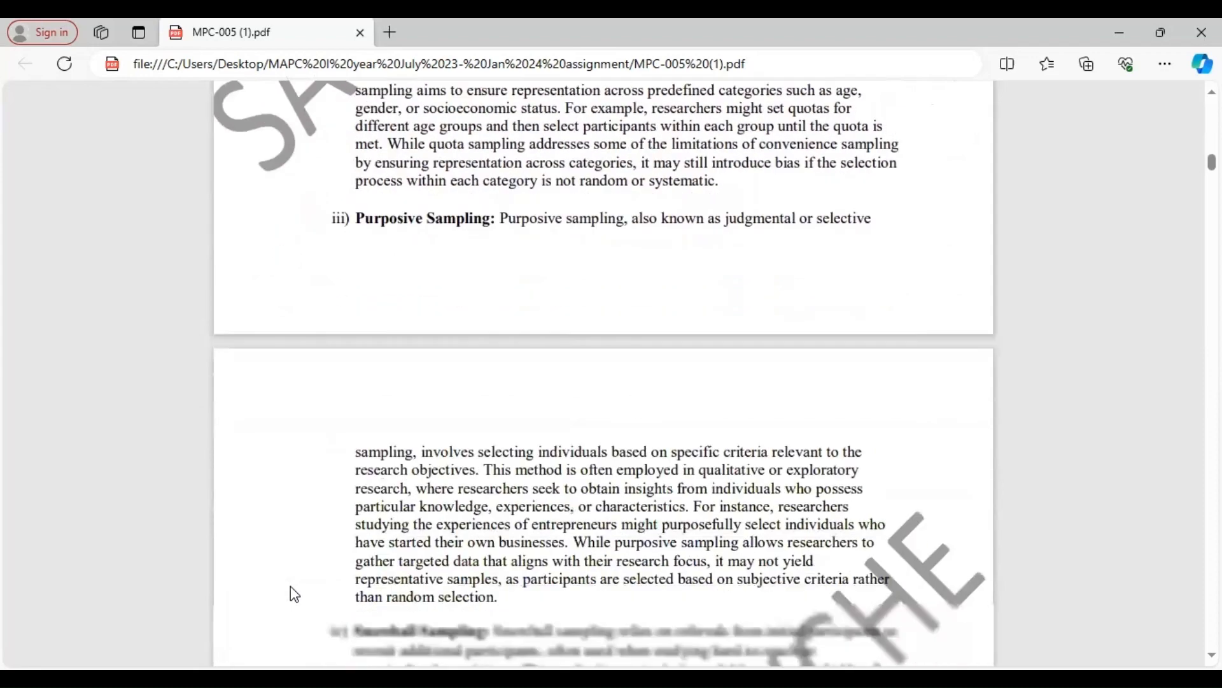
pyautogui.scroll(-3)
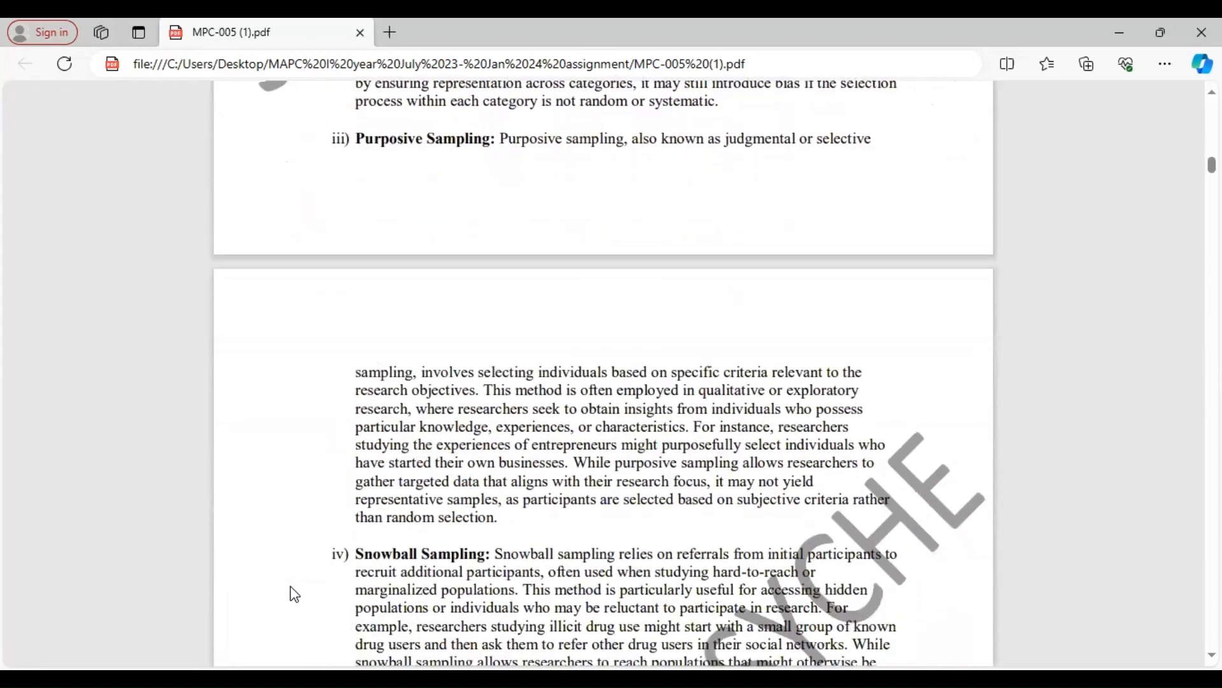
pyautogui.scroll(-3)
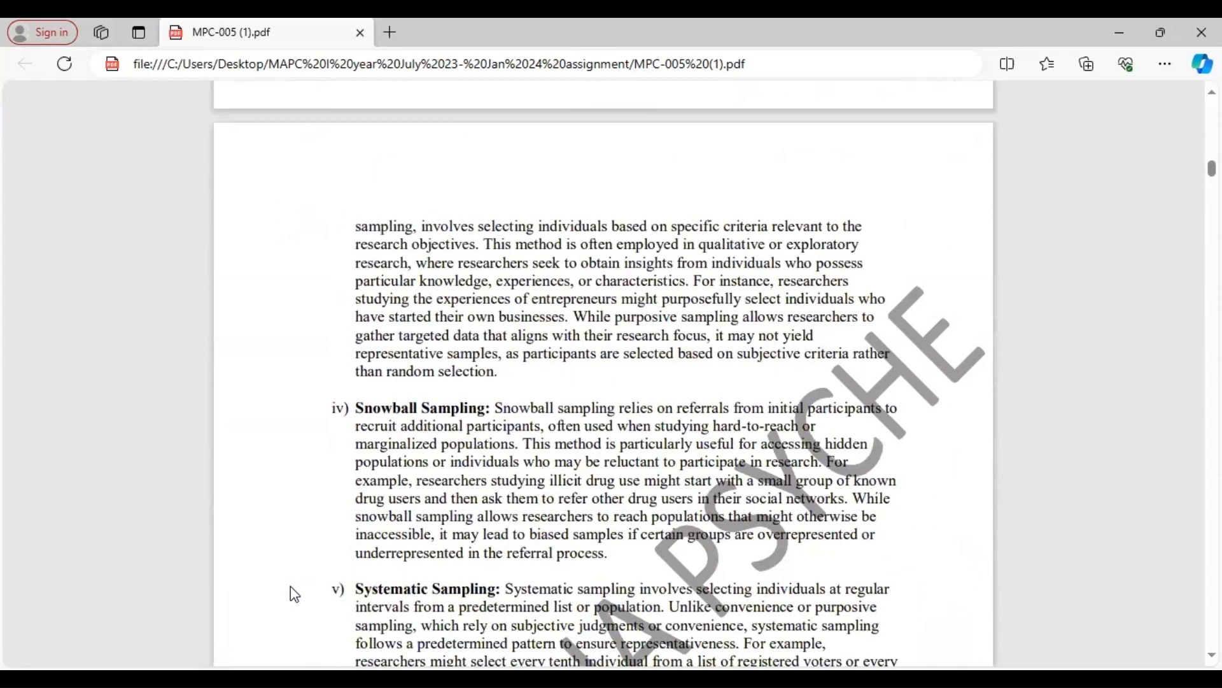
pyautogui.scroll(-3)
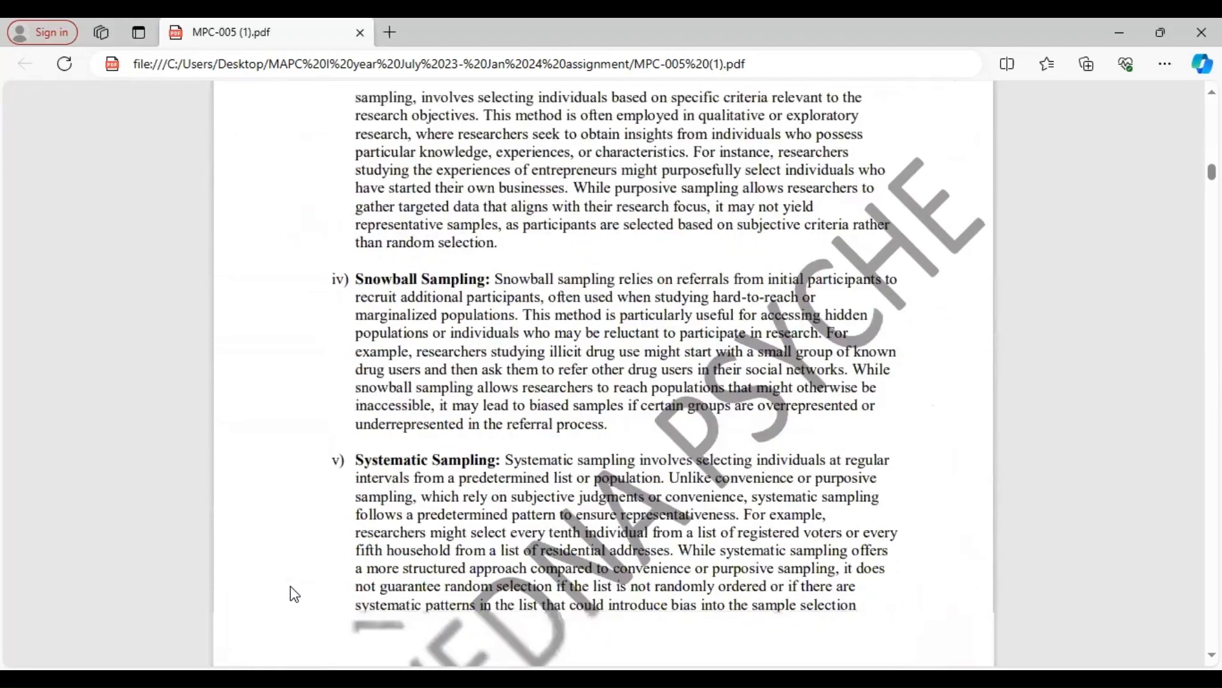
pyautogui.scroll(-3)
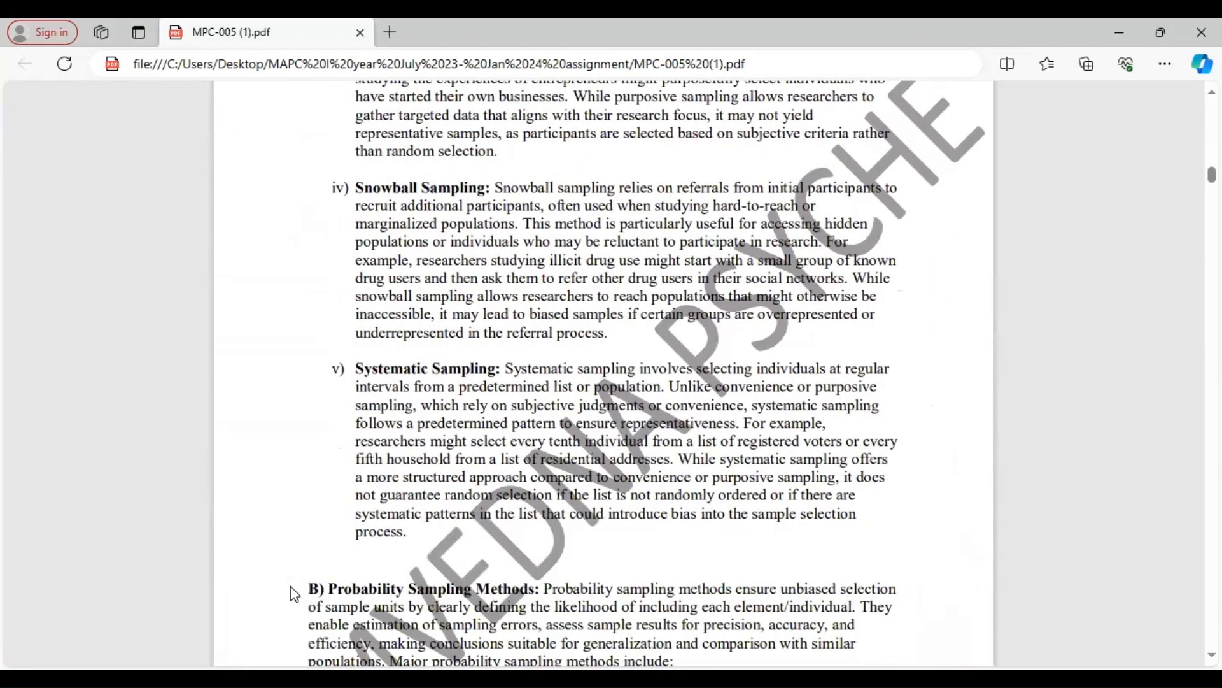
pyautogui.scroll(-3)
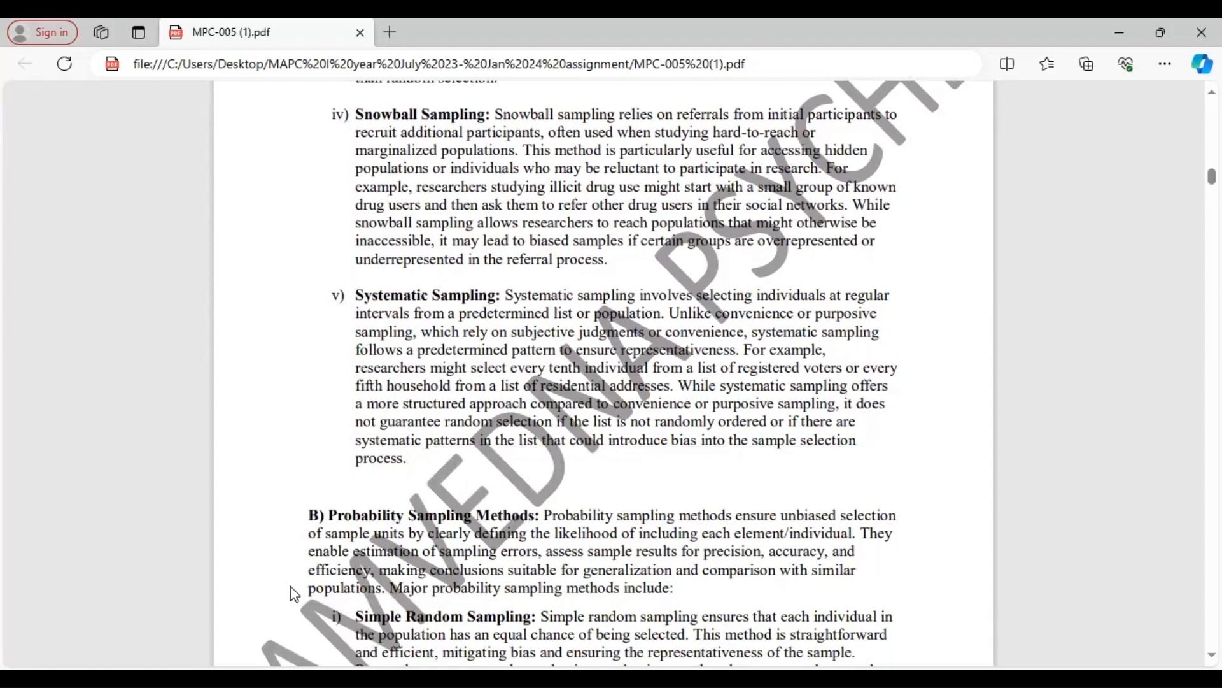
pyautogui.scroll(-3)
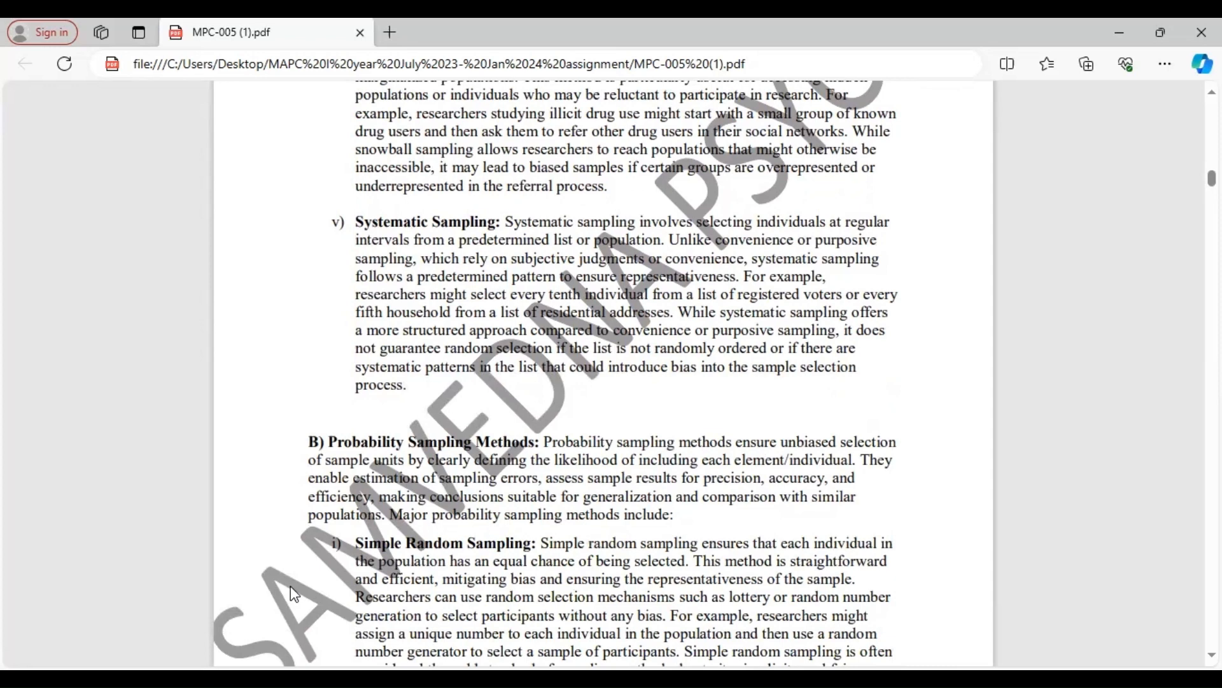
pyautogui.scroll(-3)
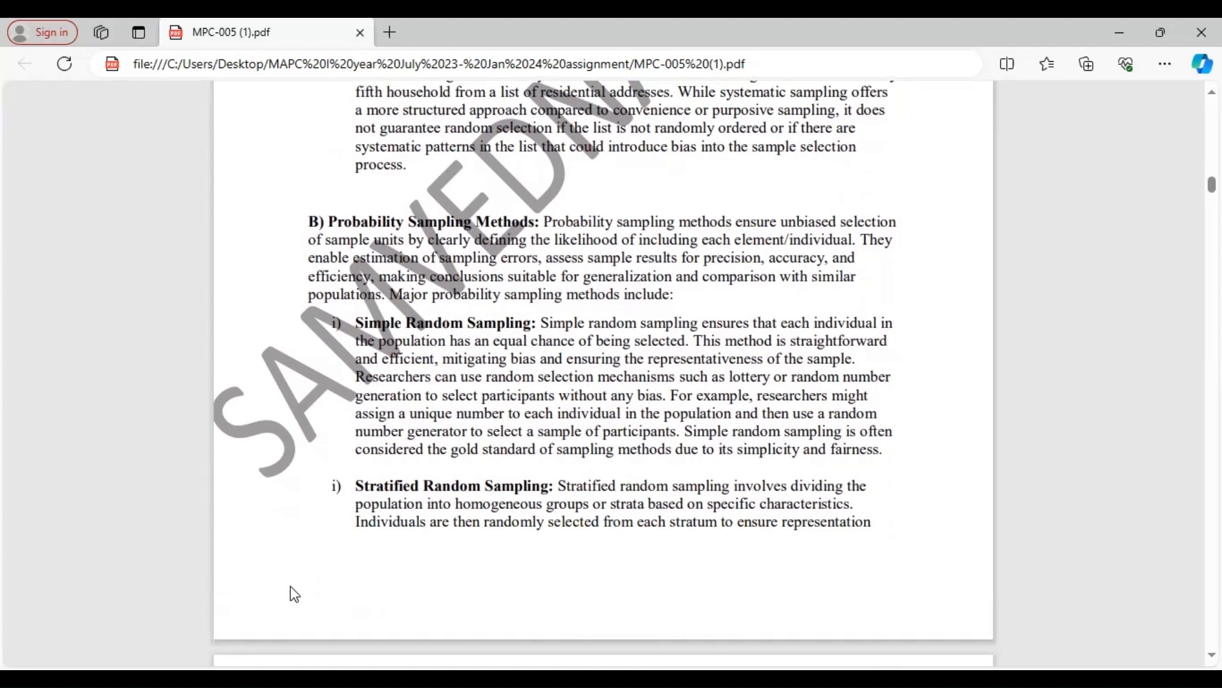
pyautogui.scroll(-3)
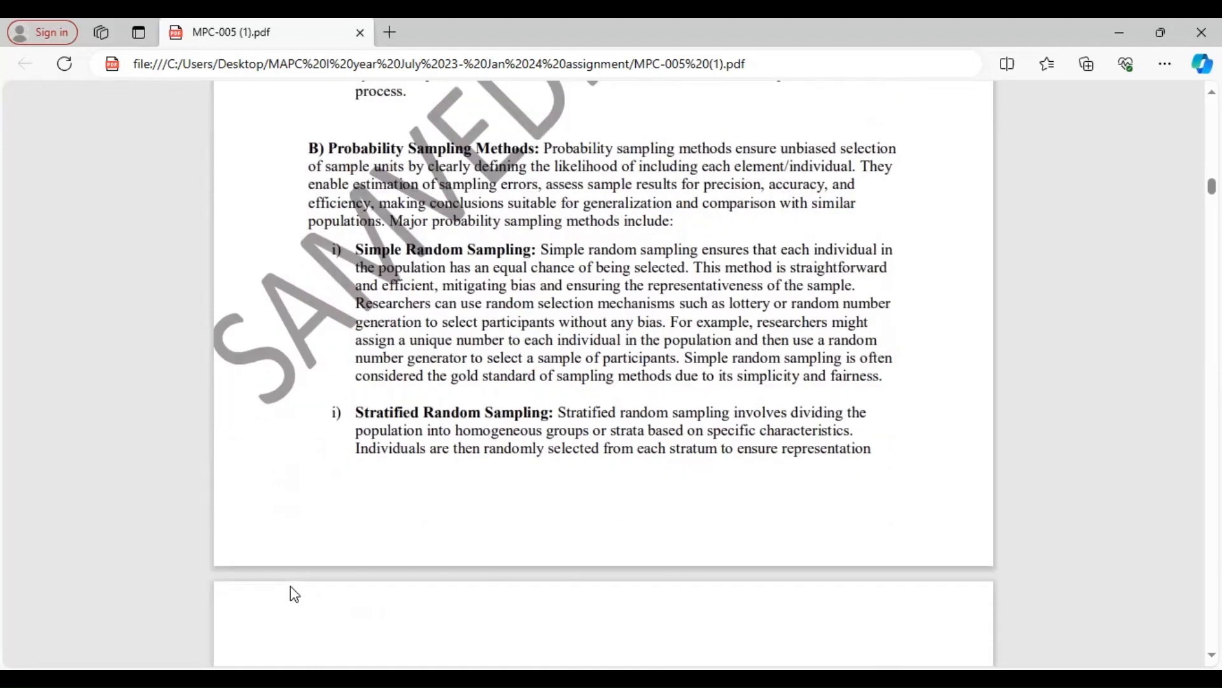
pyautogui.scroll(-3)
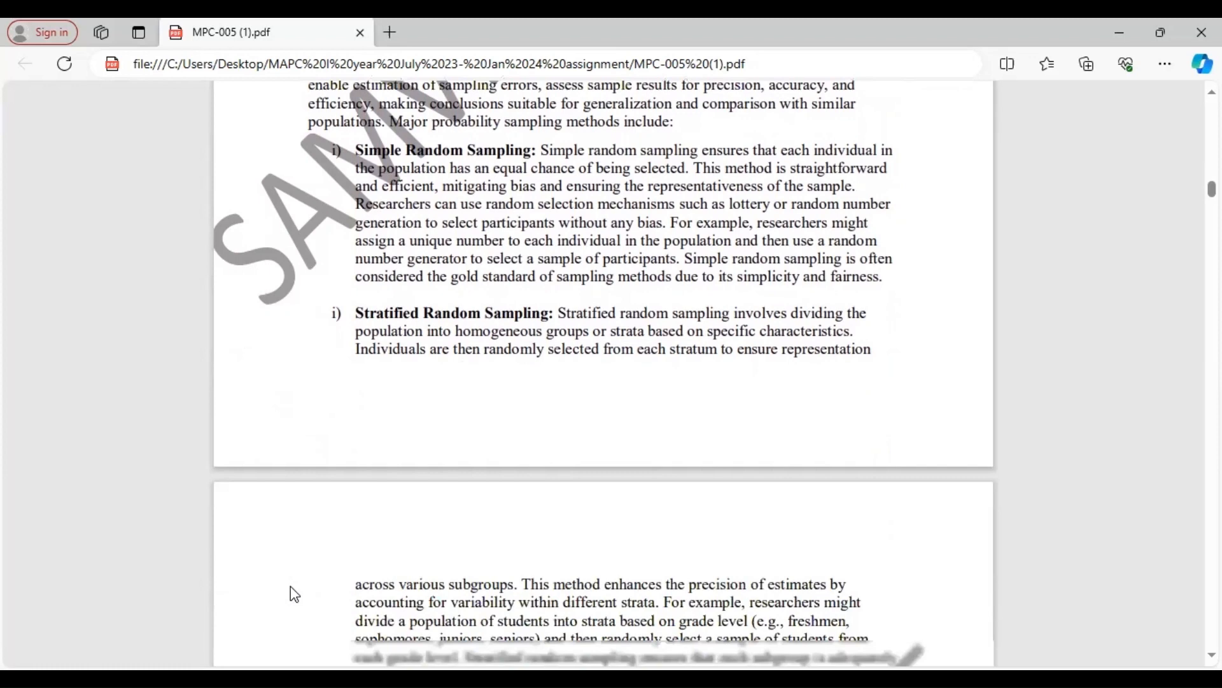
pyautogui.scroll(-3)
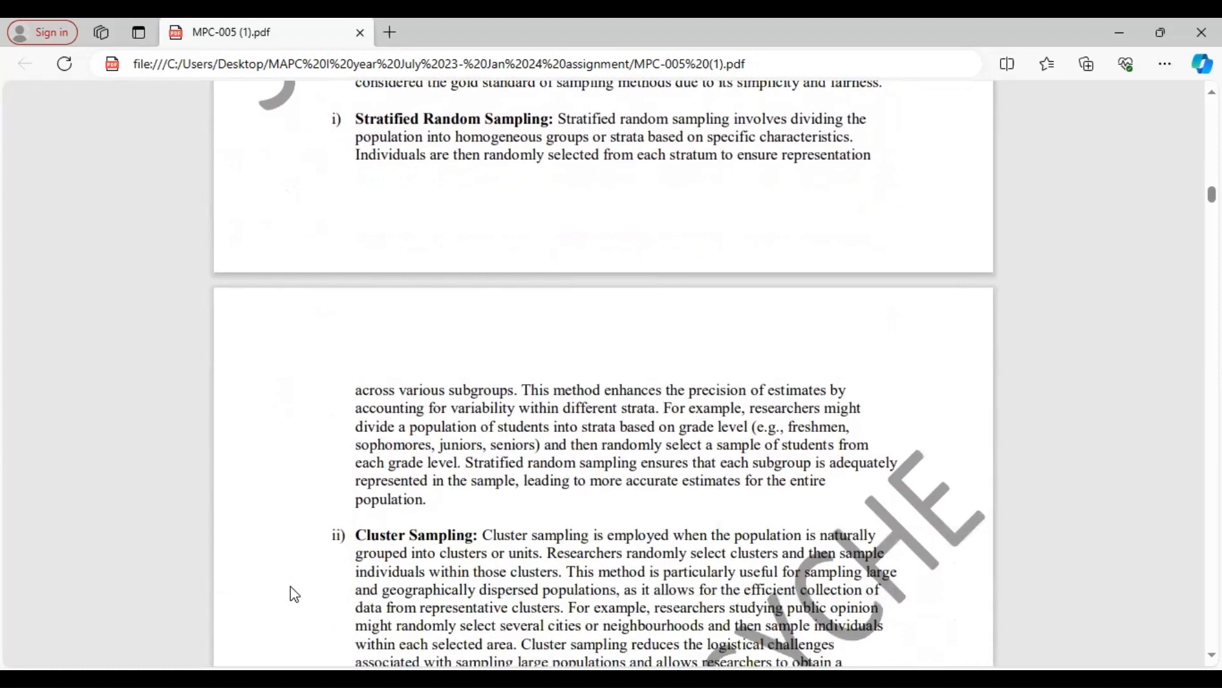
pyautogui.scroll(-3)
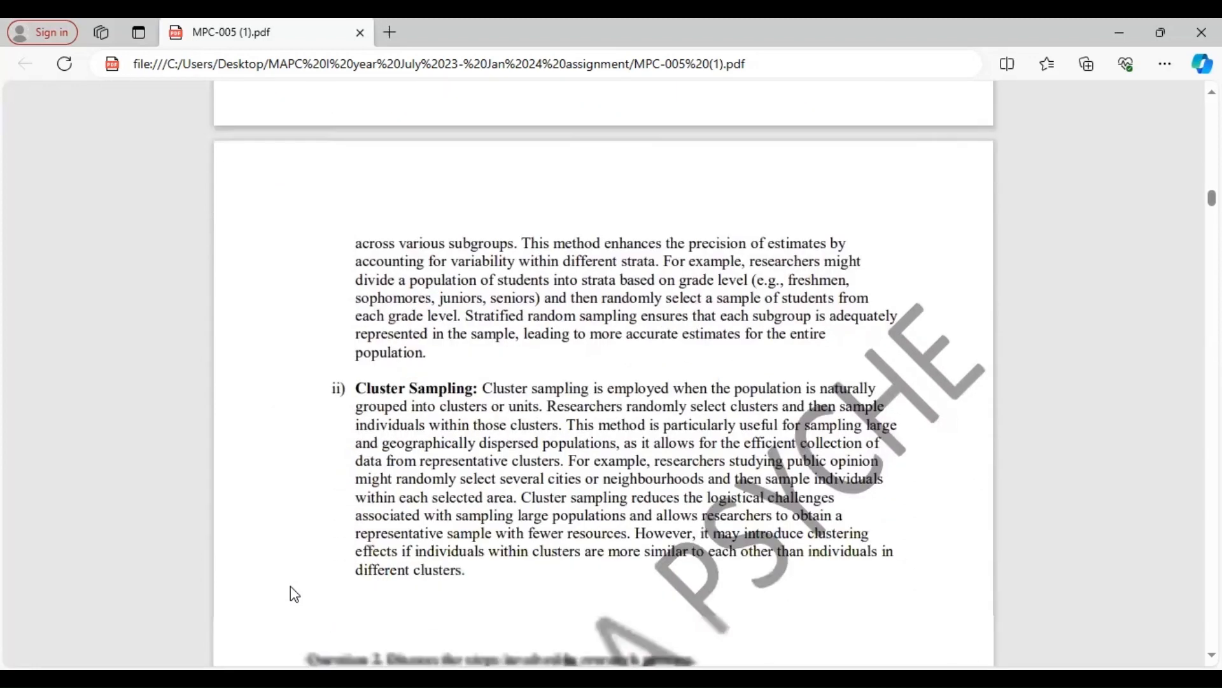
pyautogui.scroll(-3)
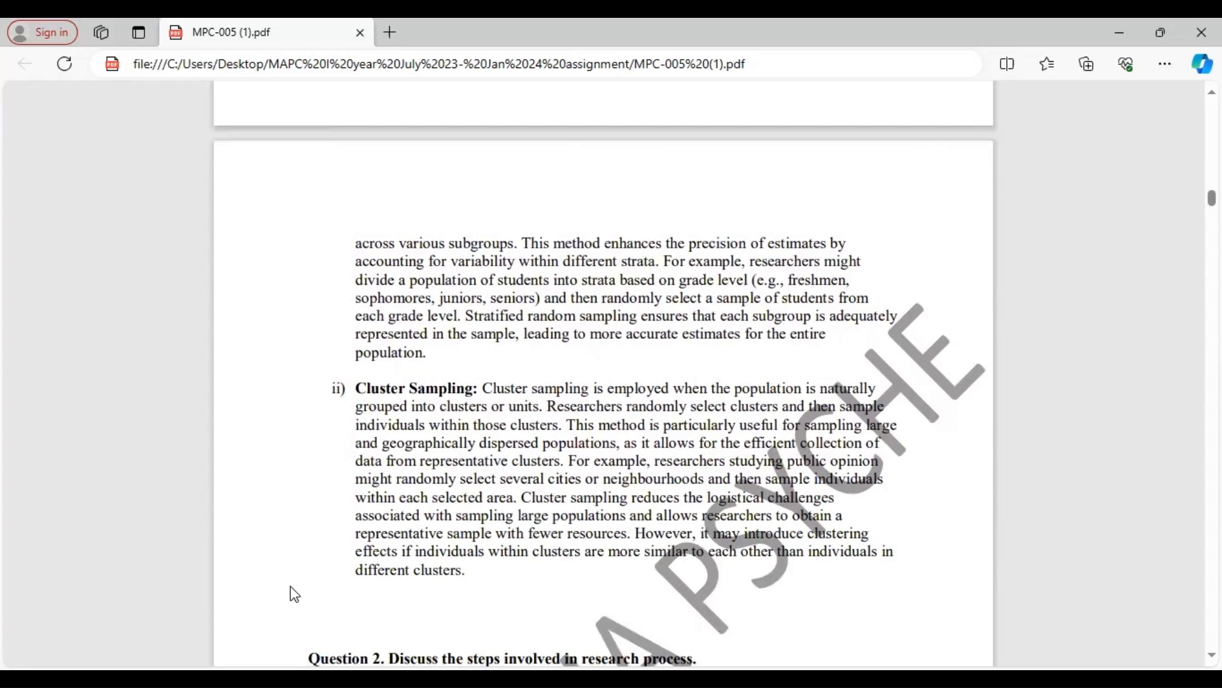
pyautogui.scroll(-3)
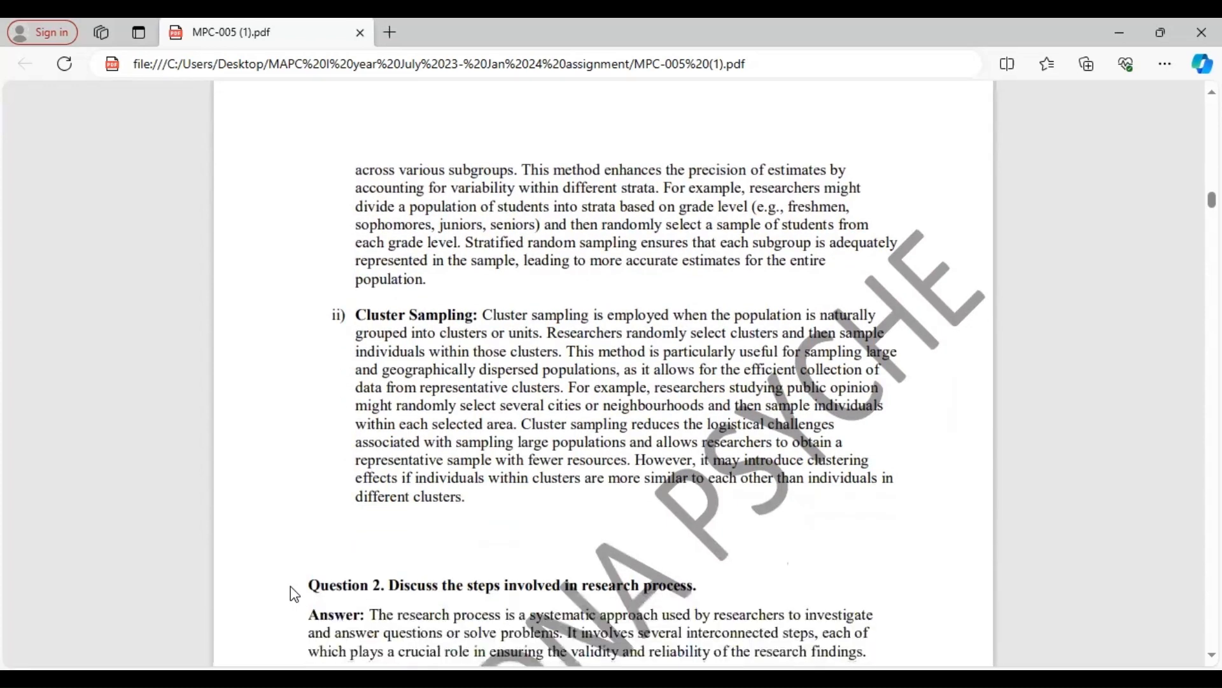
pyautogui.scroll(-3)
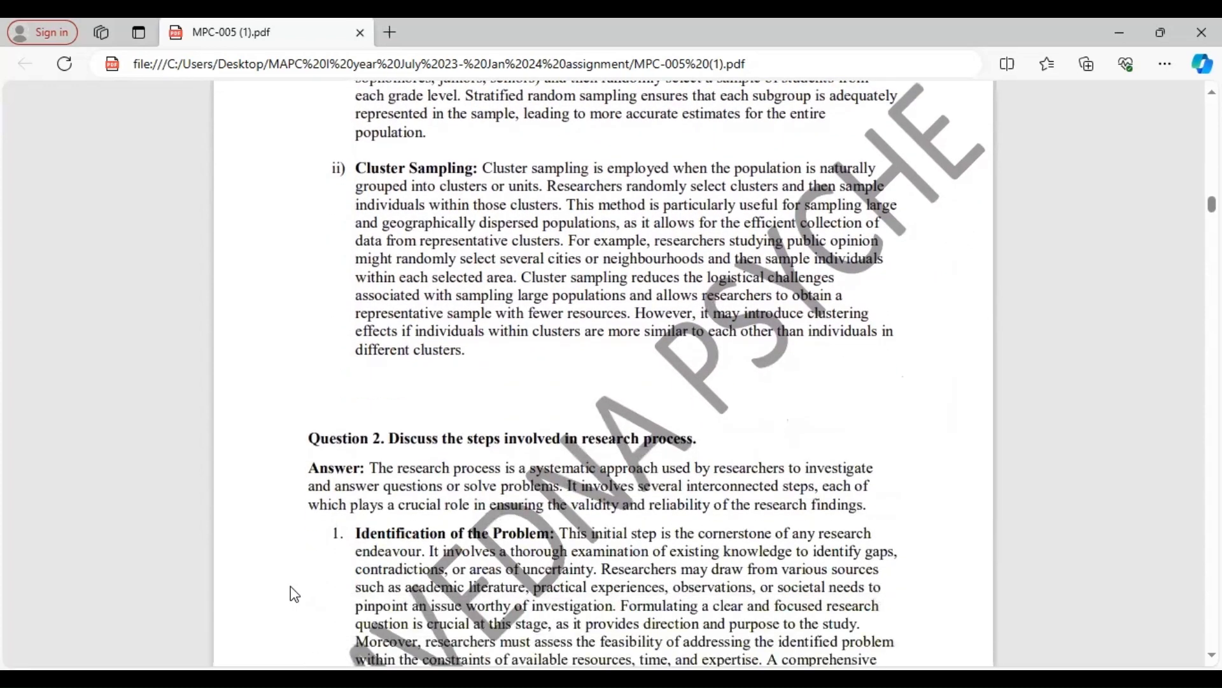
pyautogui.scroll(-3)
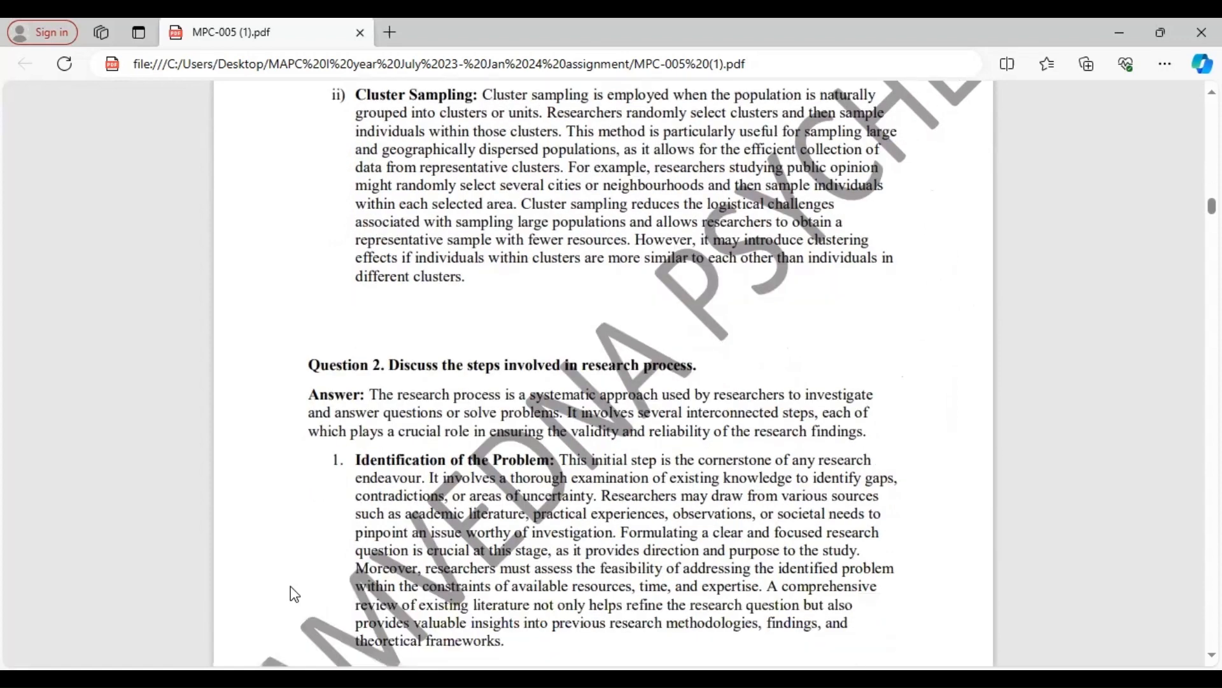
pyautogui.scroll(-3)
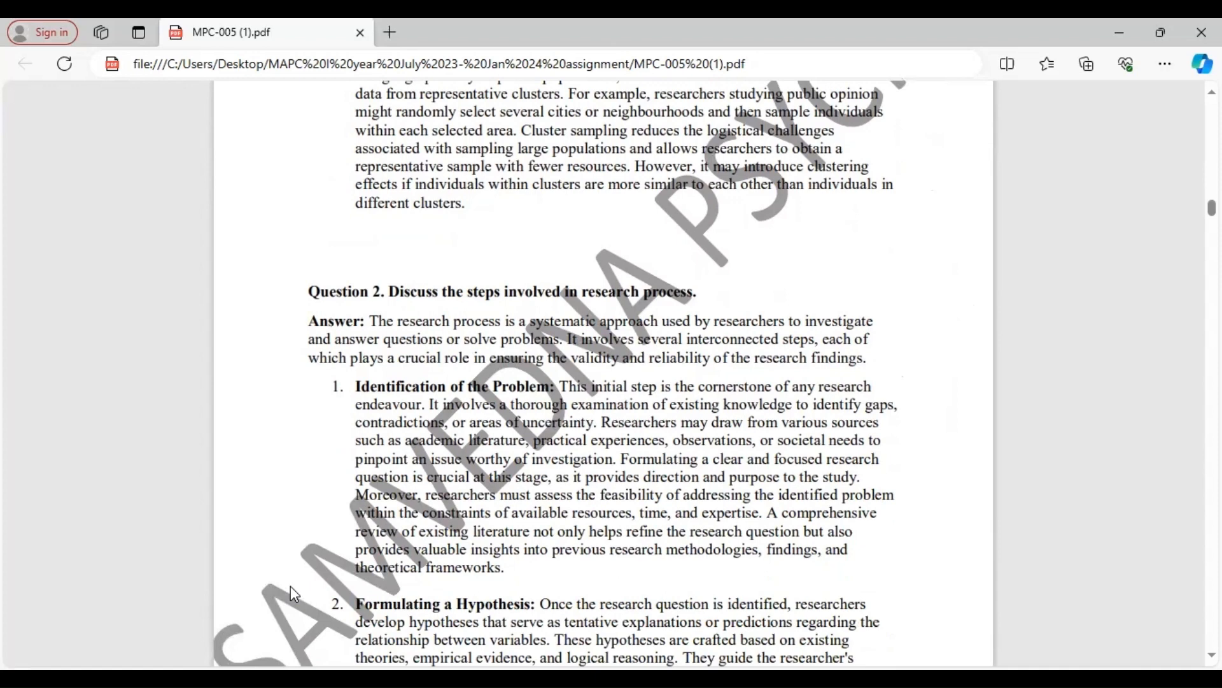
pyautogui.scroll(-3)
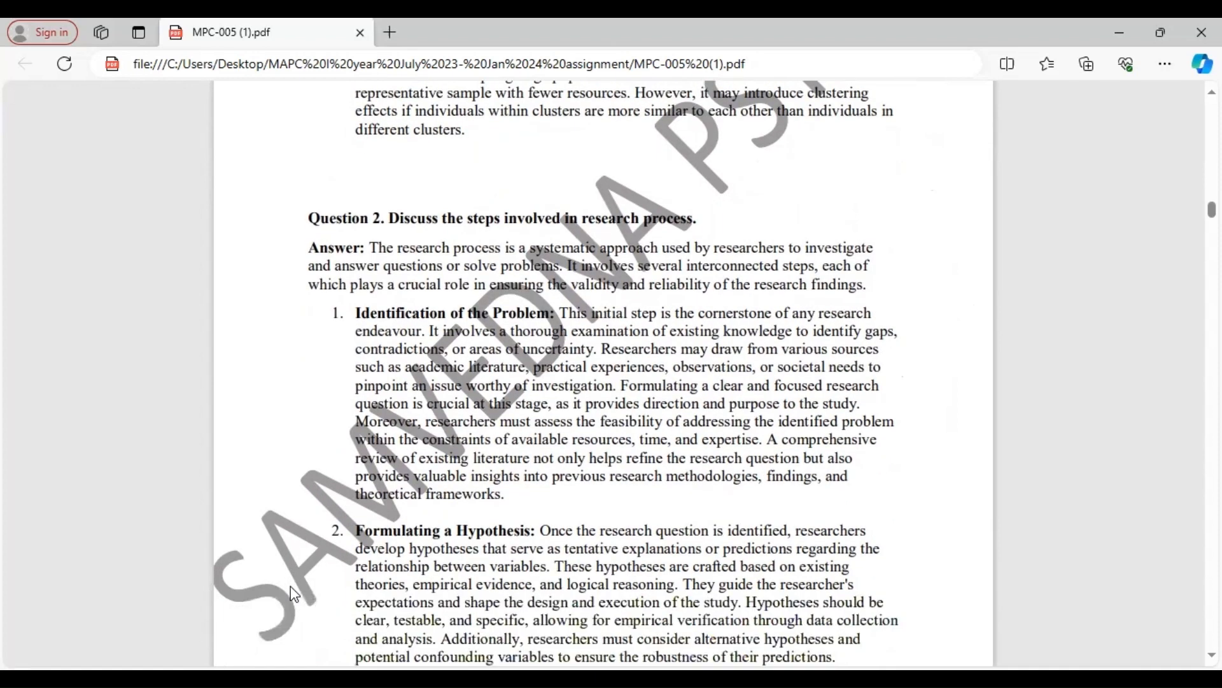
pyautogui.scroll(-3)
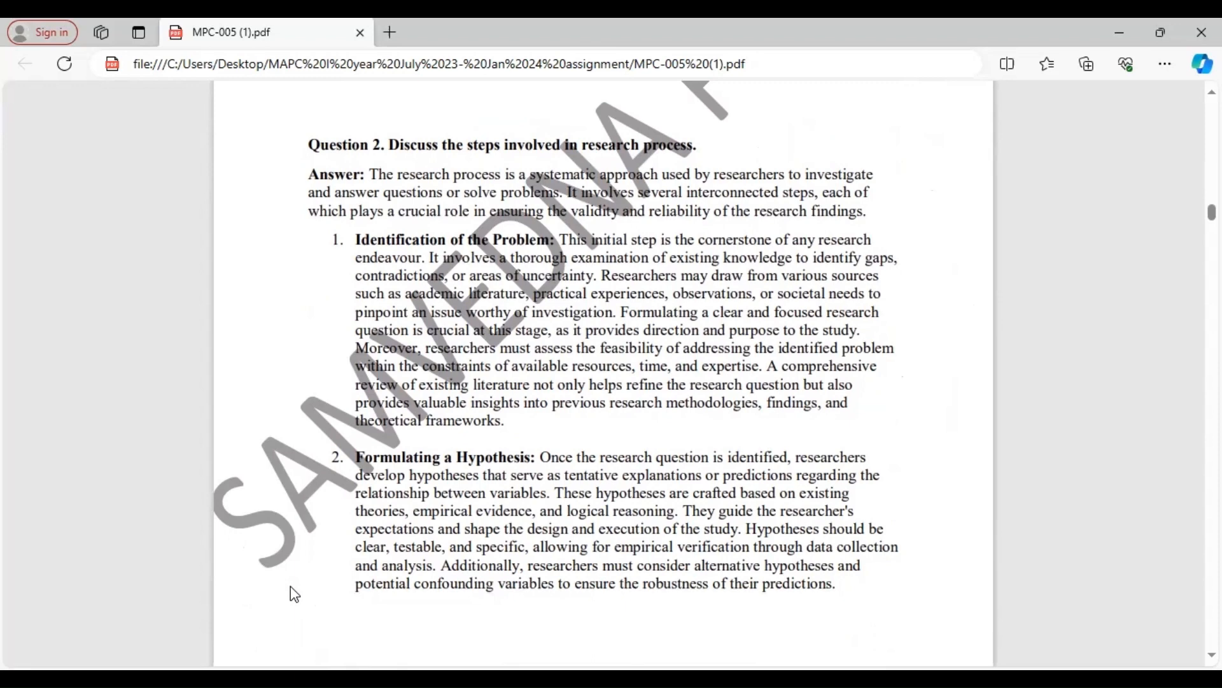
pyautogui.scroll(-3)
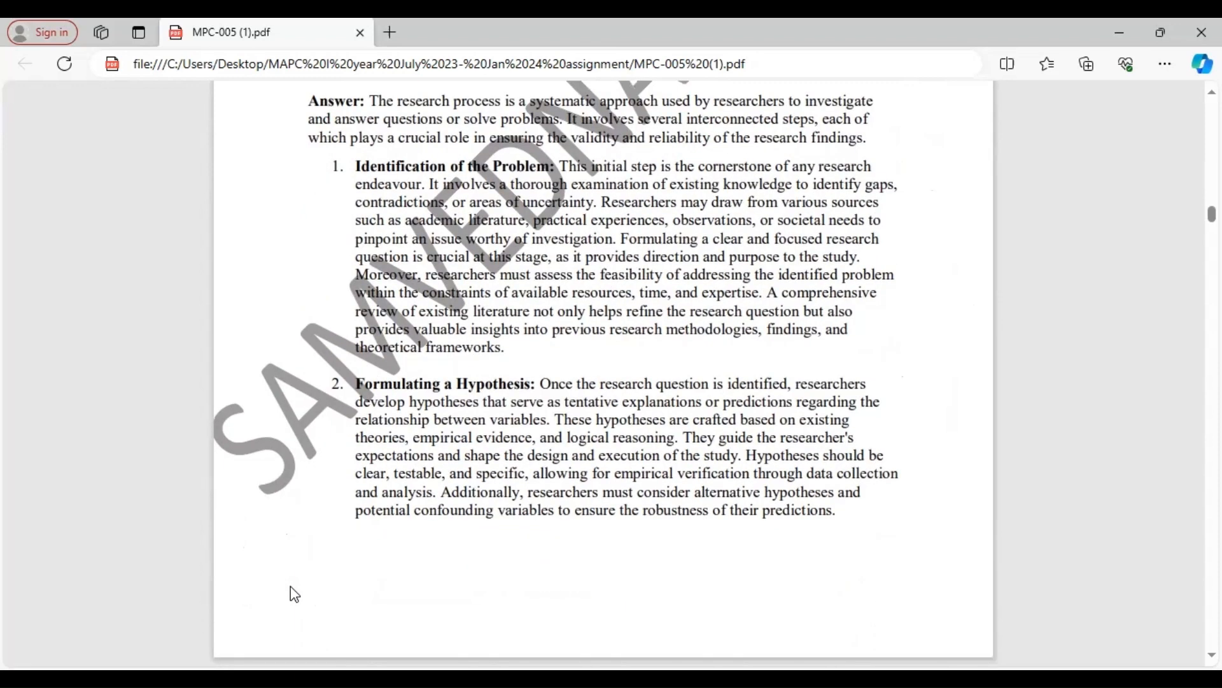
pyautogui.scroll(-3)
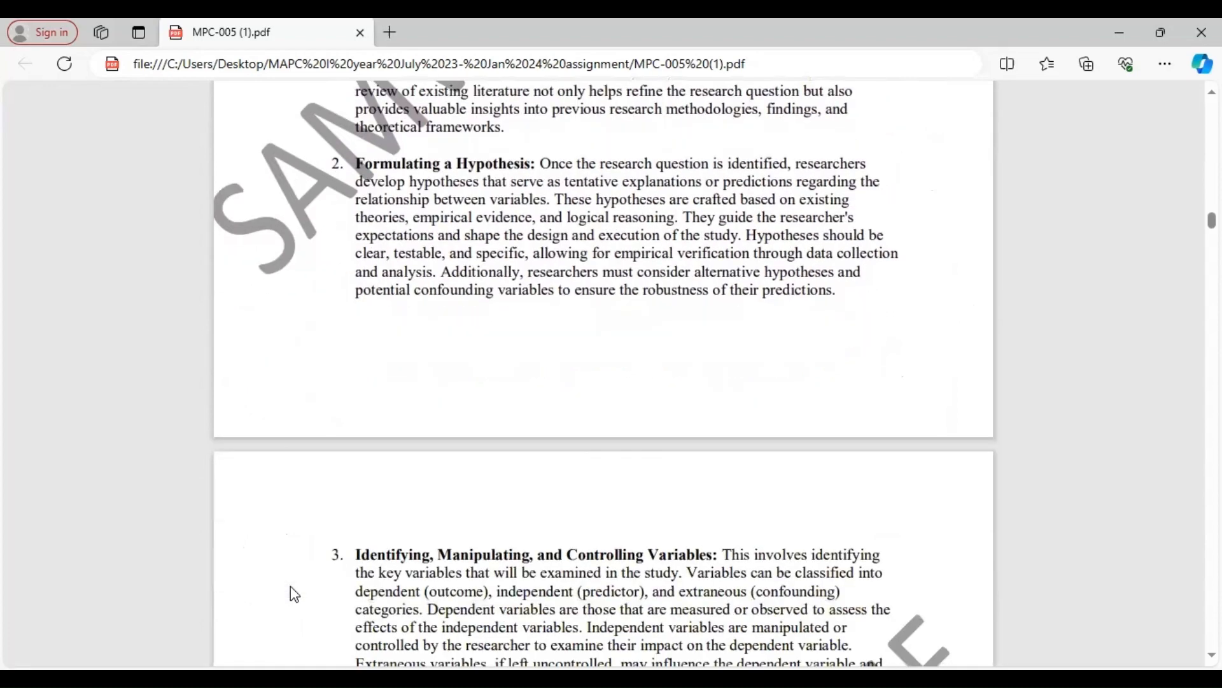
pyautogui.scroll(-3)
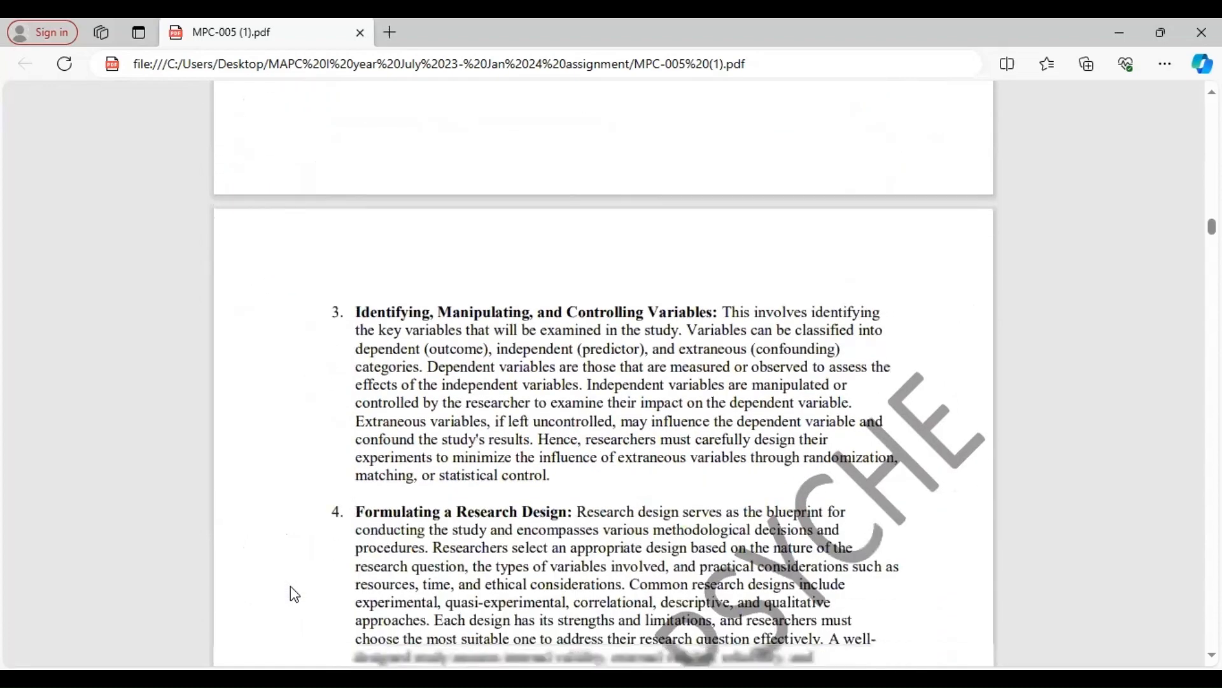
pyautogui.scroll(-3)
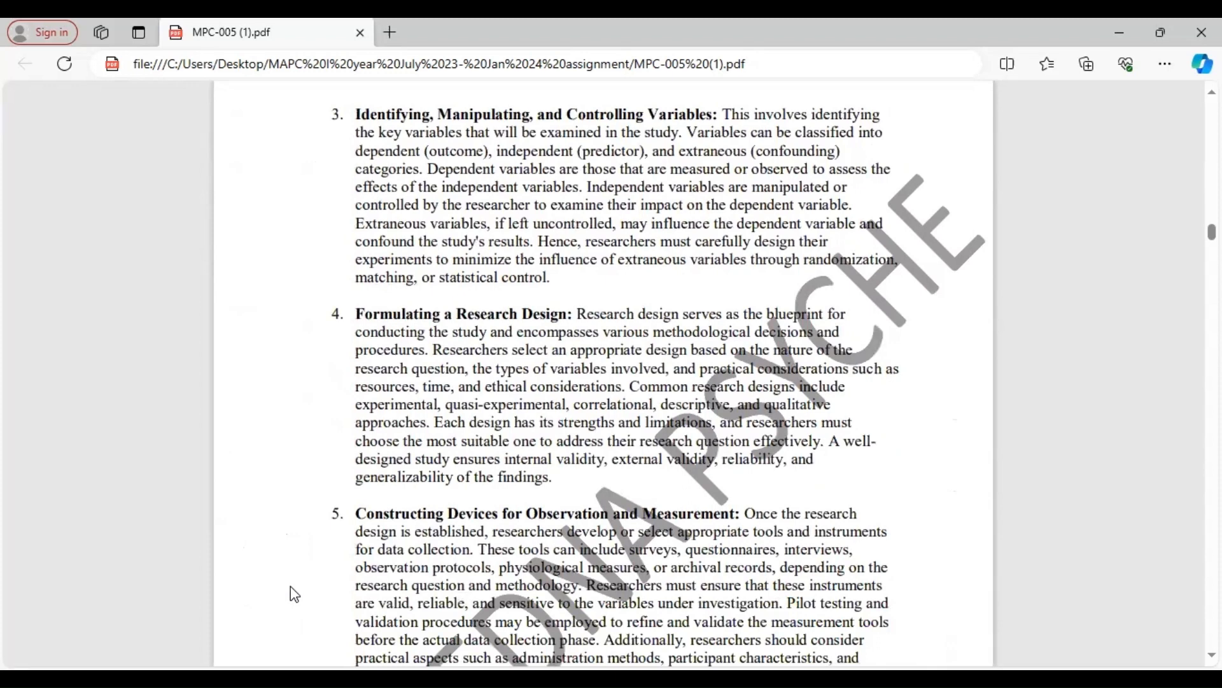
pyautogui.scroll(-3)
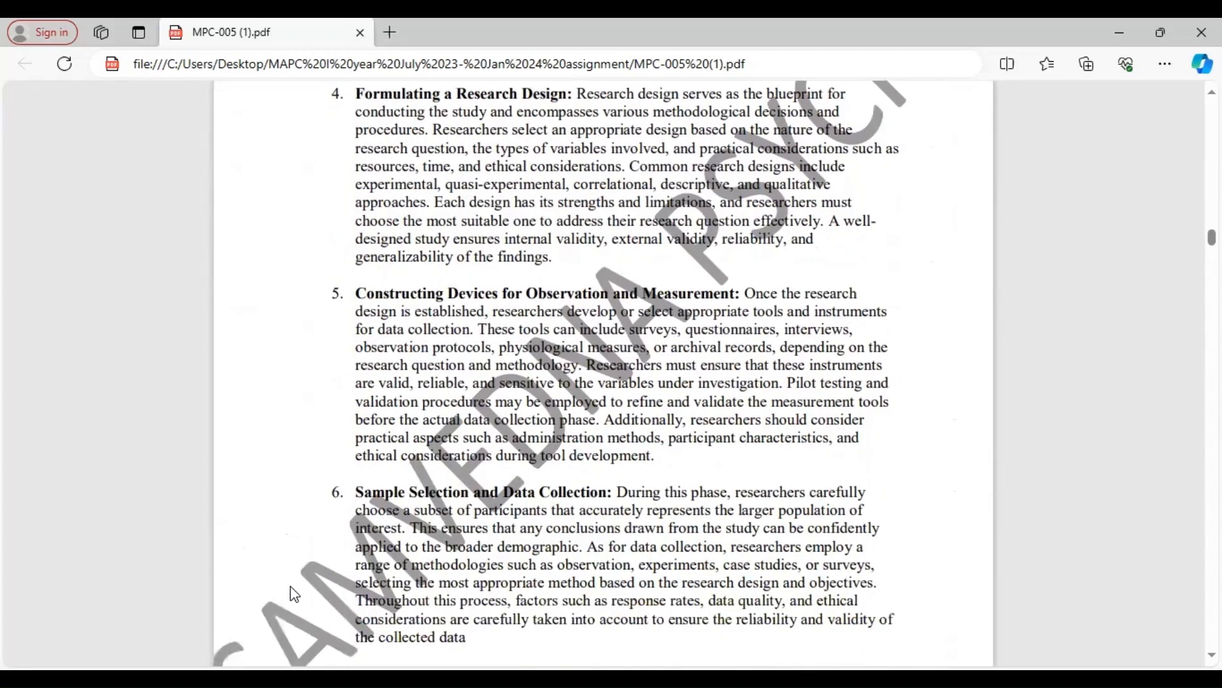
pyautogui.scroll(-3)
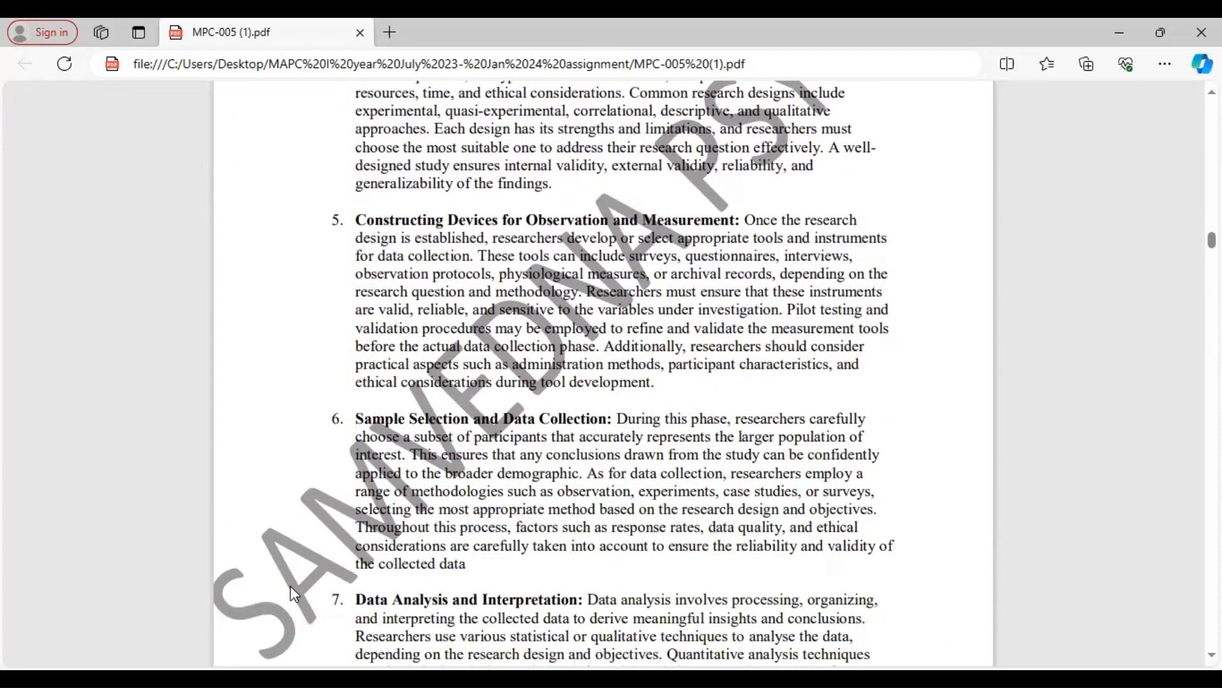
pyautogui.scroll(-3)
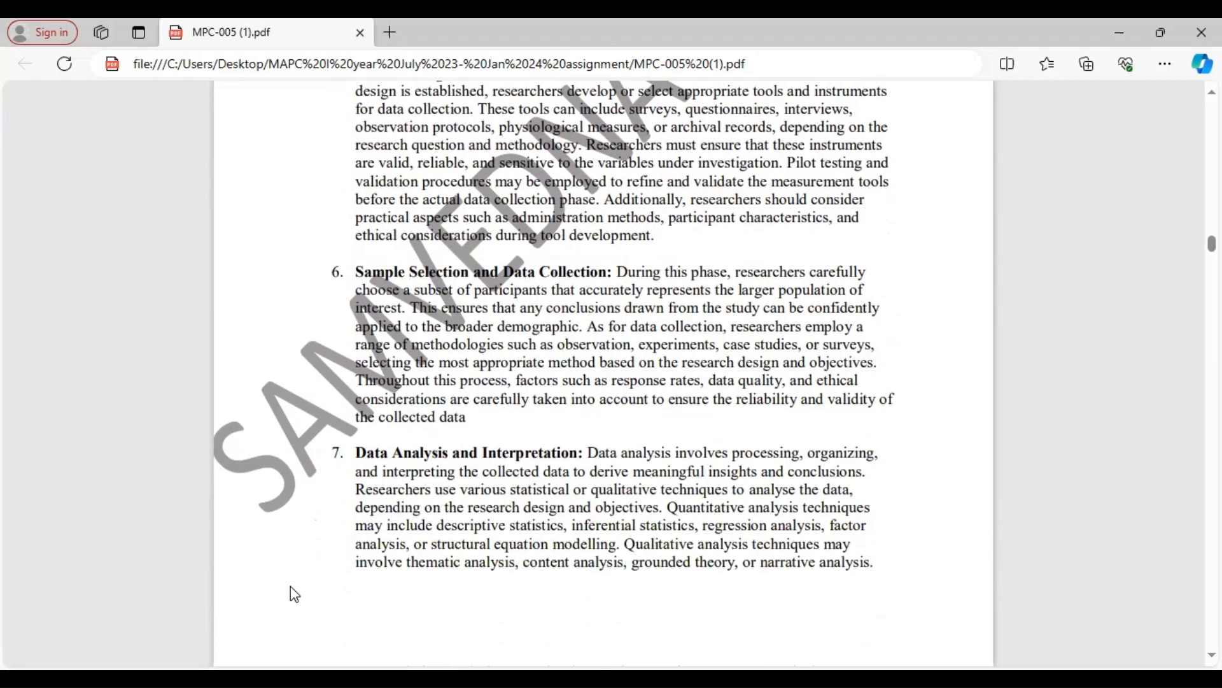
pyautogui.scroll(-3)
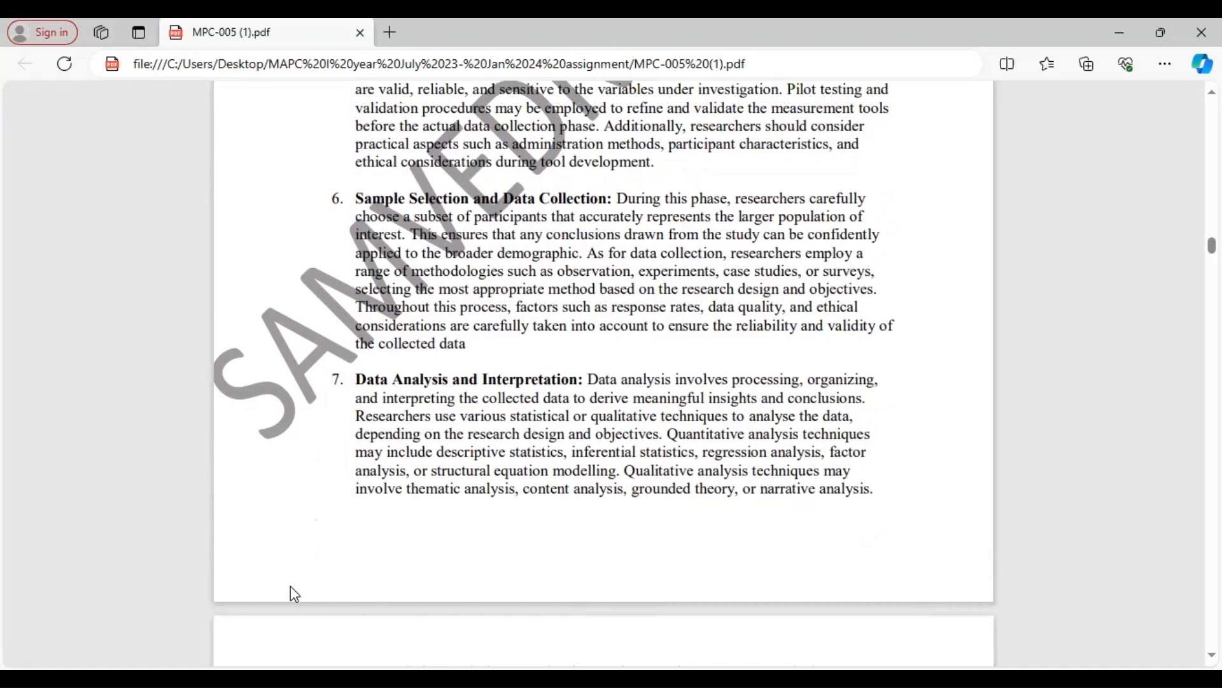
pyautogui.scroll(-3)
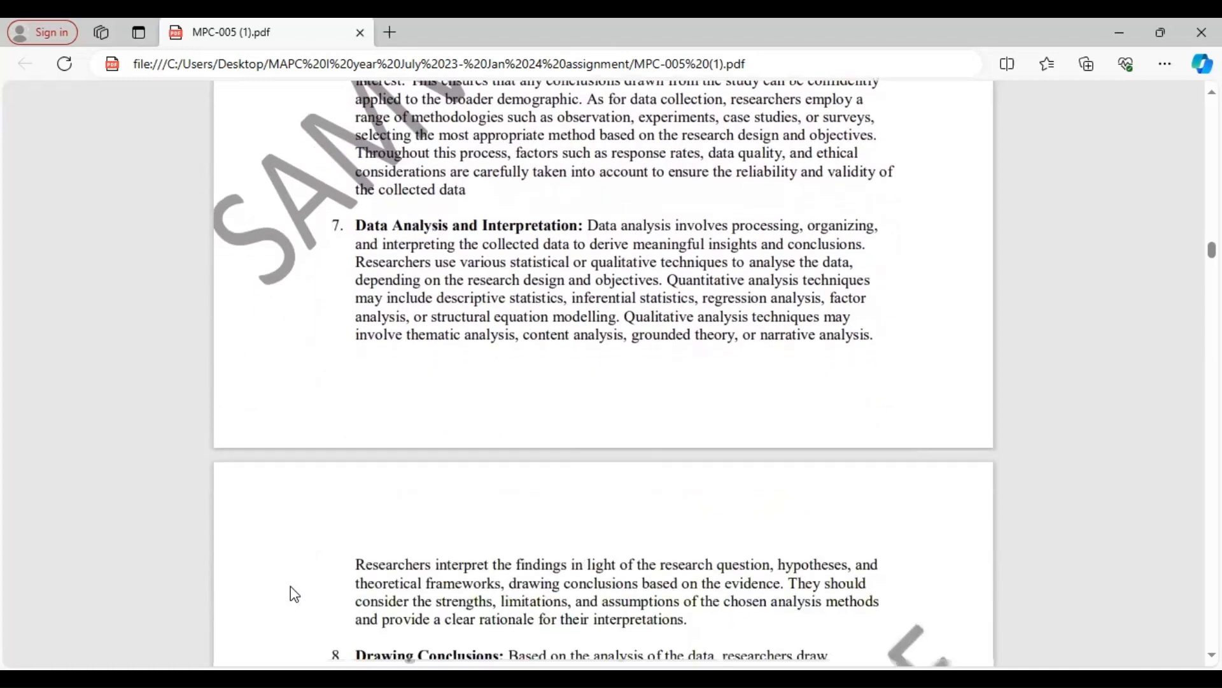
pyautogui.scroll(-3)
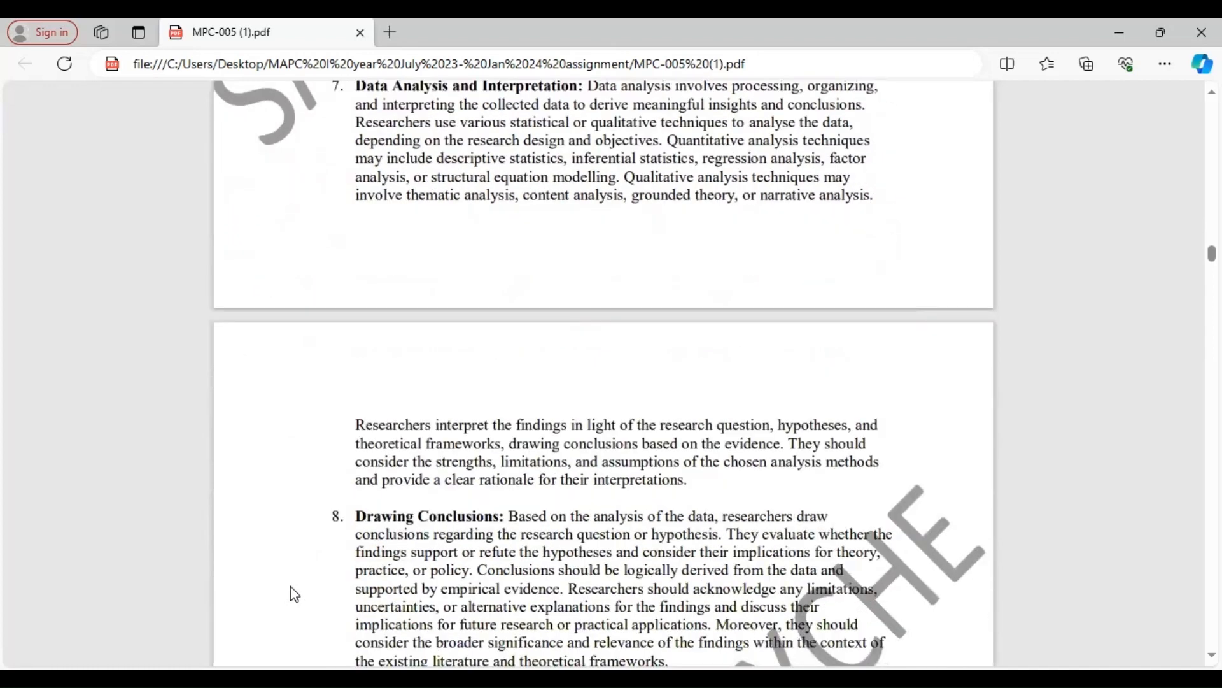
pyautogui.scroll(-3)
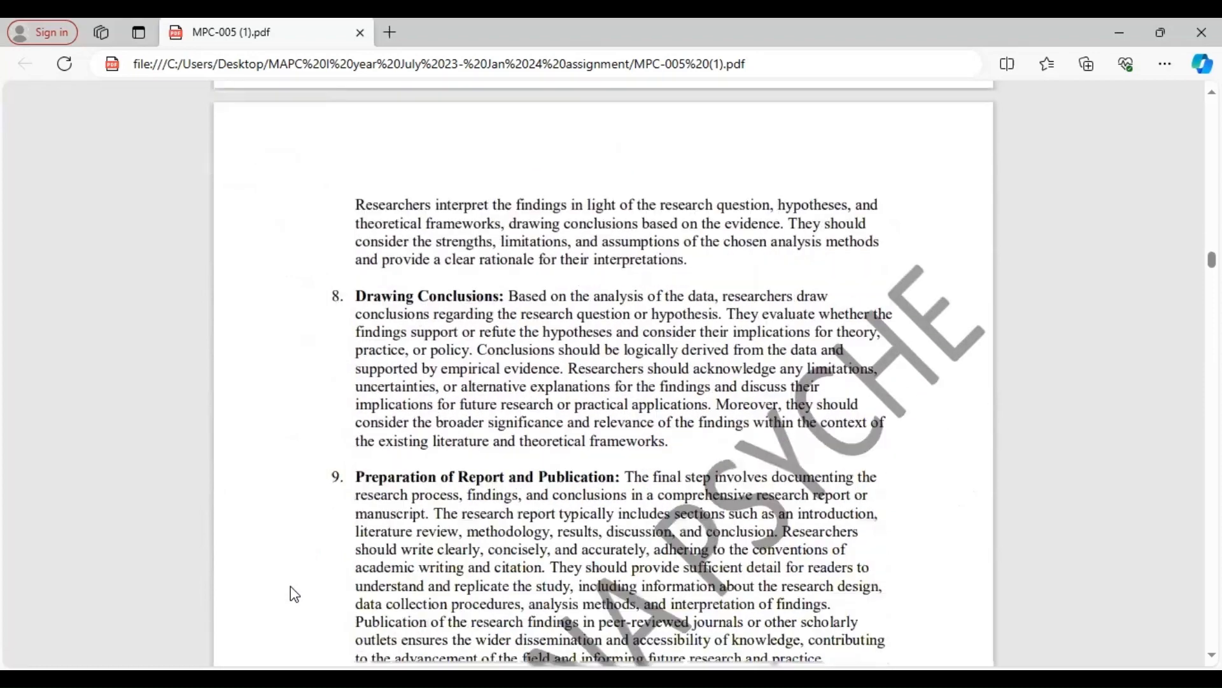
pyautogui.scroll(-3)
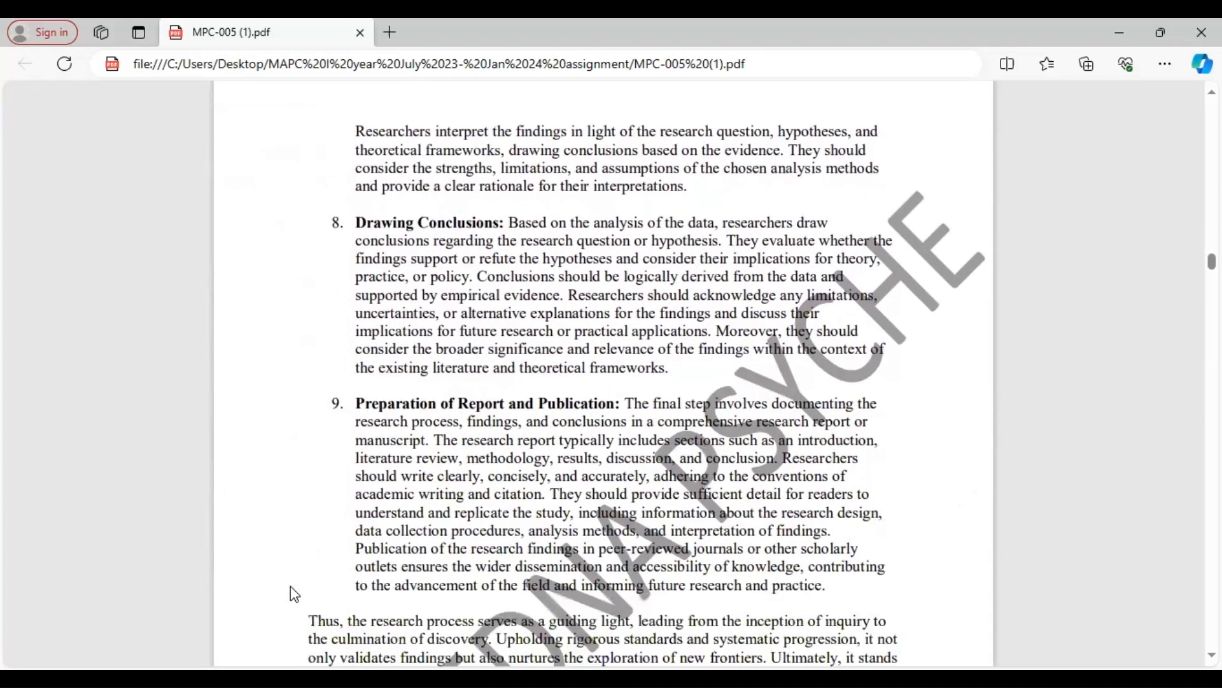
pyautogui.scroll(-3)
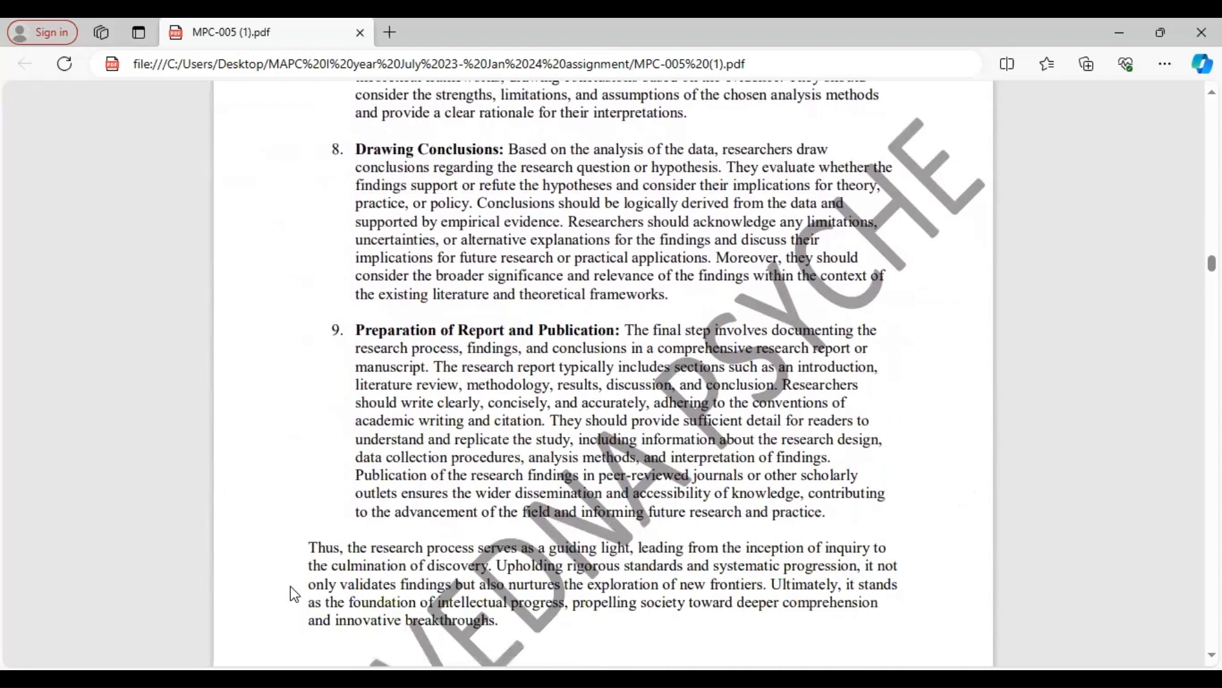
pyautogui.scroll(-3)
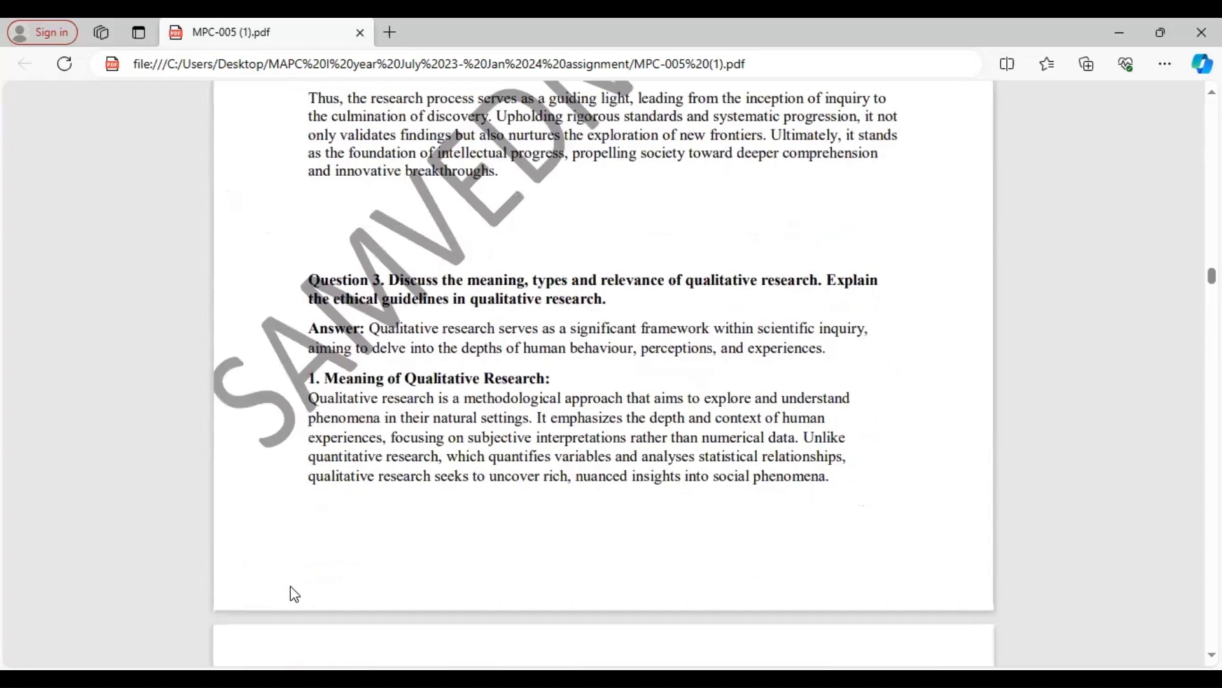
pyautogui.scroll(-3)
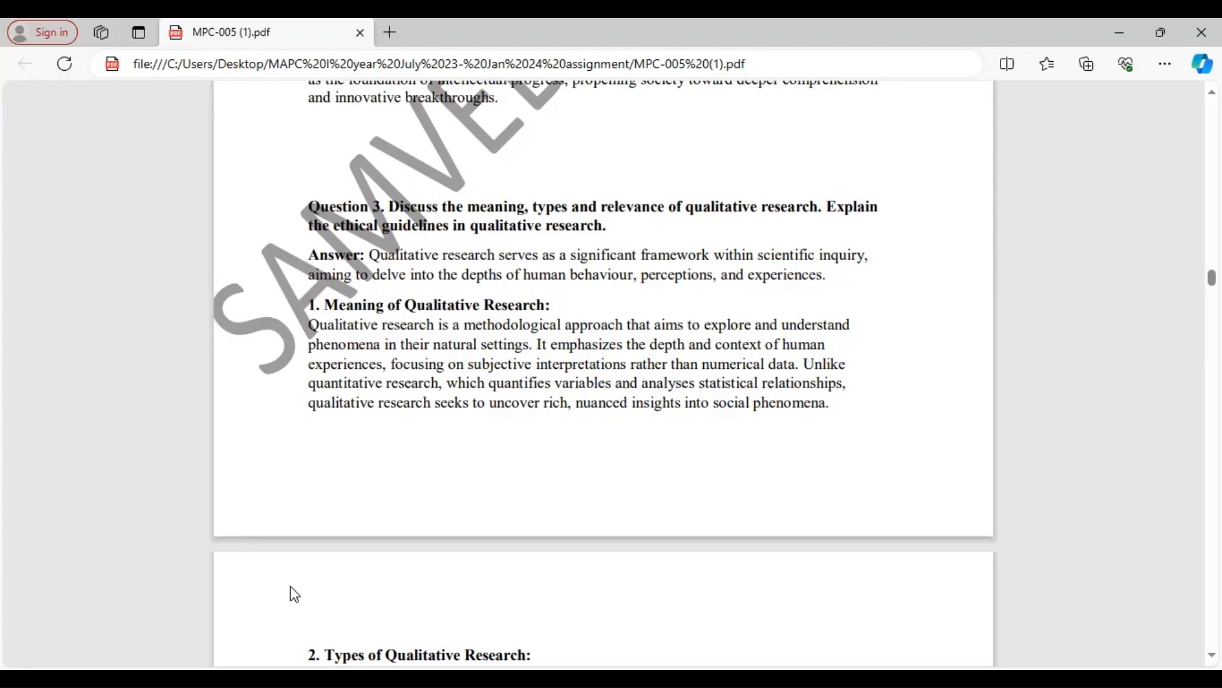
pyautogui.scroll(-3)
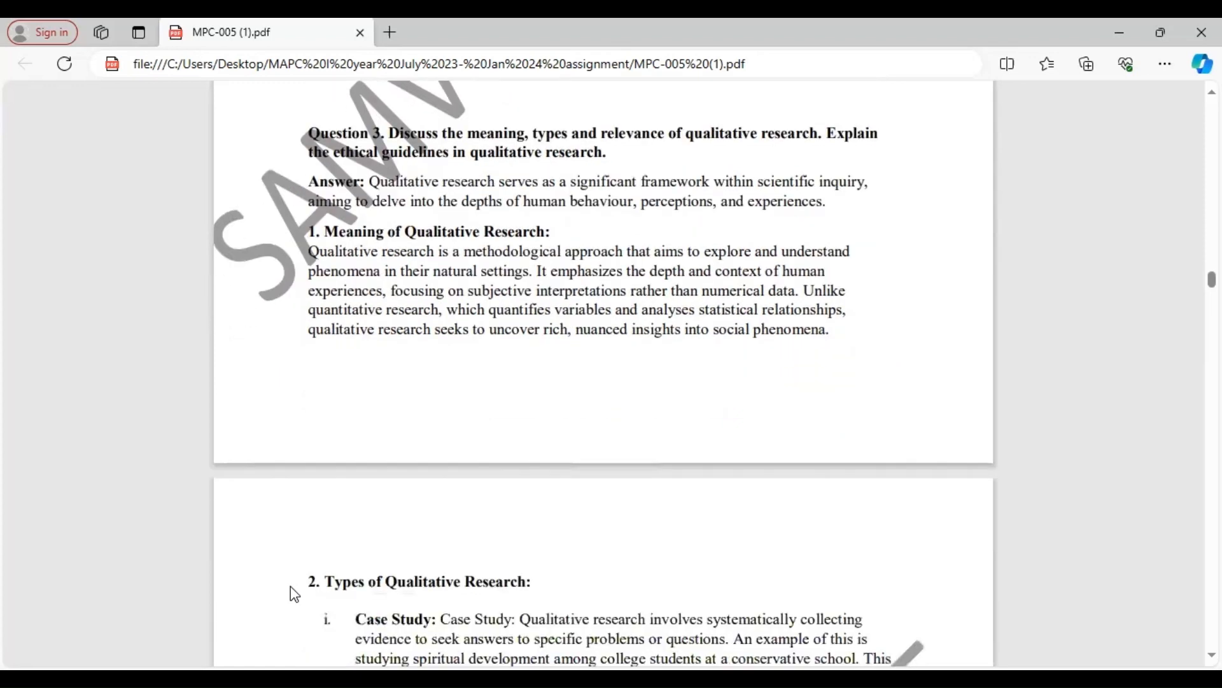
pyautogui.scroll(-3)
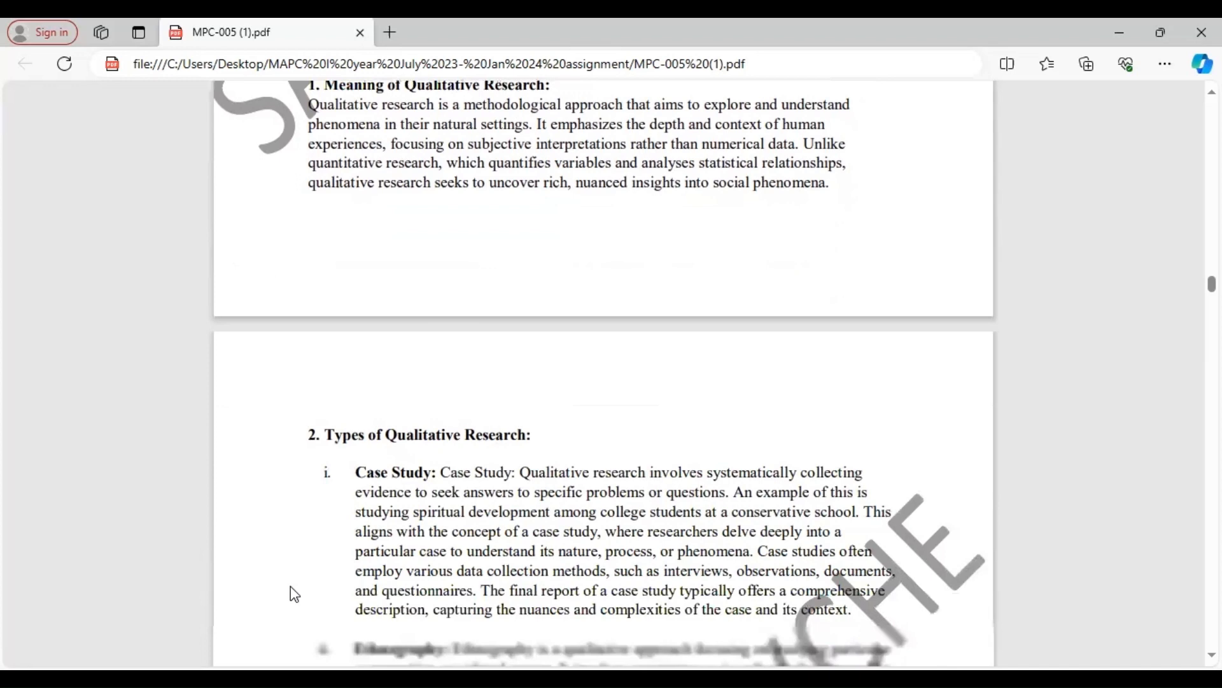
pyautogui.scroll(-3)
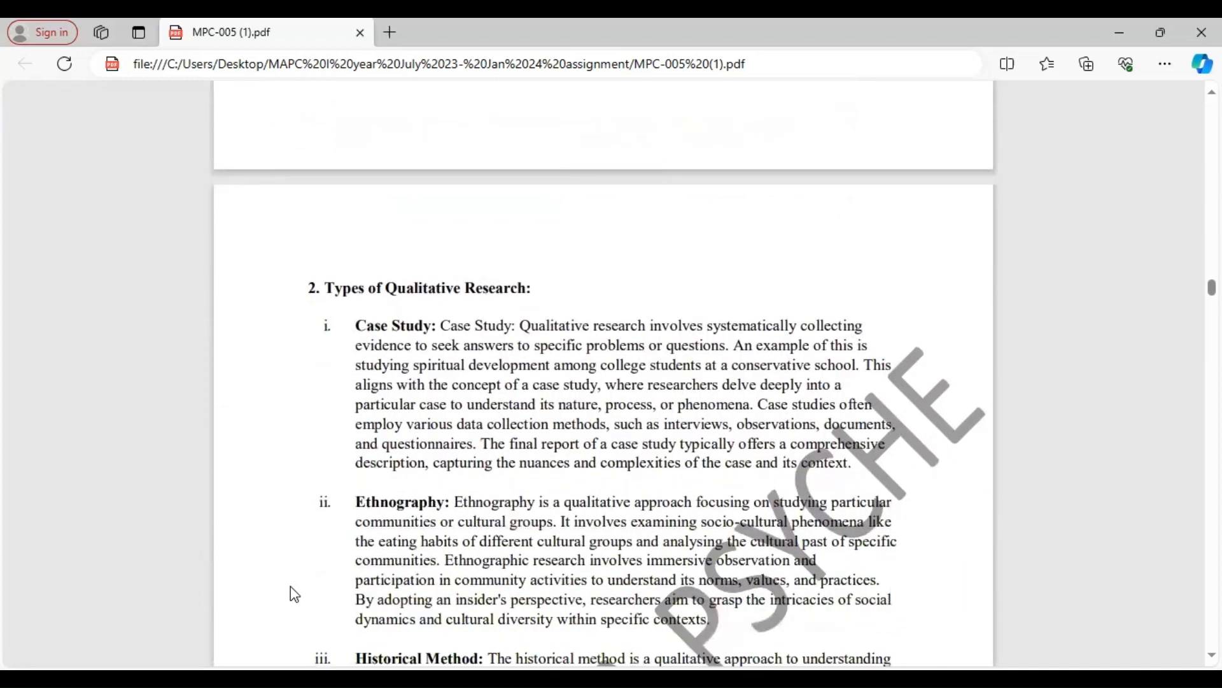
pyautogui.scroll(-3)
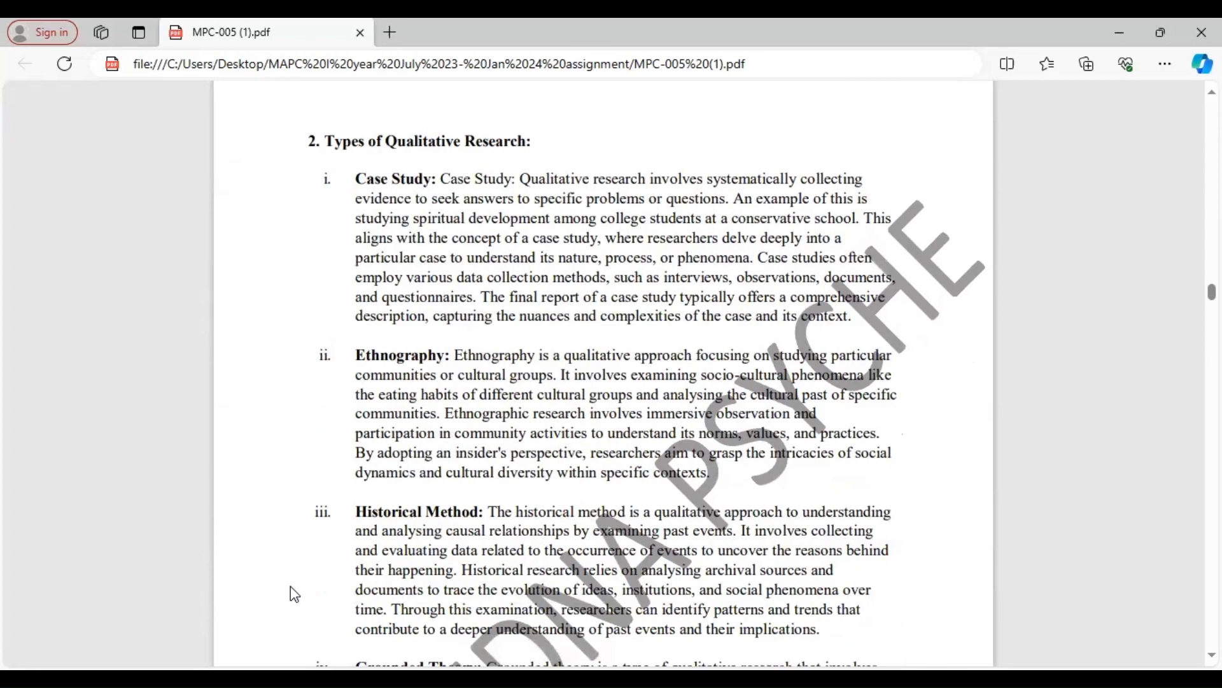
pyautogui.scroll(-3)
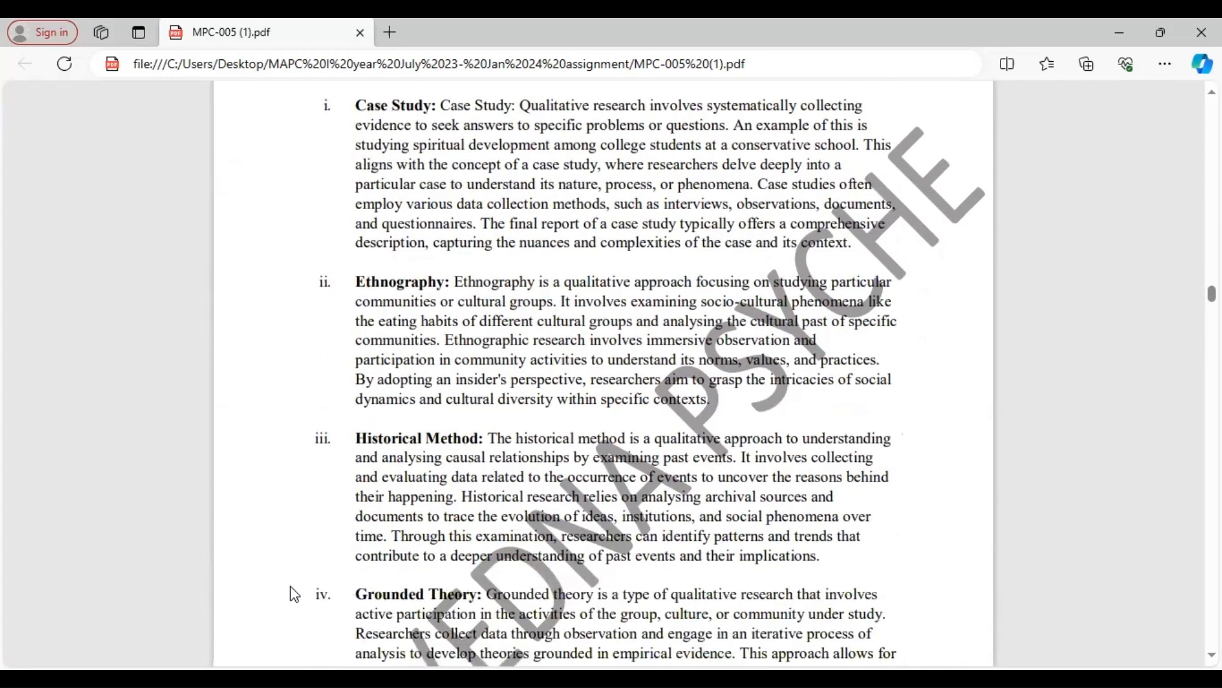
pyautogui.scroll(-3)
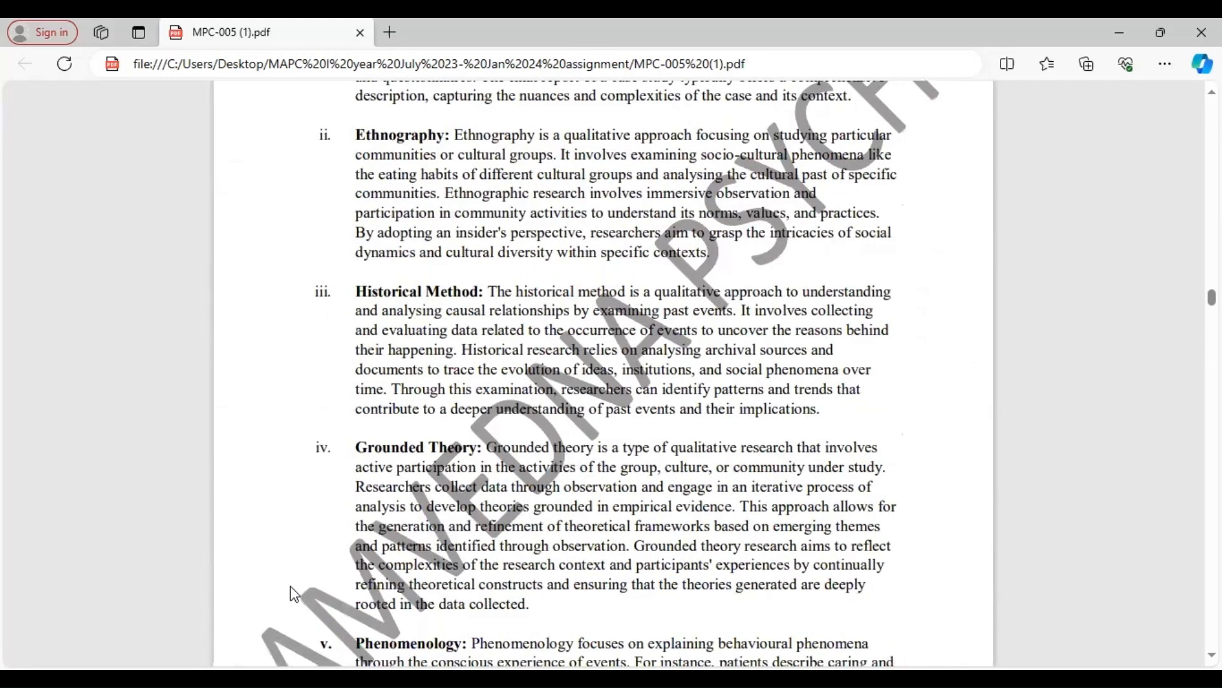
pyautogui.scroll(-3)
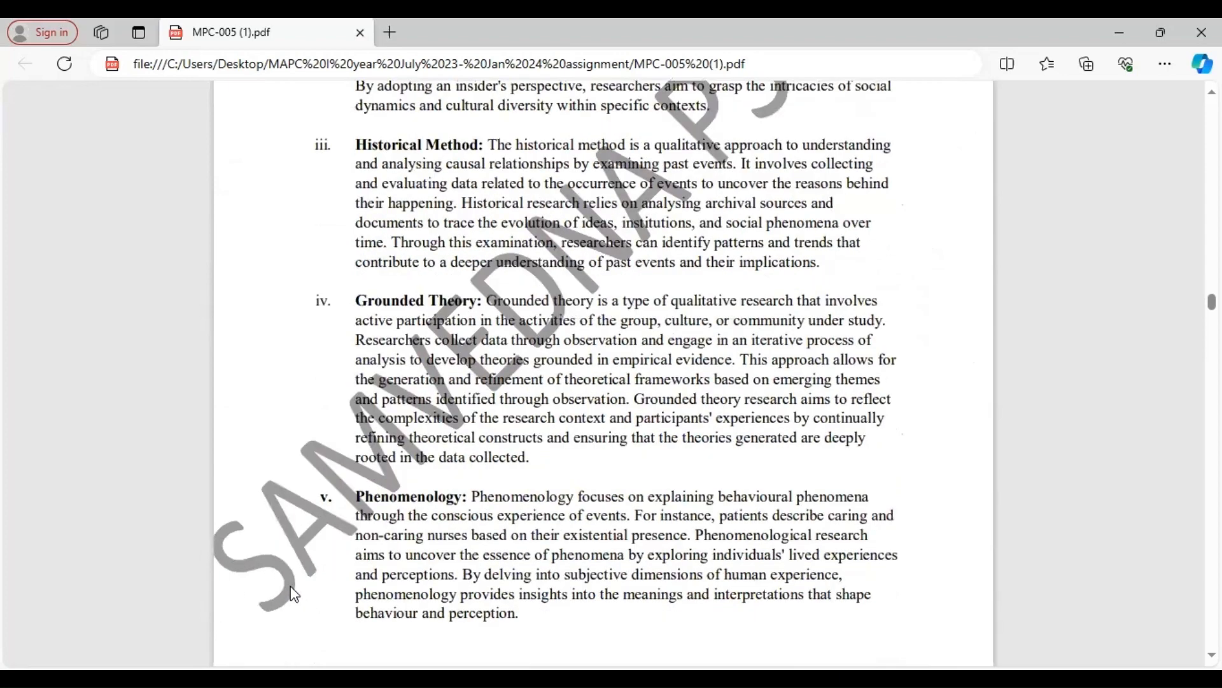
pyautogui.scroll(-3)
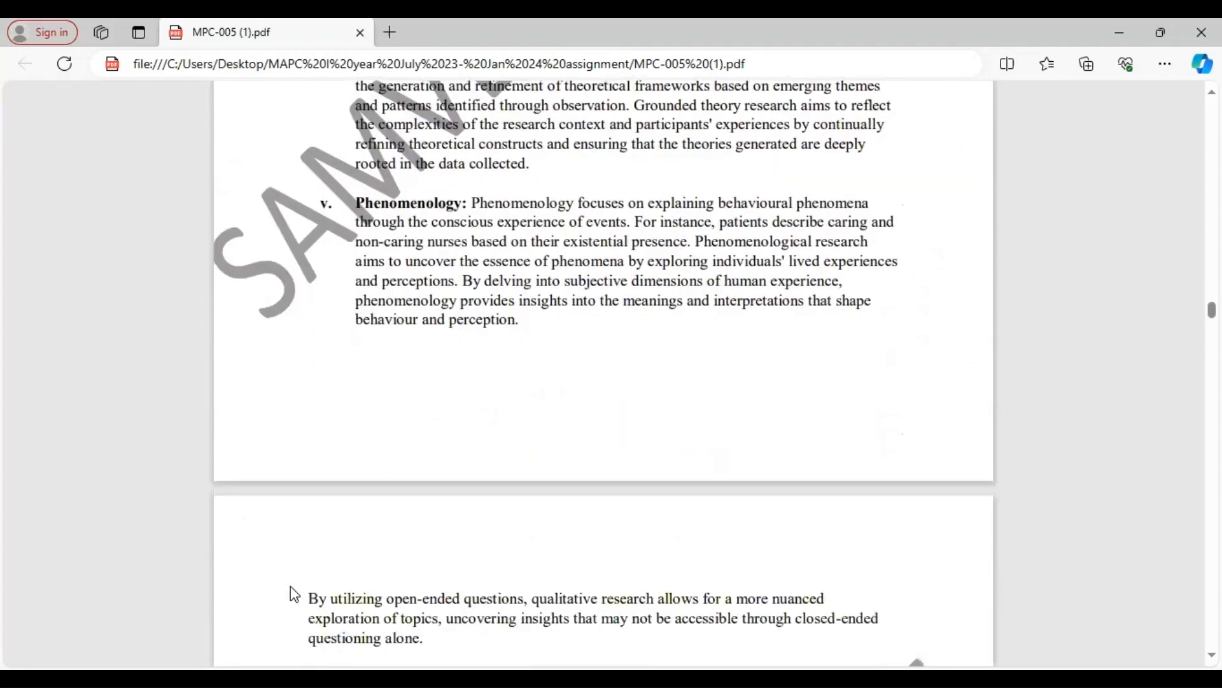
pyautogui.scroll(-3)
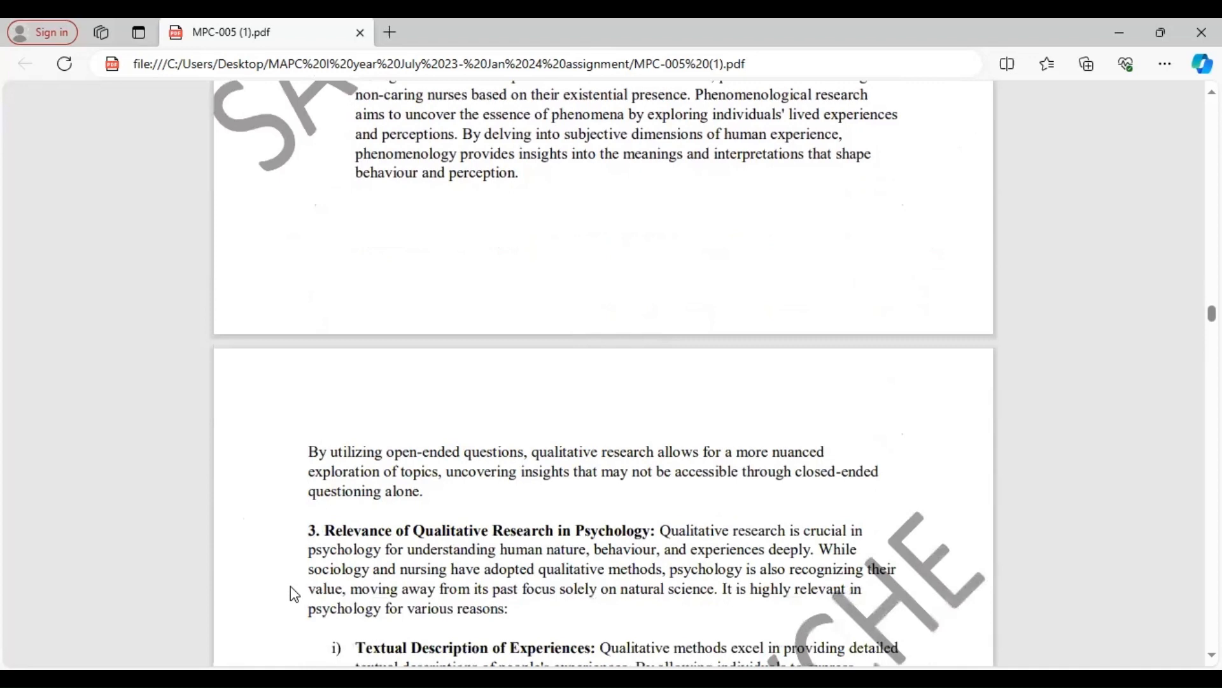
pyautogui.scroll(-3)
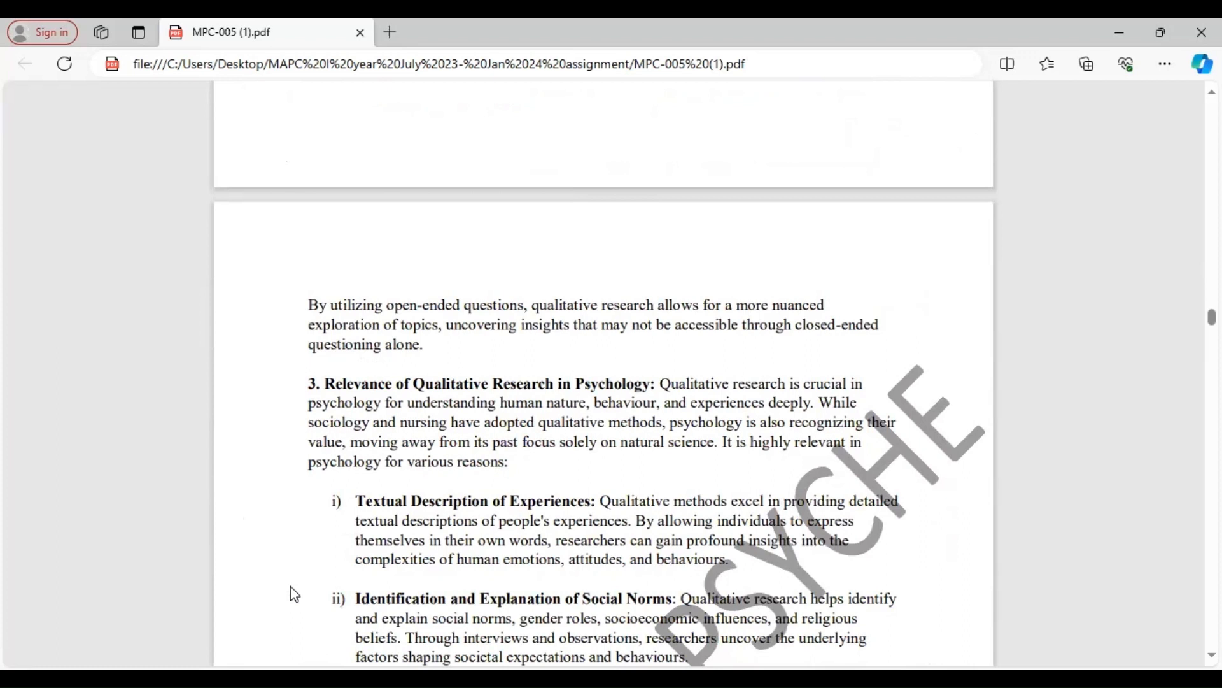
pyautogui.scroll(-3)
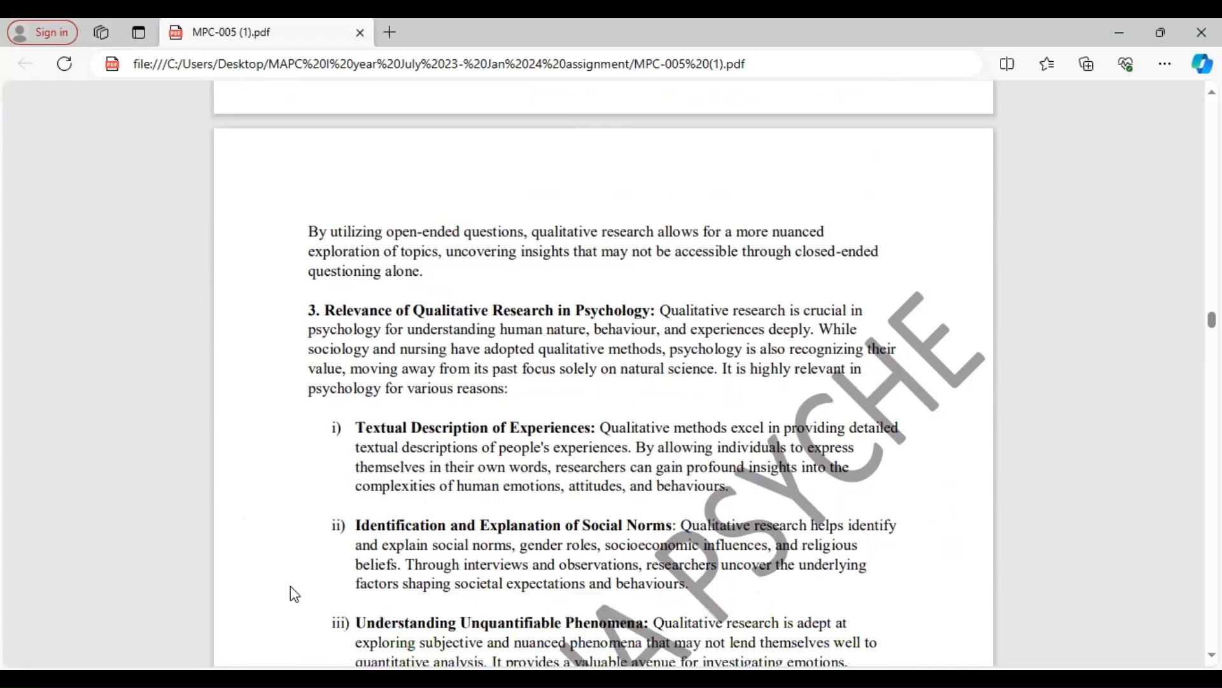
pyautogui.scroll(-3)
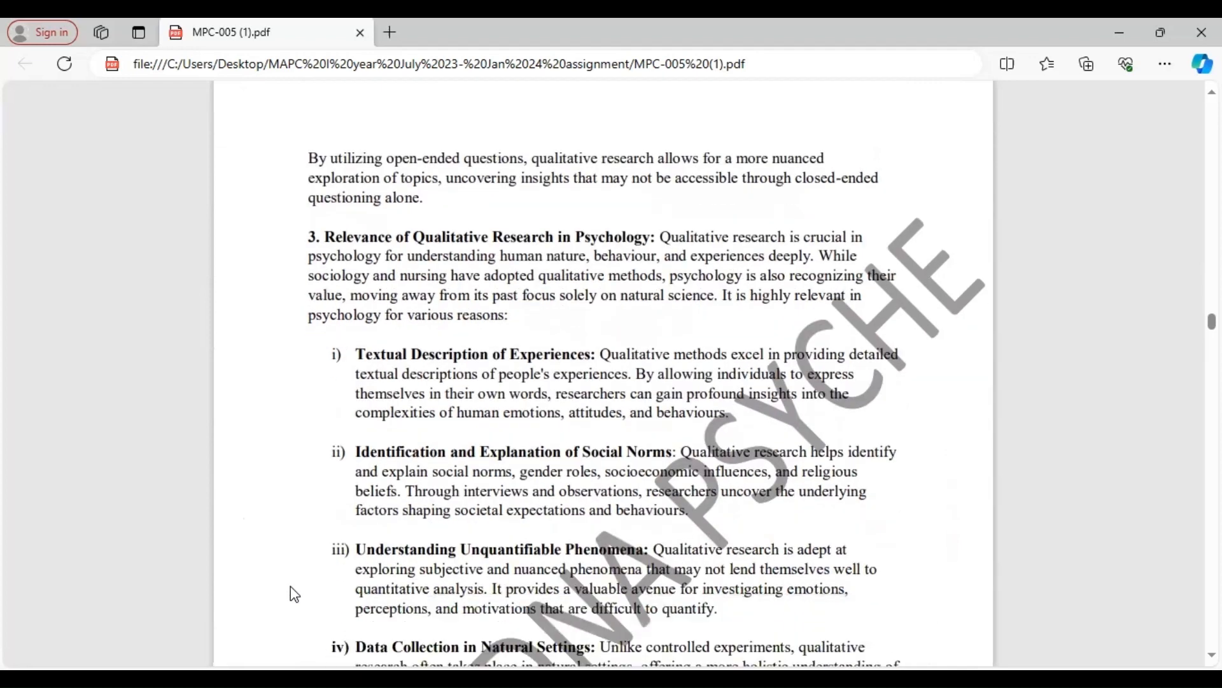
pyautogui.scroll(-3)
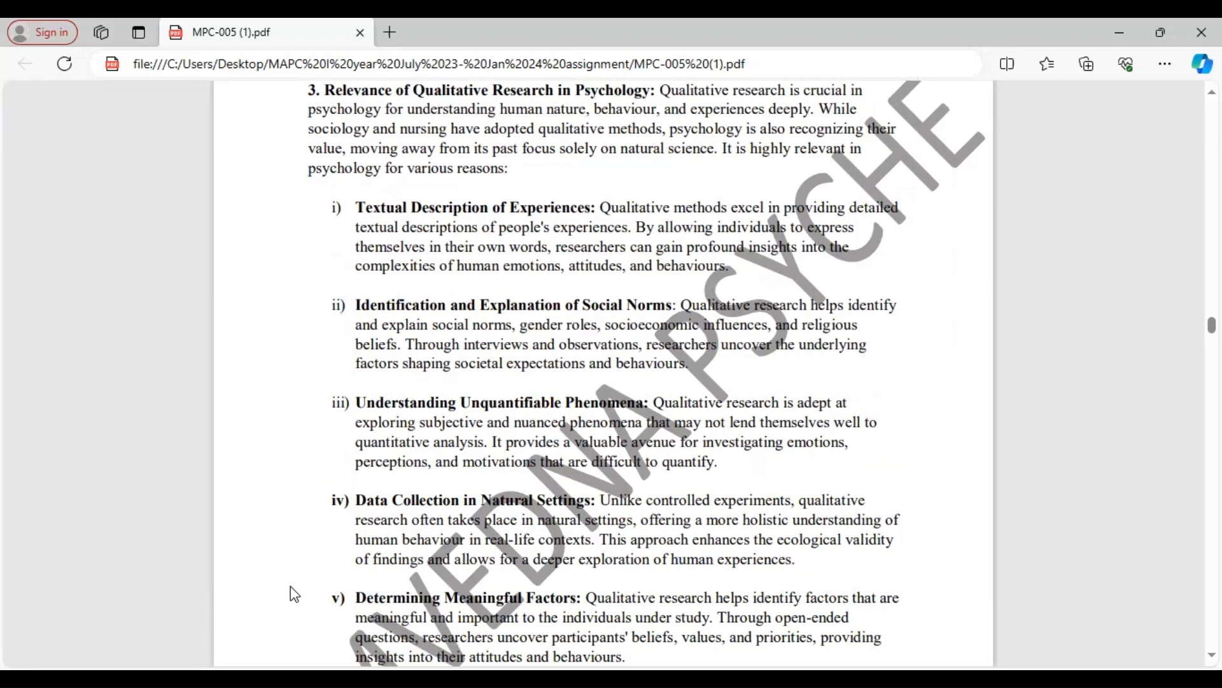
pyautogui.scroll(-3)
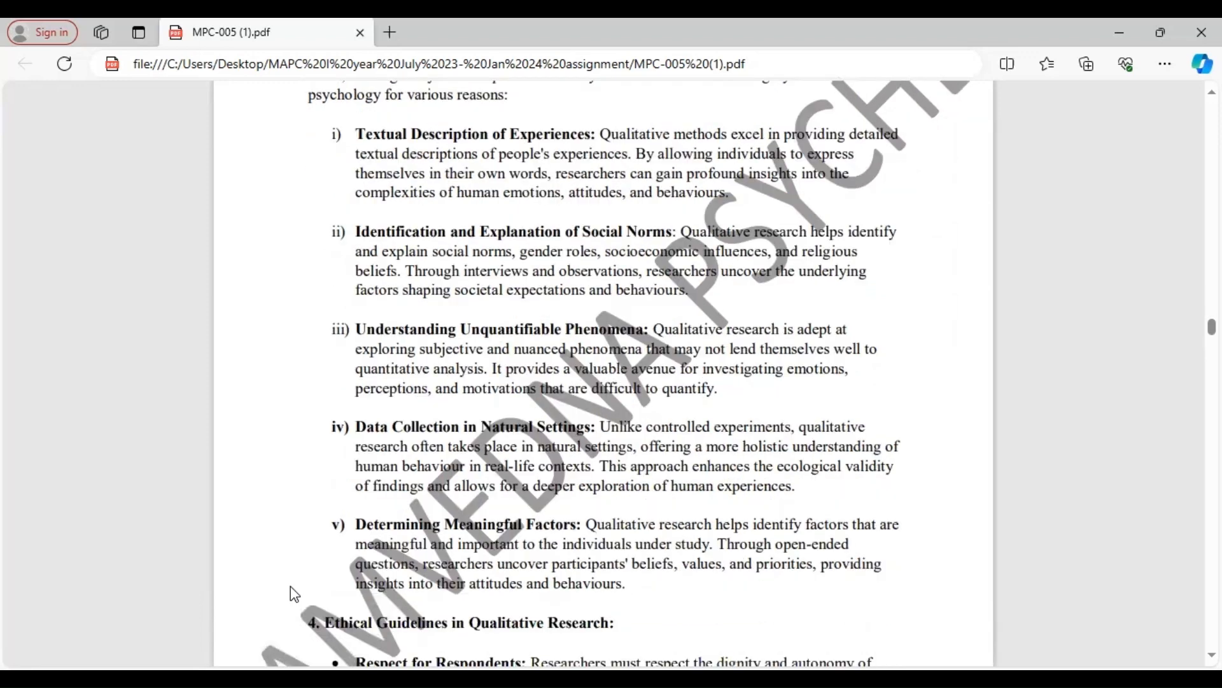
pyautogui.scroll(-3)
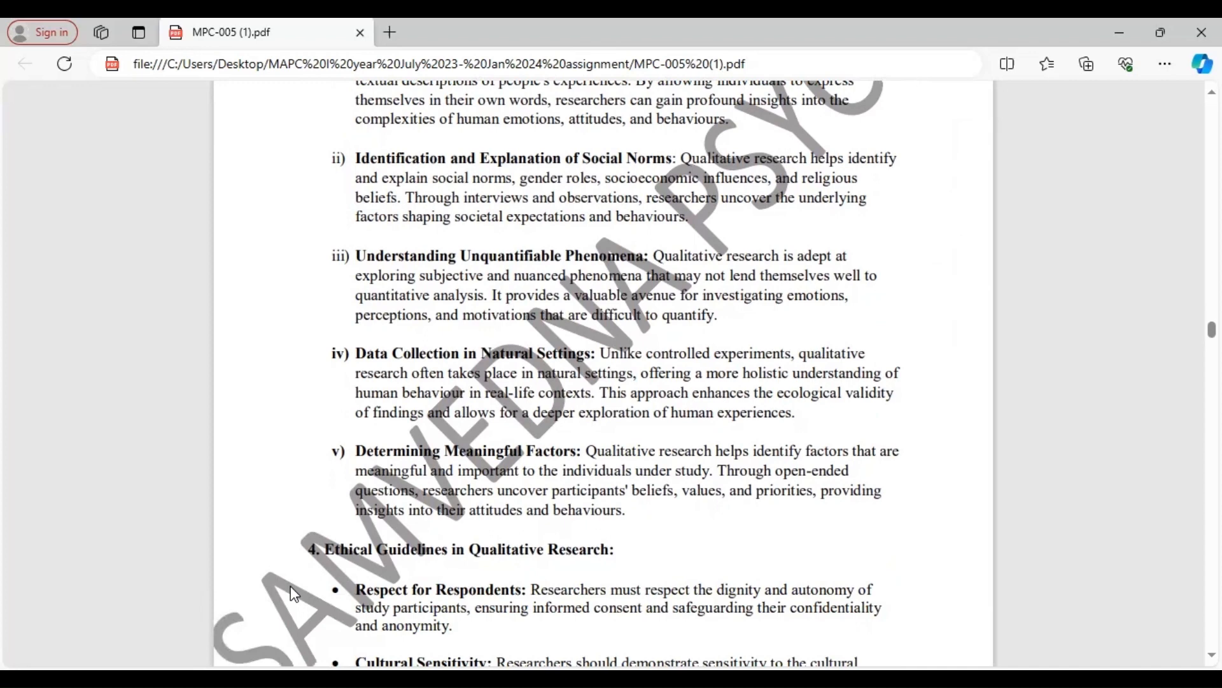
pyautogui.scroll(-3)
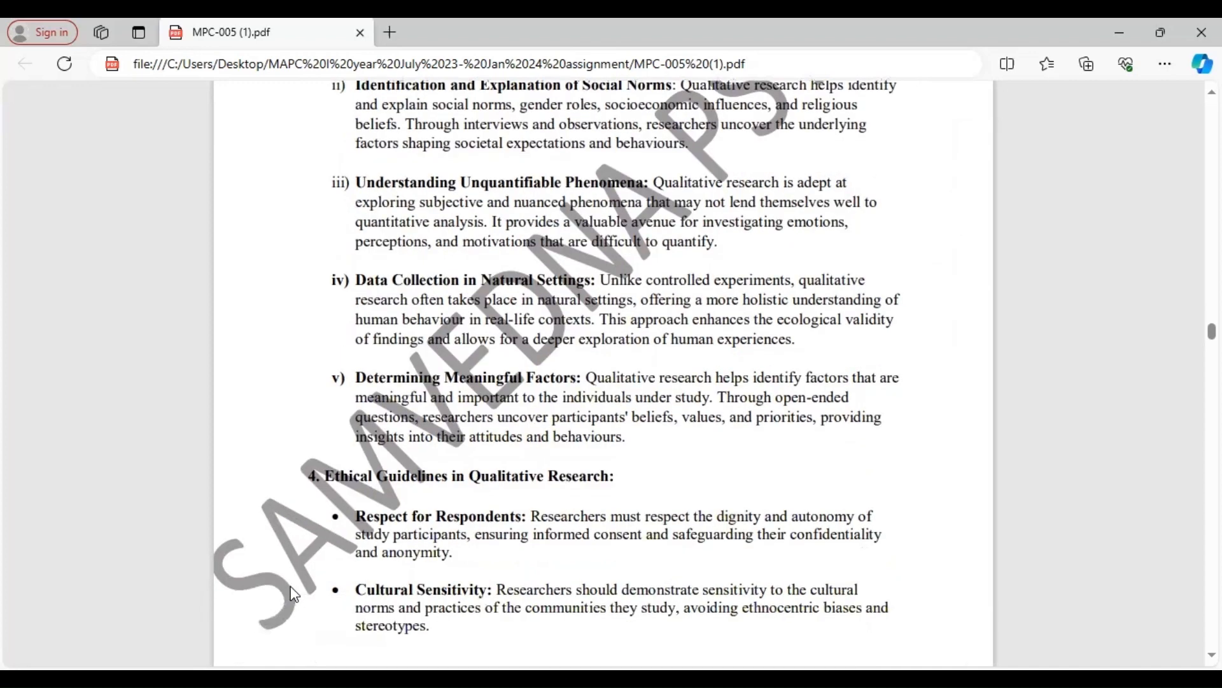
pyautogui.scroll(-3)
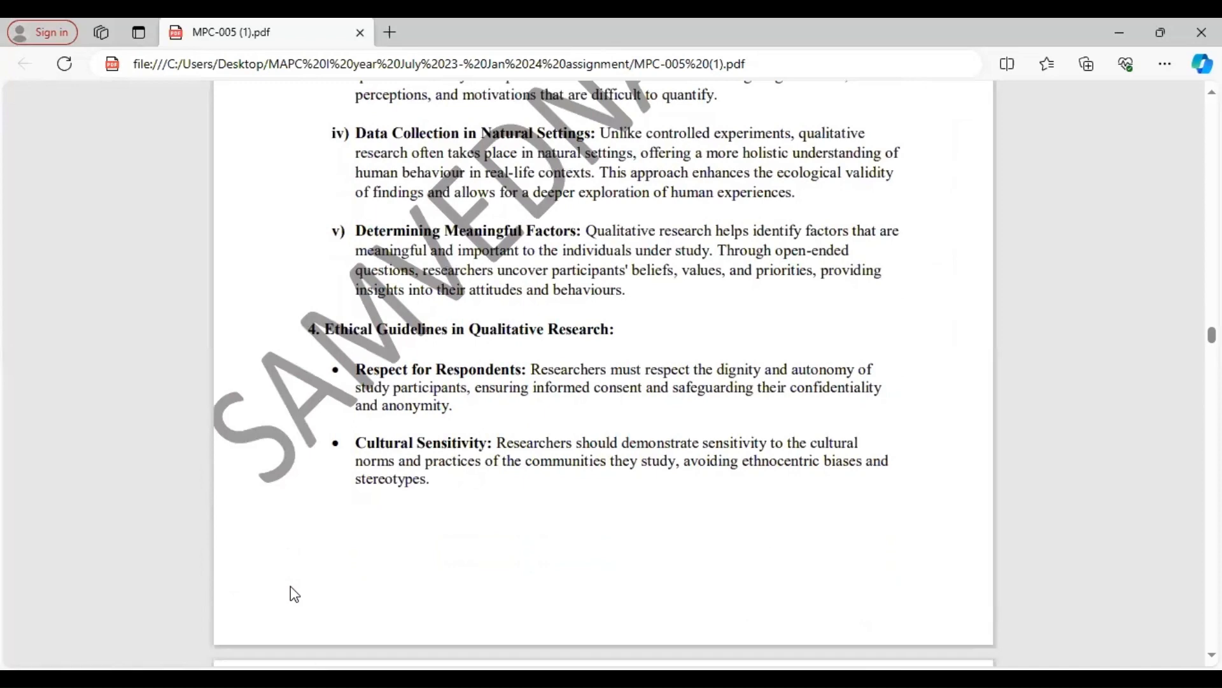
pyautogui.scroll(-3)
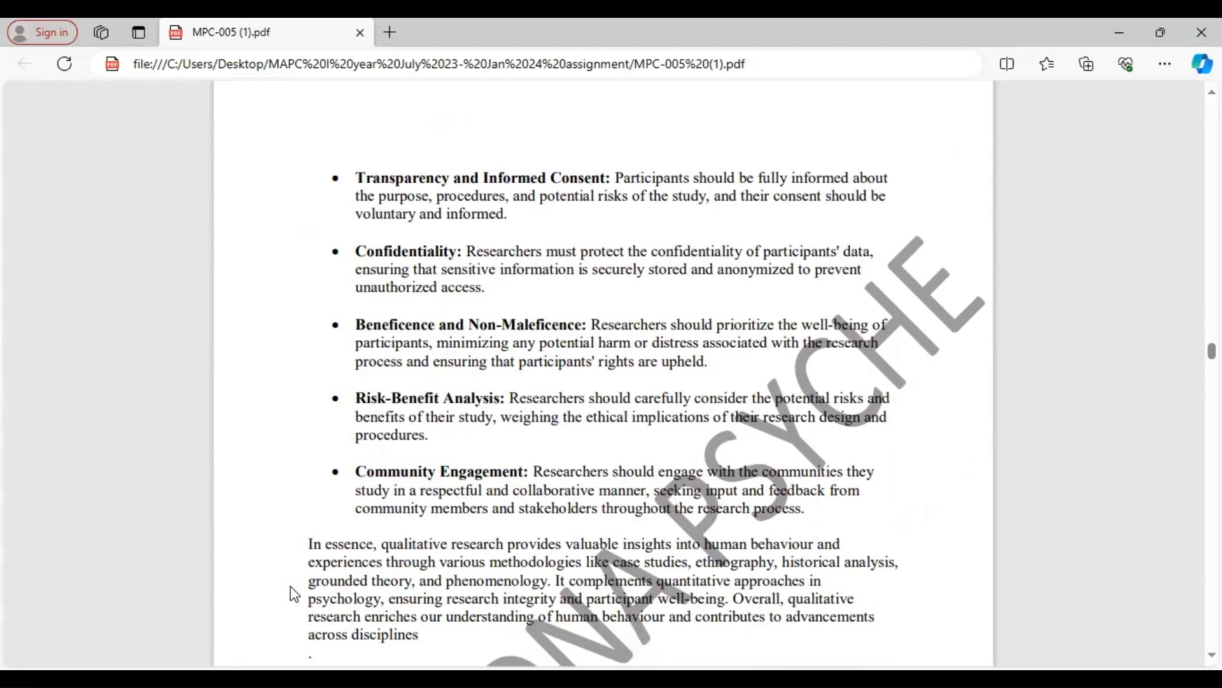
pyautogui.scroll(-3)
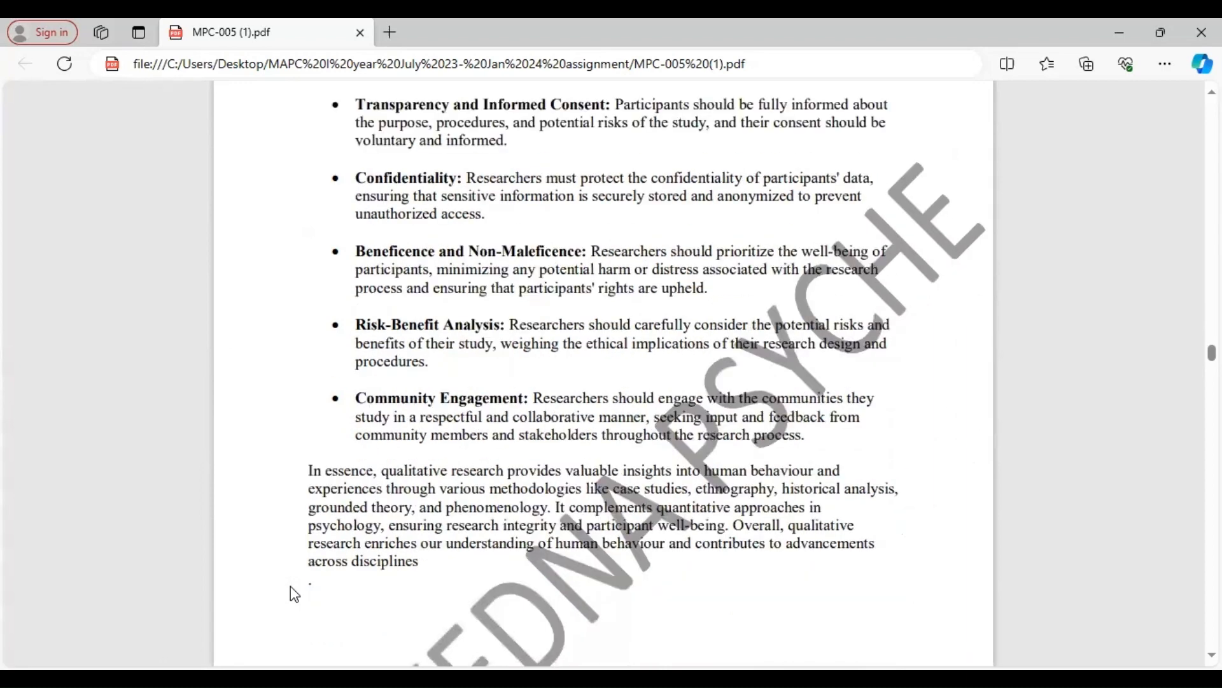
pyautogui.scroll(-3)
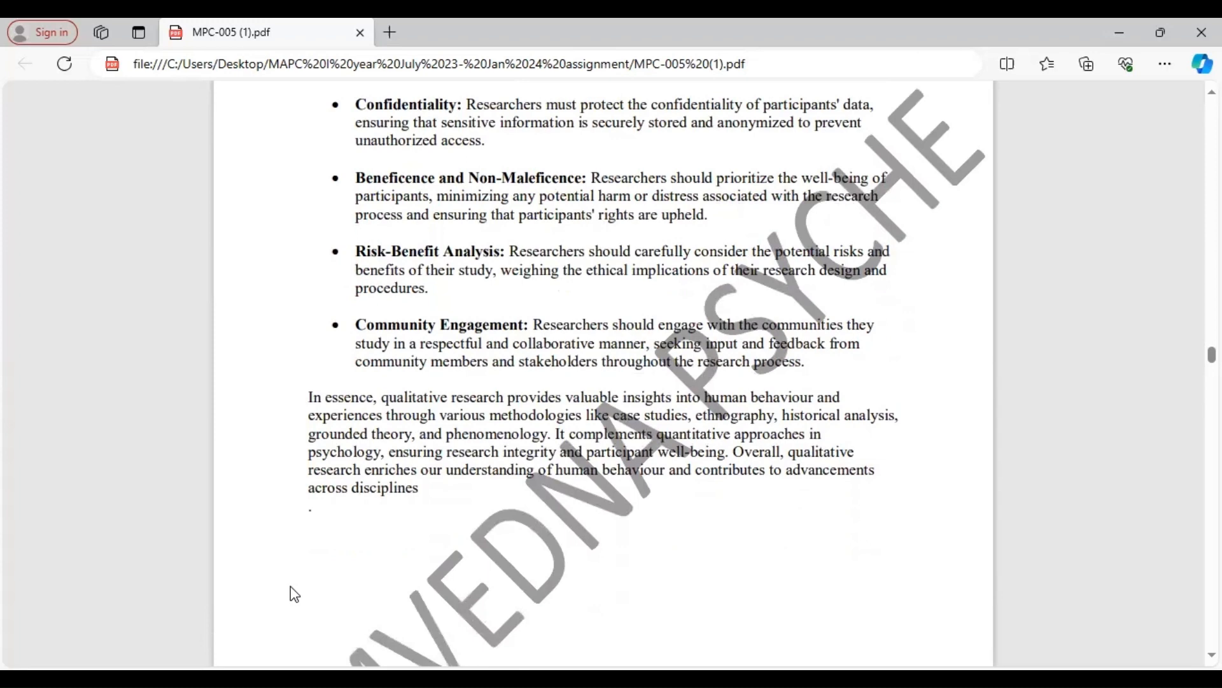
pyautogui.scroll(-3)
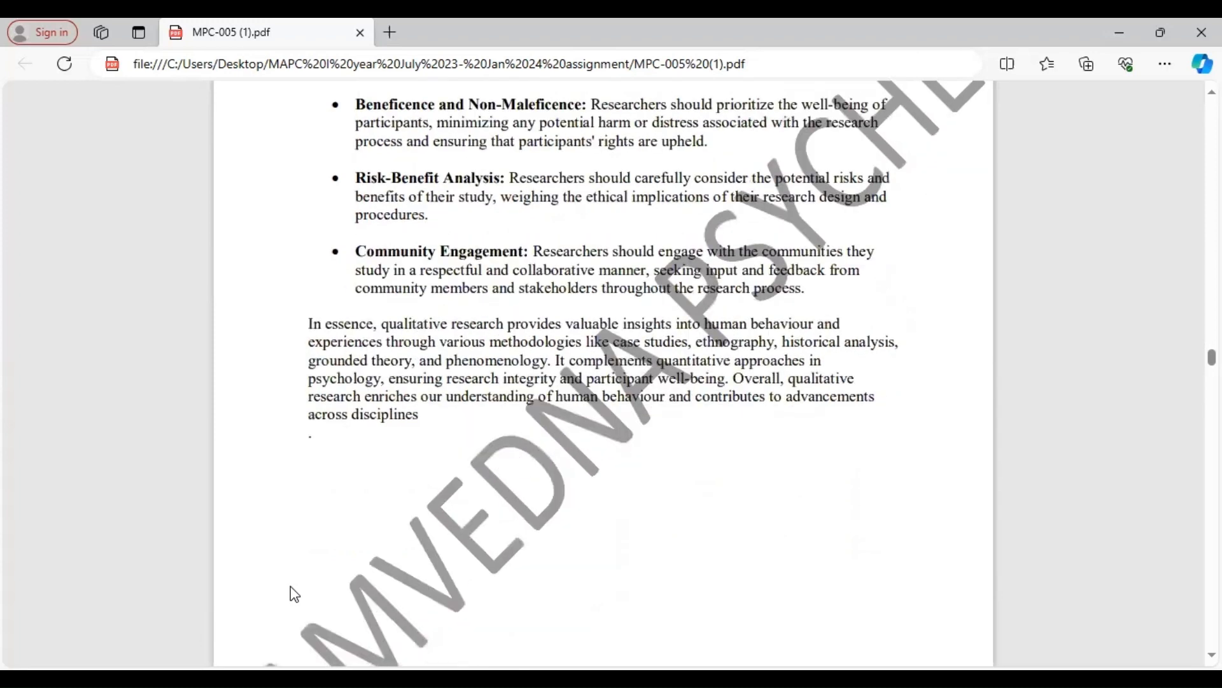
pyautogui.scroll(-3)
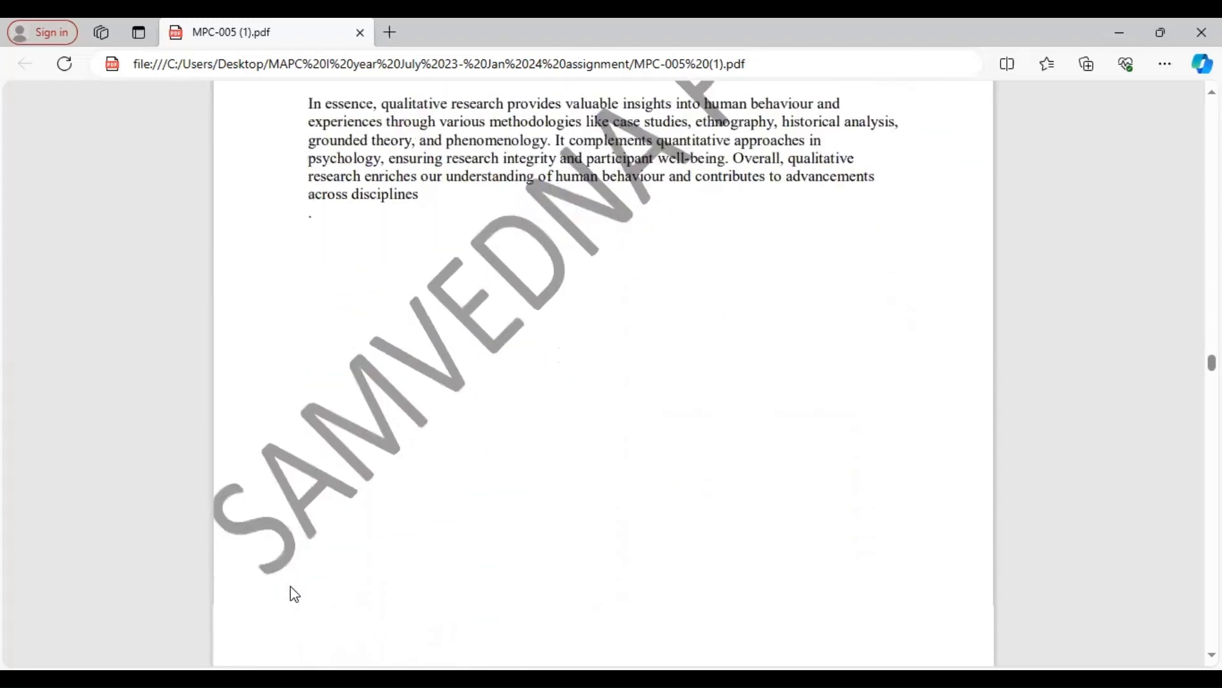
pyautogui.scroll(-3)
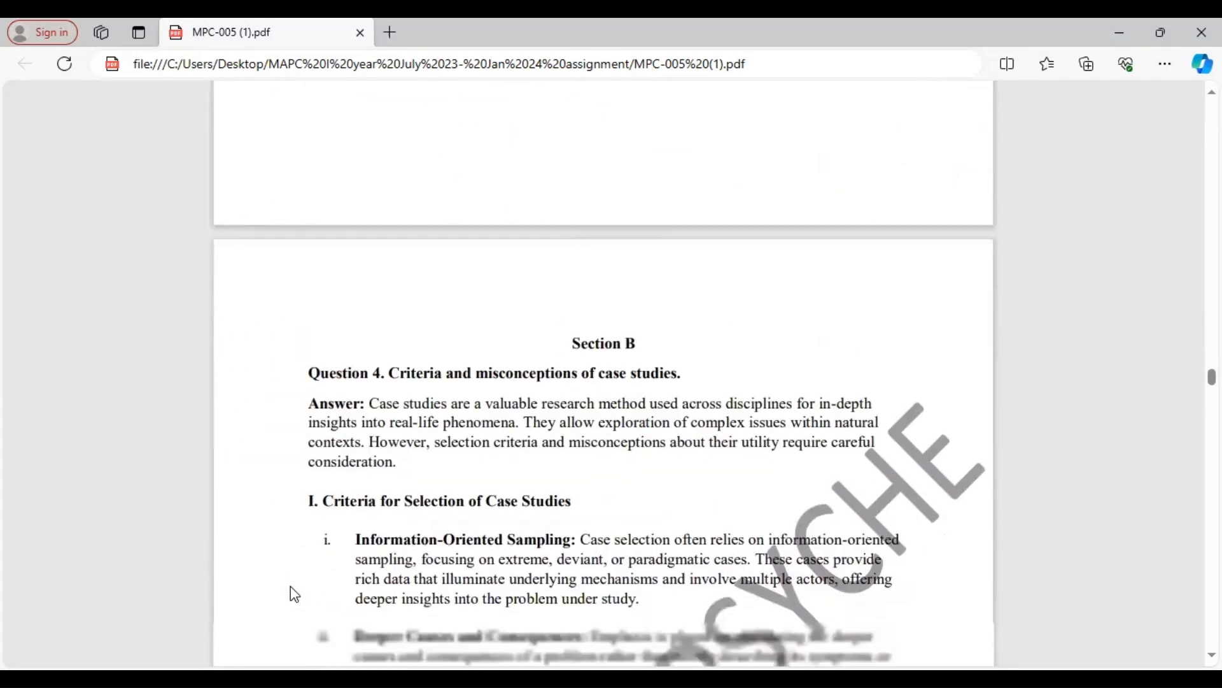
pyautogui.scroll(-3)
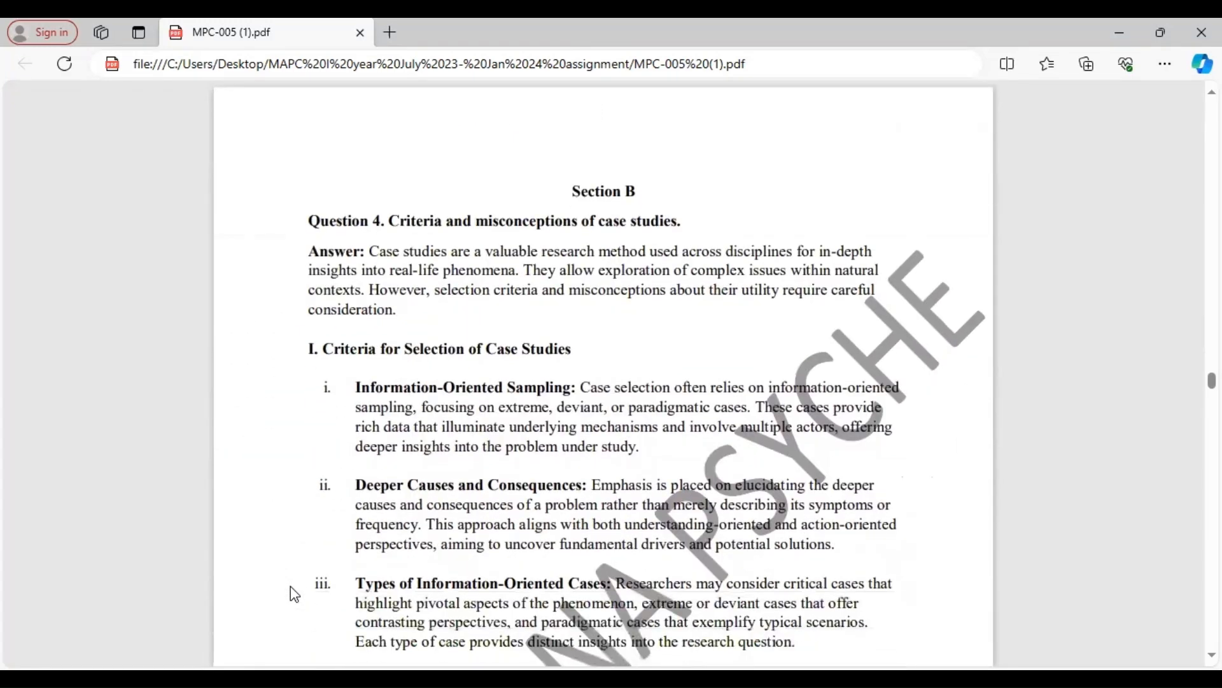
pyautogui.scroll(-3)
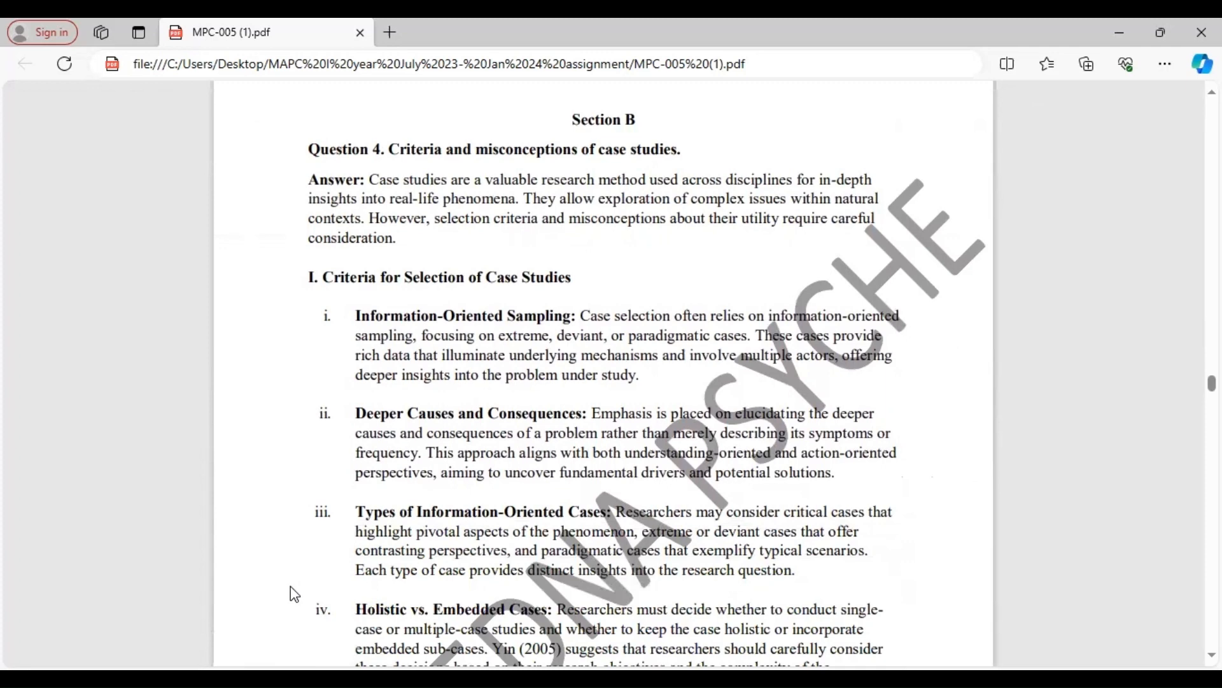
pyautogui.scroll(-3)
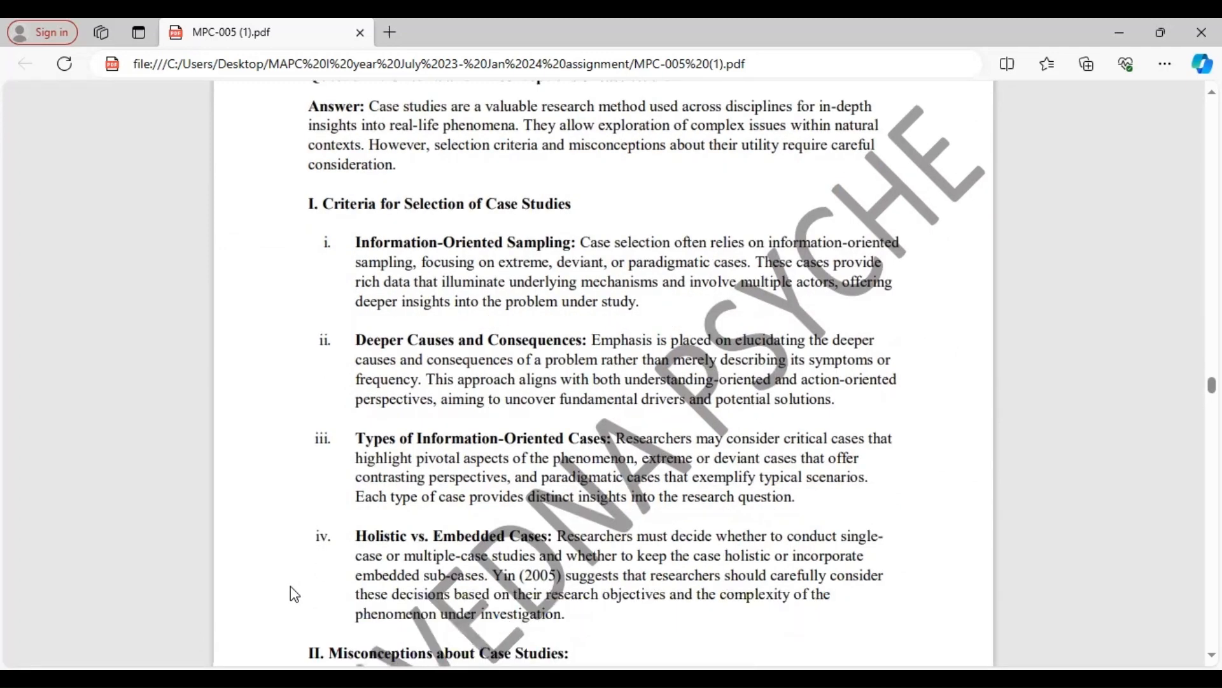
pyautogui.scroll(-3)
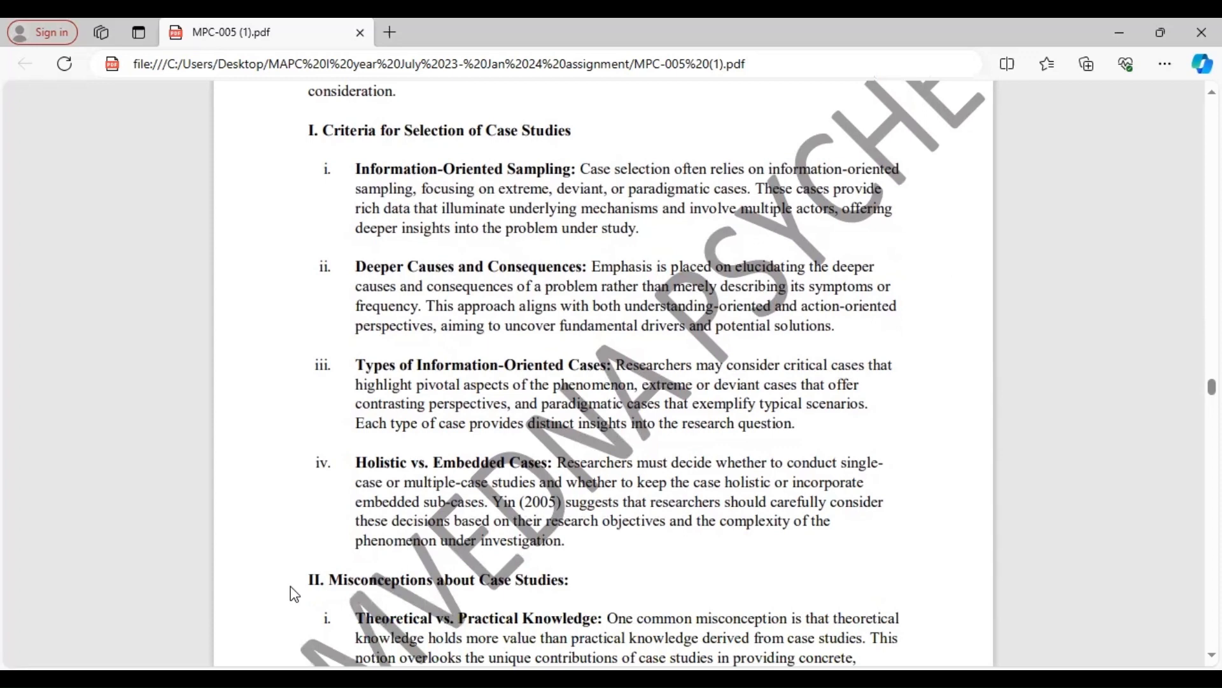
pyautogui.scroll(-3)
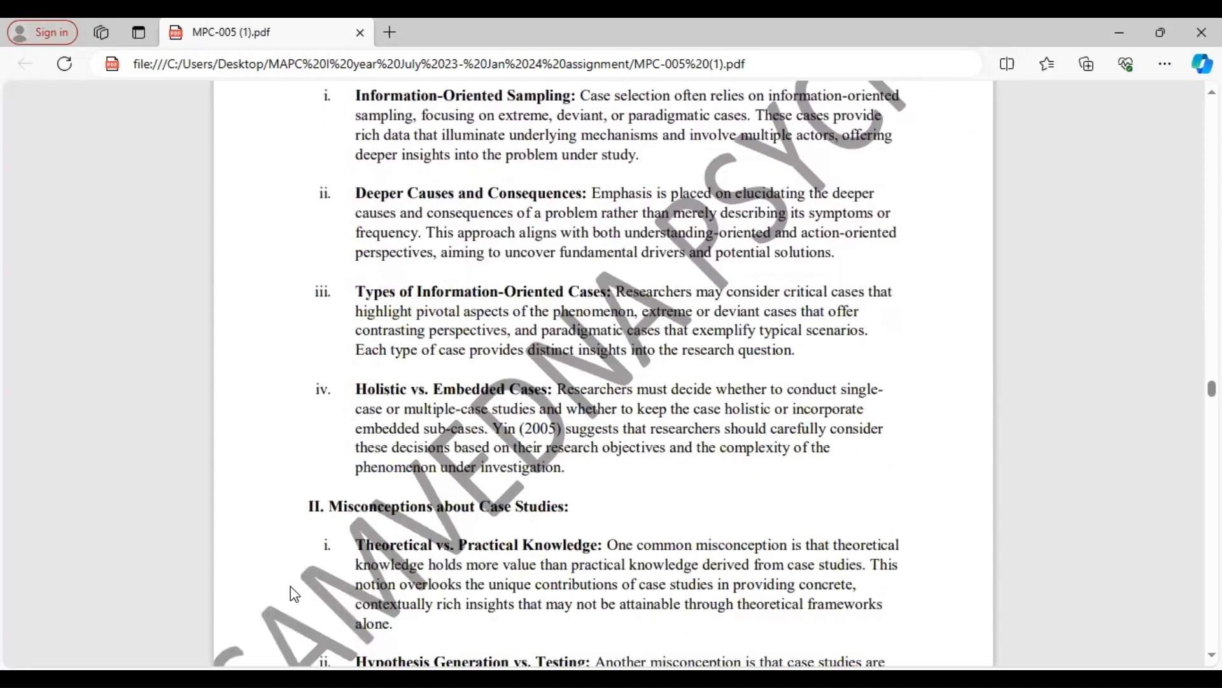
pyautogui.scroll(-3)
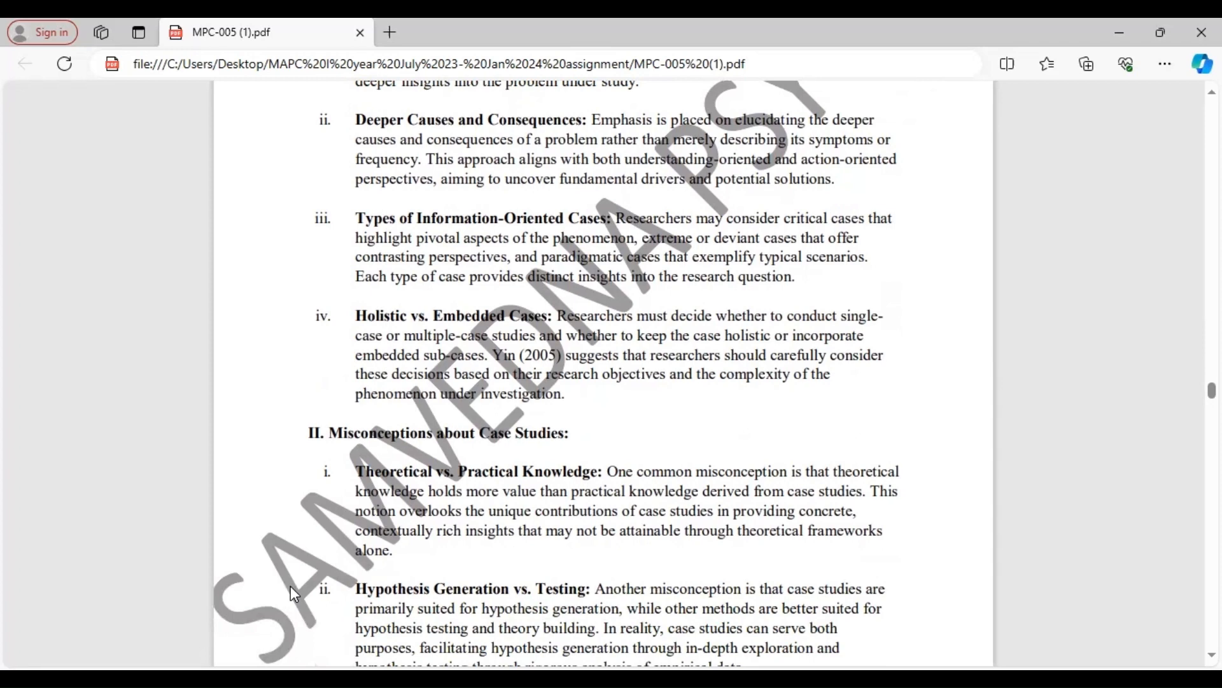
pyautogui.scroll(-3)
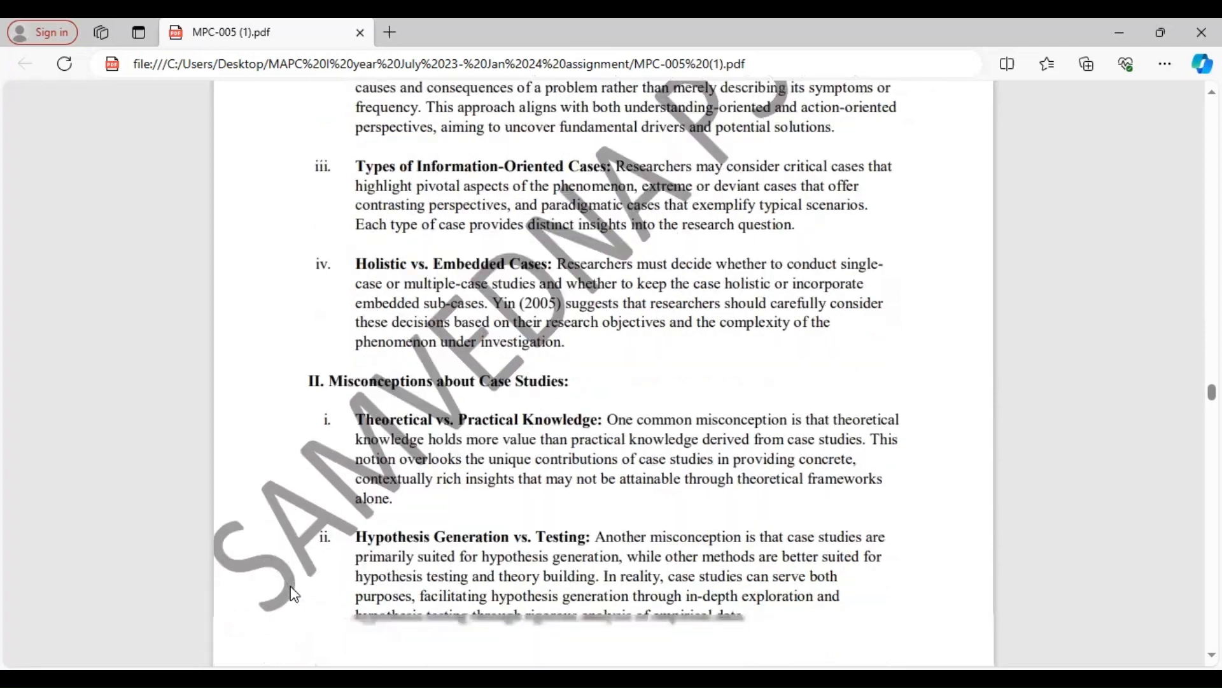
pyautogui.scroll(-3)
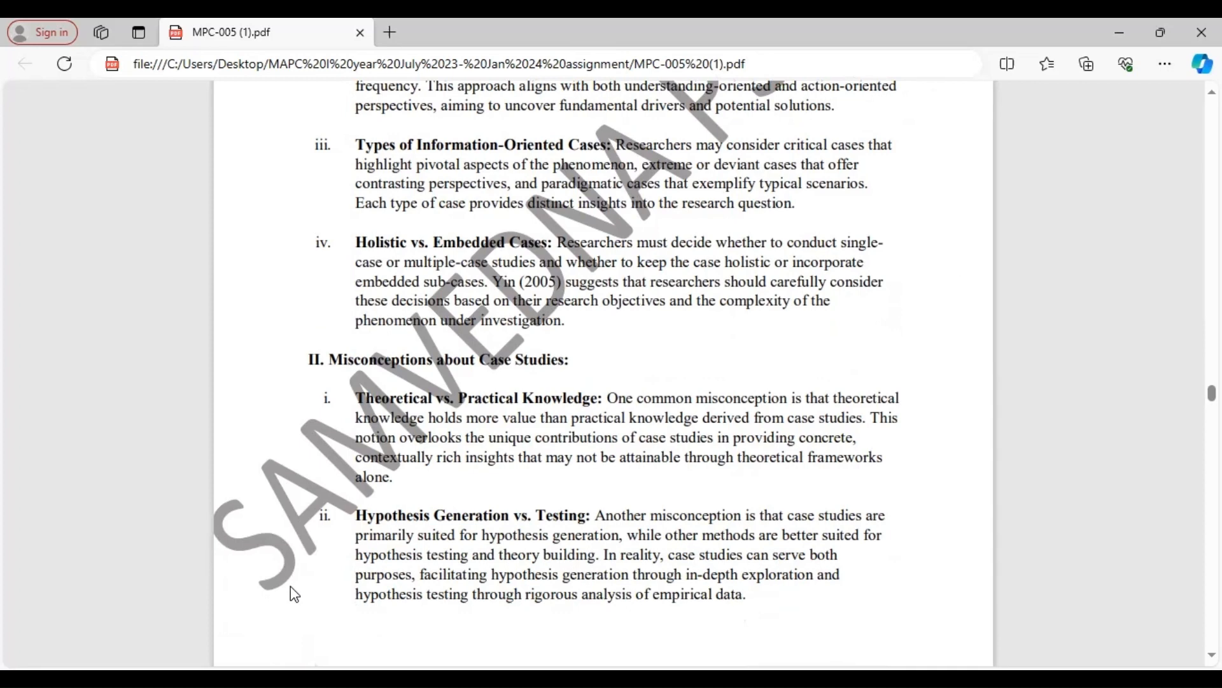
pyautogui.scroll(-3)
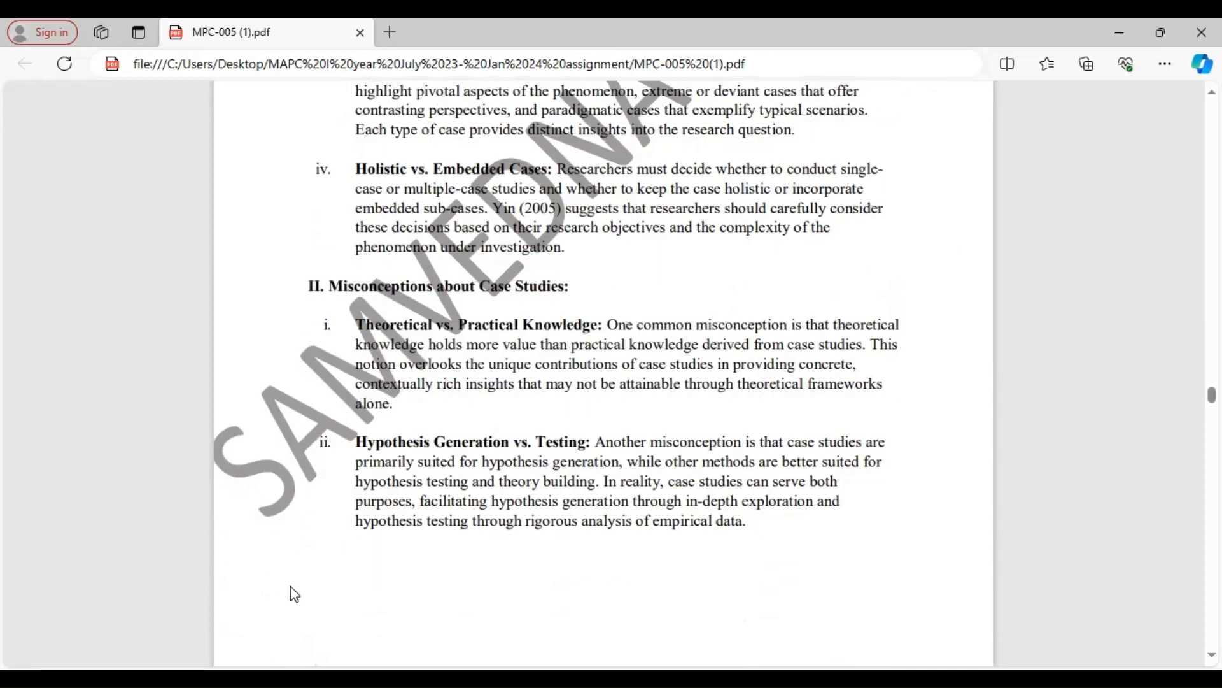
pyautogui.scroll(-3)
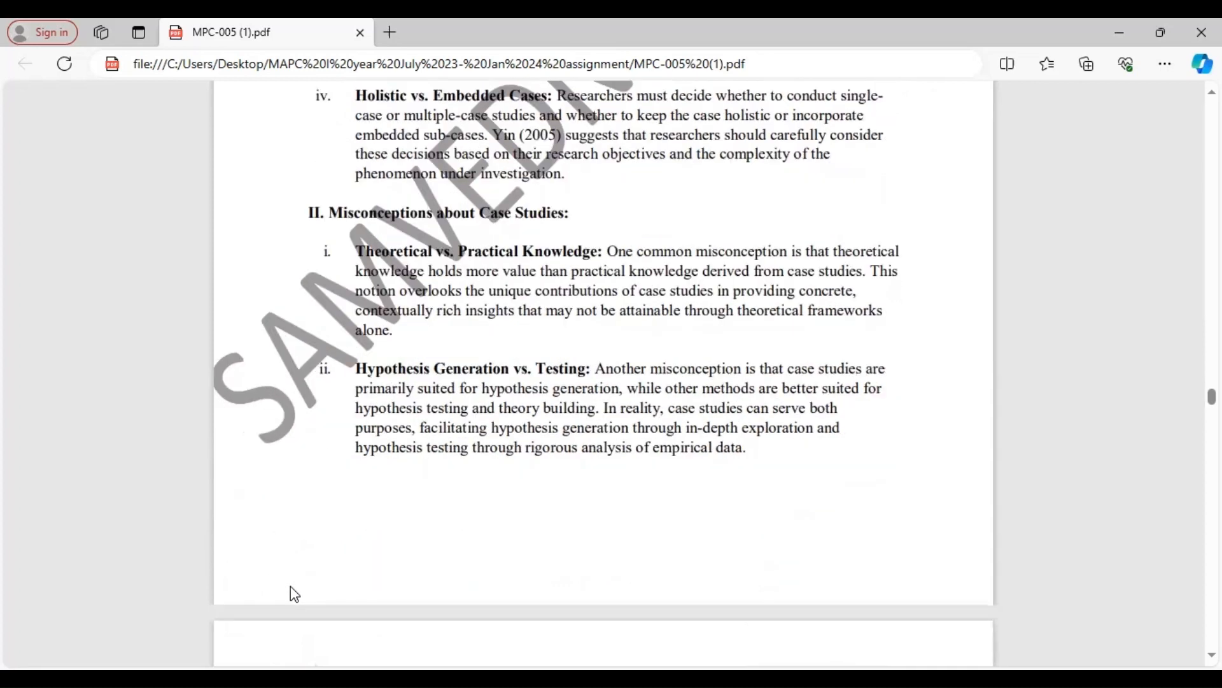
pyautogui.scroll(-3)
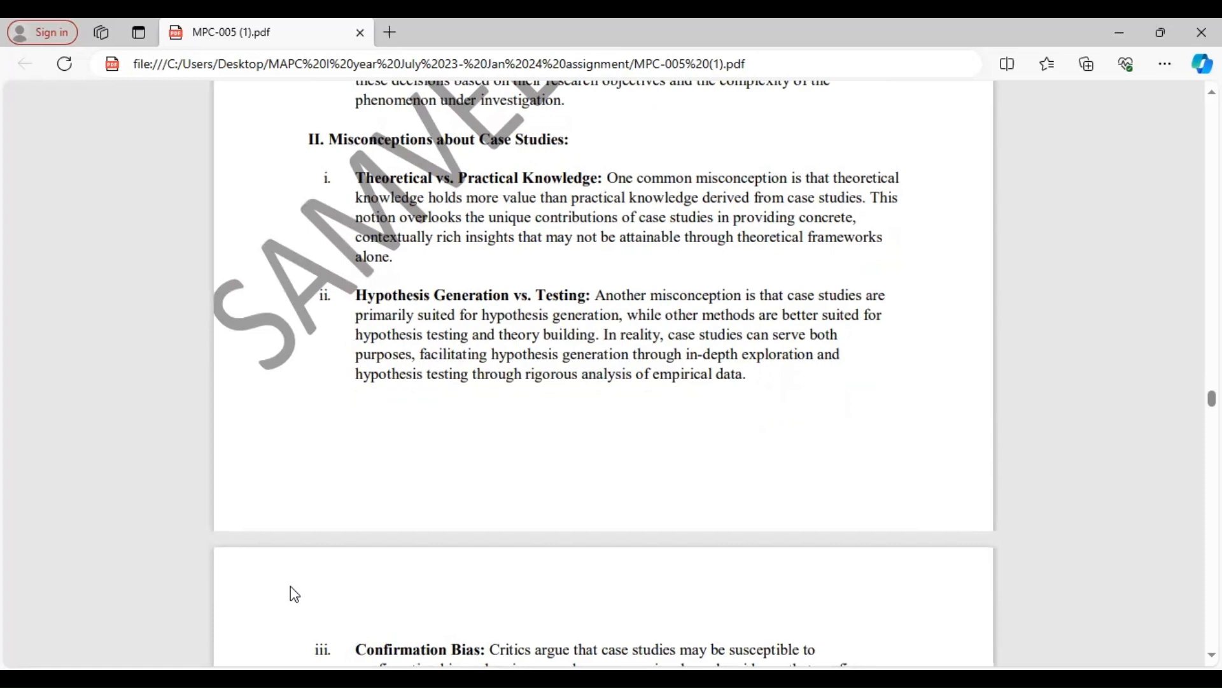
pyautogui.scroll(-3)
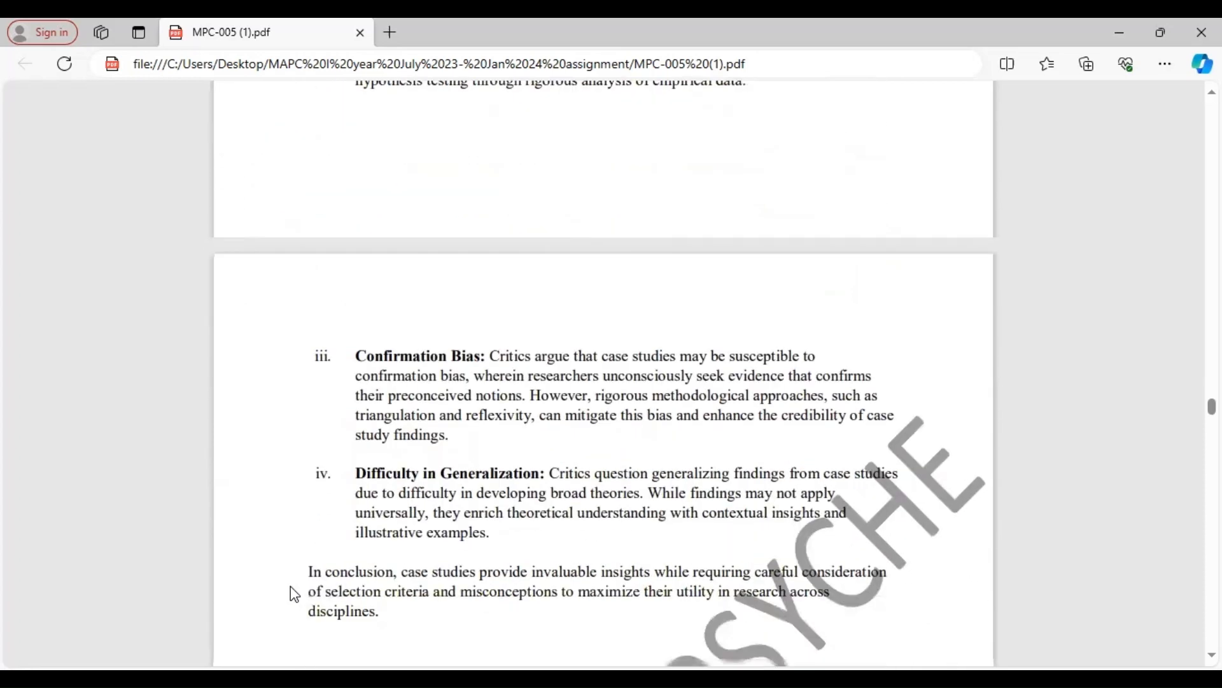
pyautogui.scroll(-3)
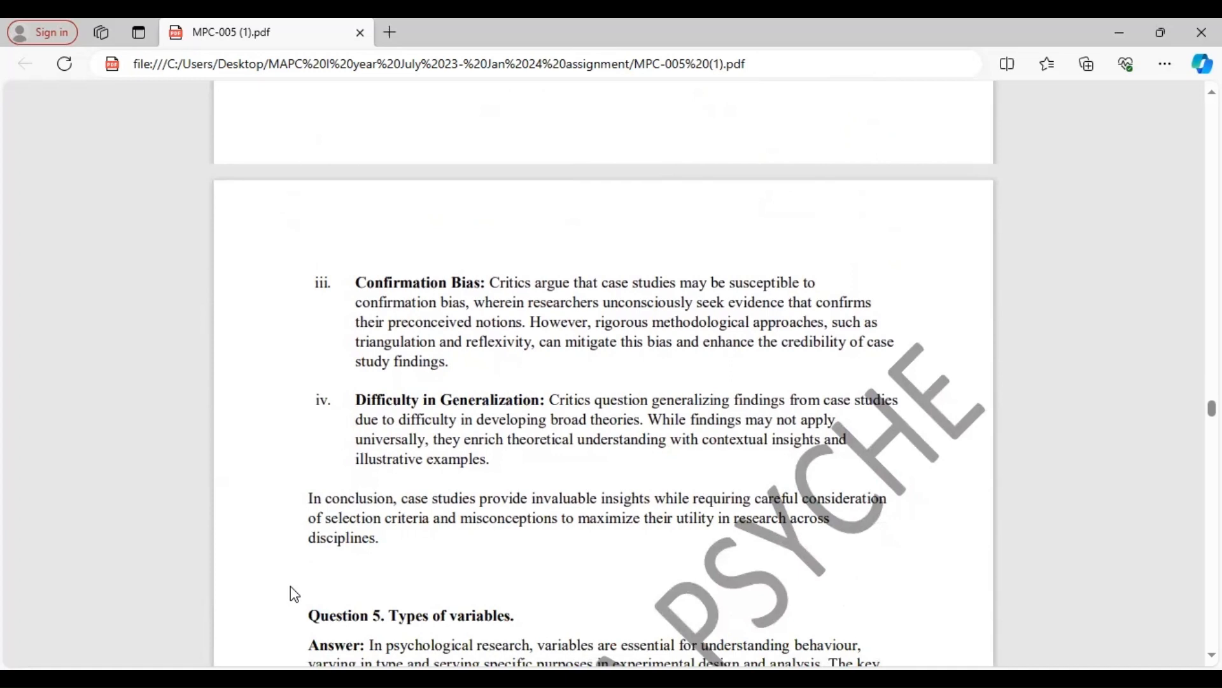
pyautogui.scroll(-3)
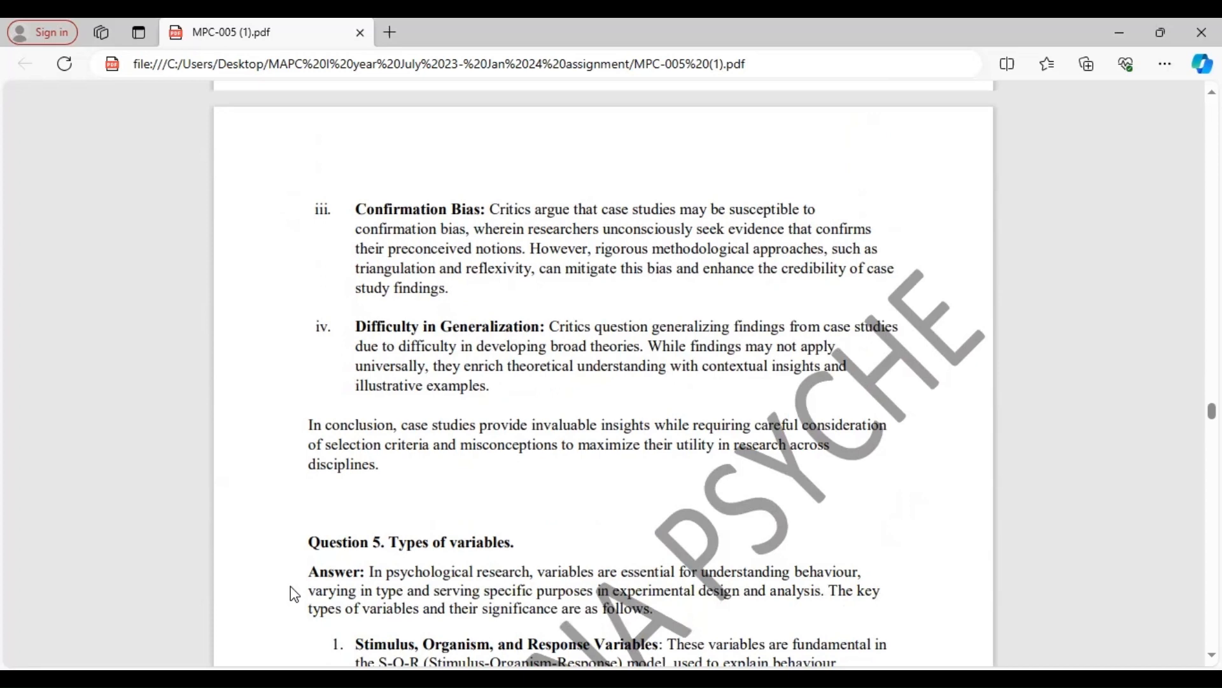
pyautogui.scroll(-3)
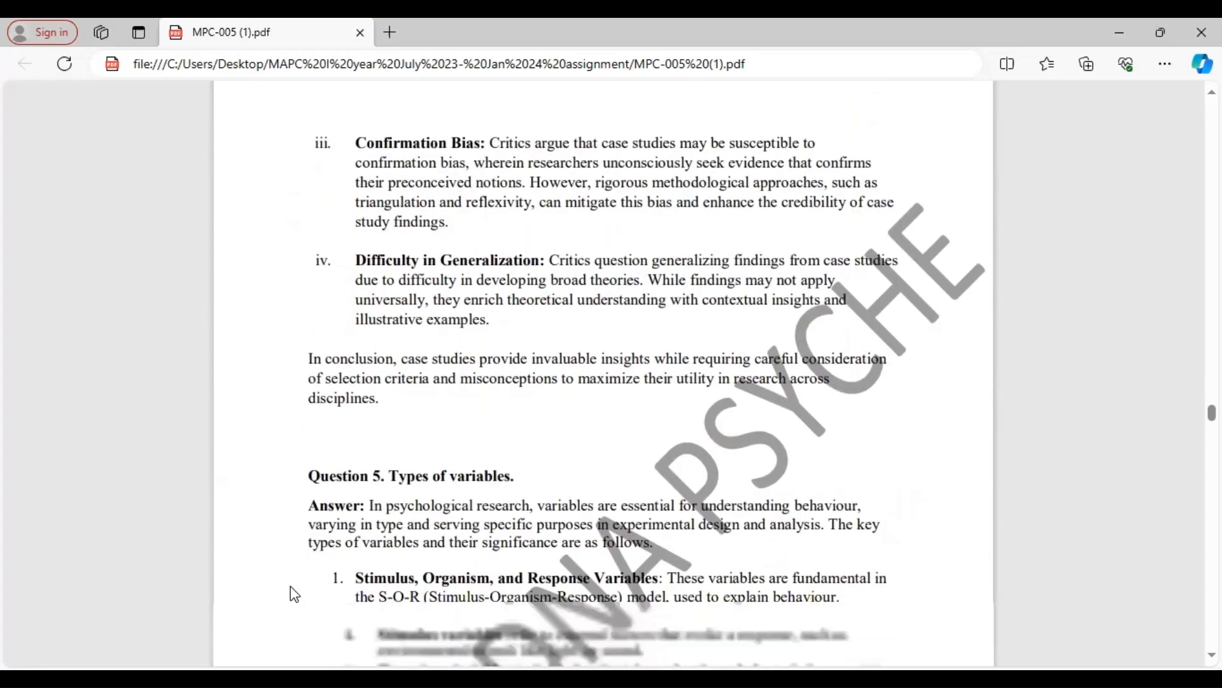
pyautogui.scroll(-3)
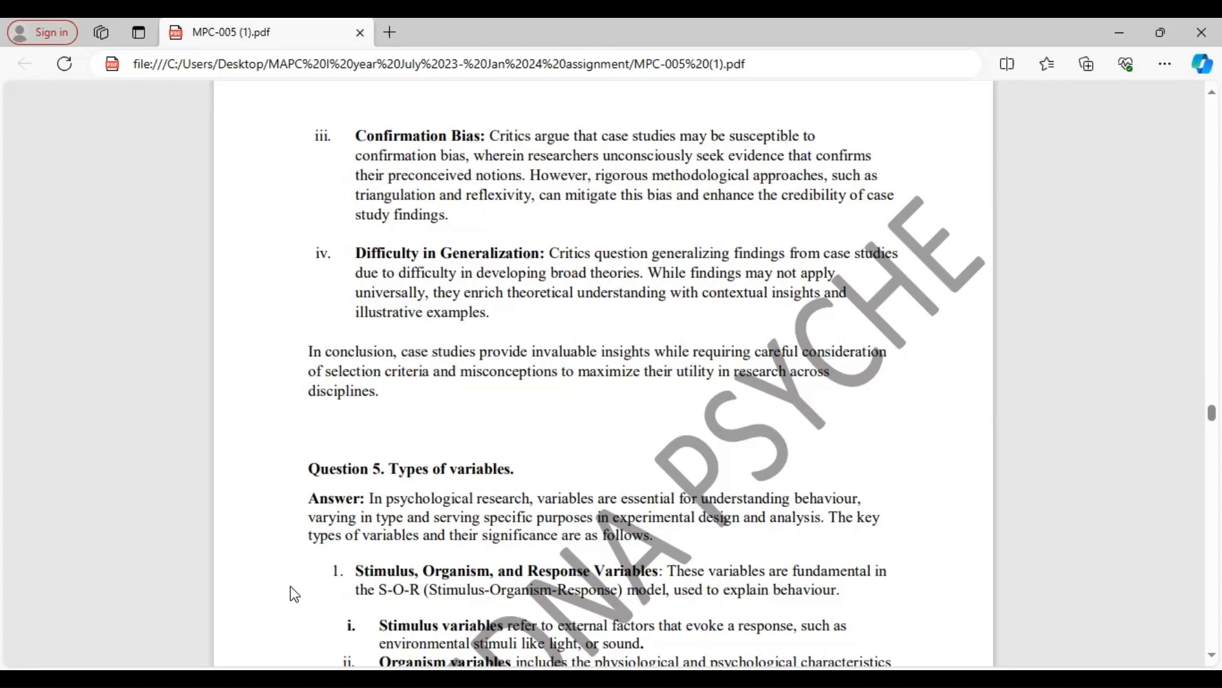
pyautogui.scroll(-3)
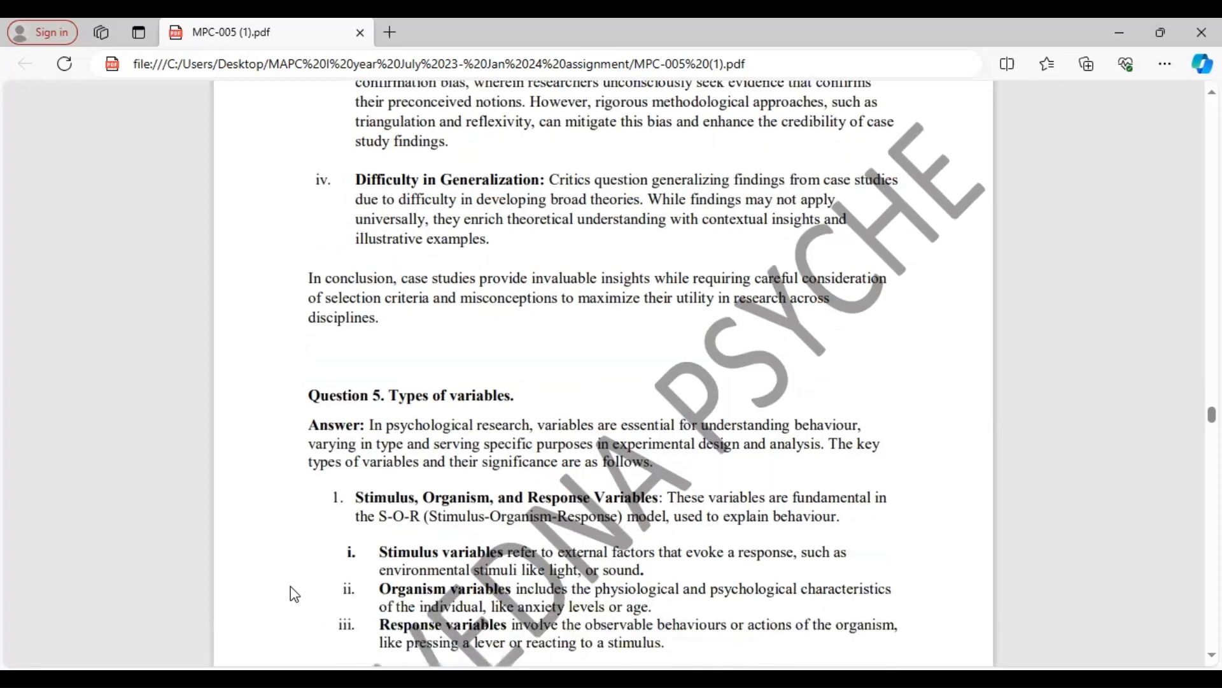
pyautogui.scroll(-3)
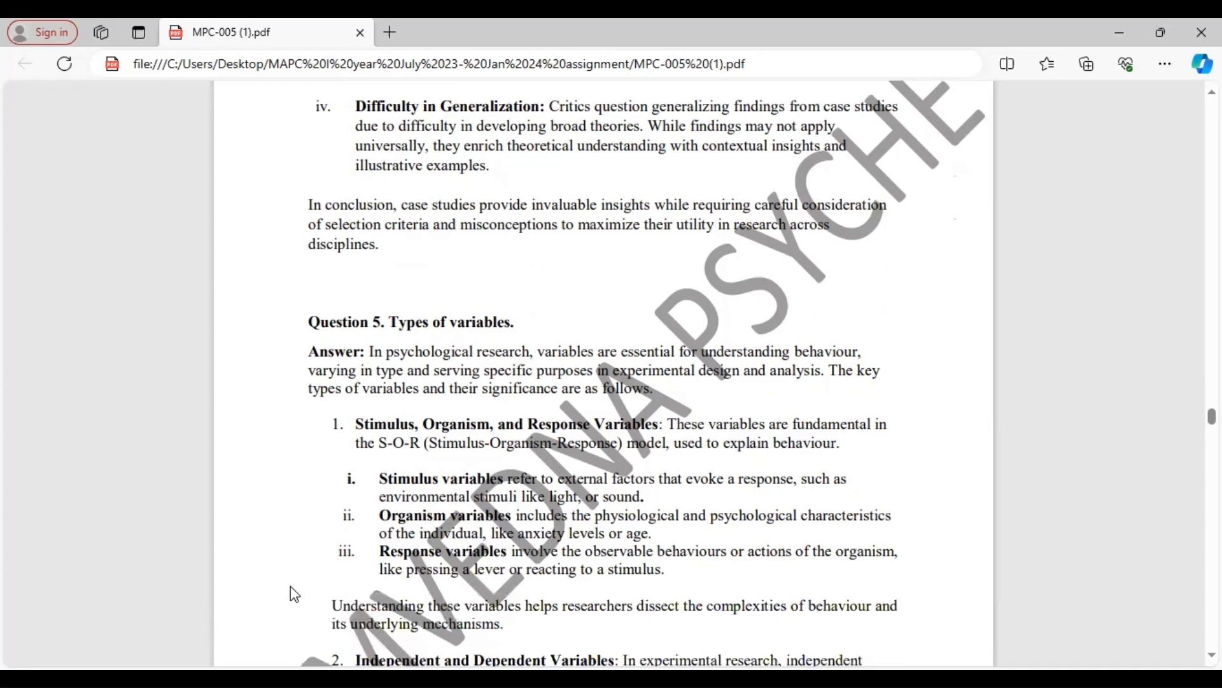
pyautogui.scroll(-3)
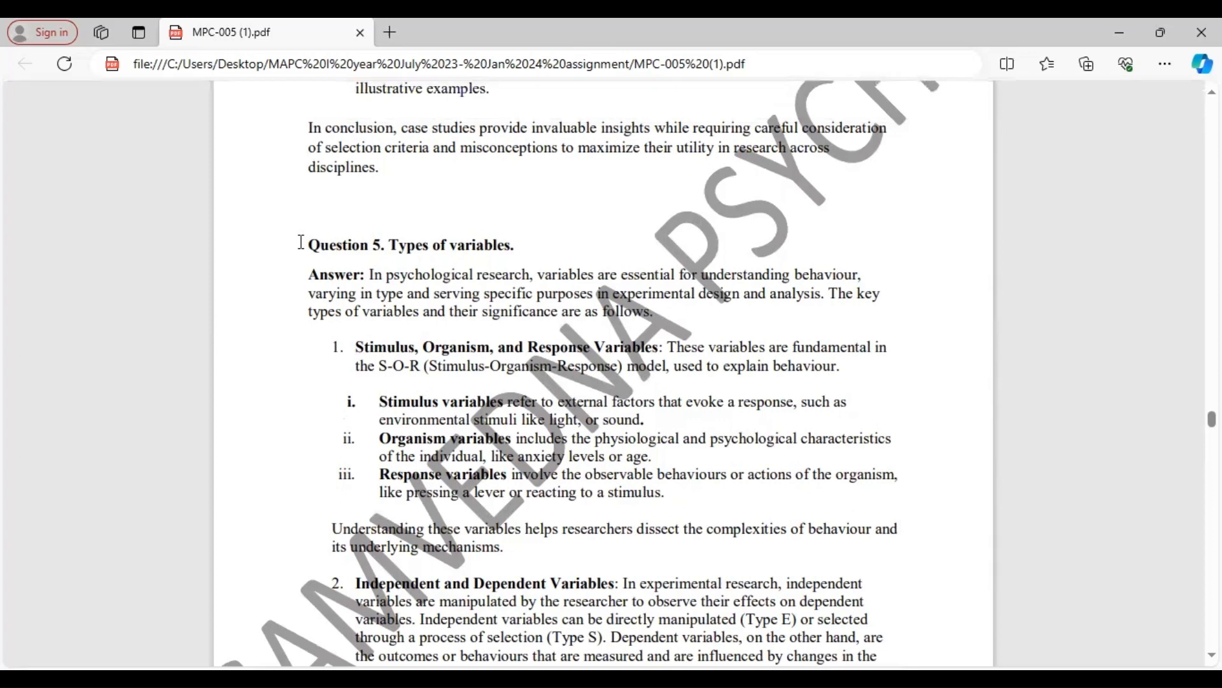
pyautogui.scroll(-3)
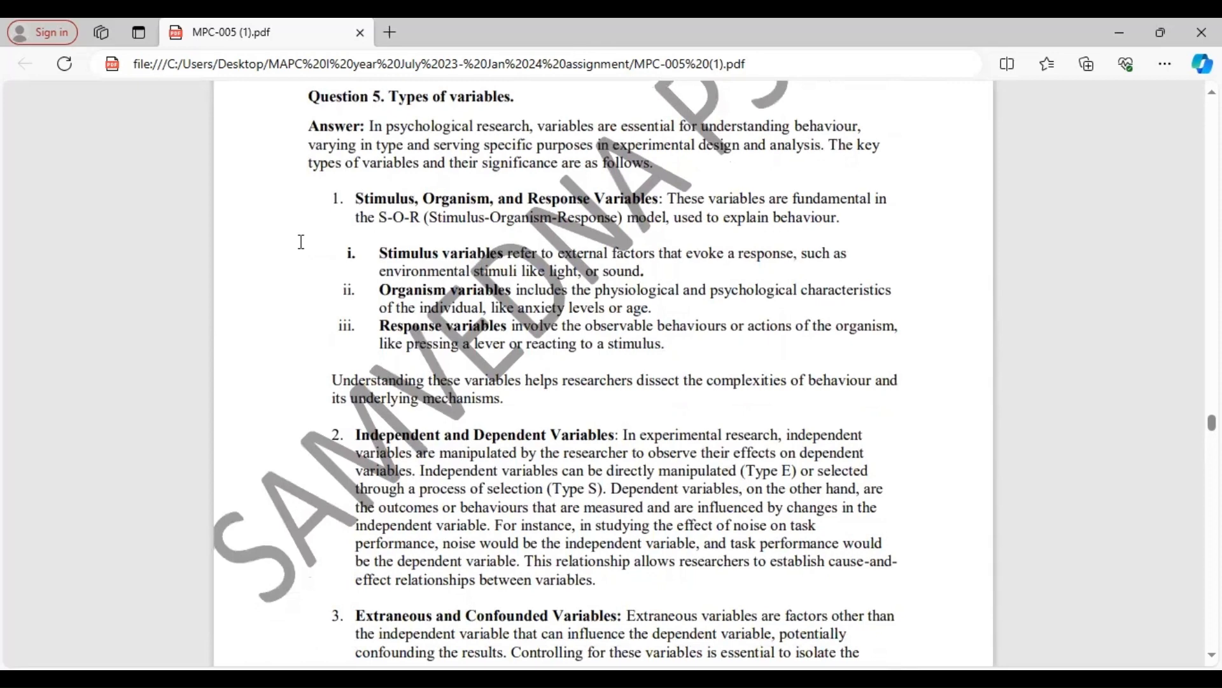
pyautogui.scroll(-3)
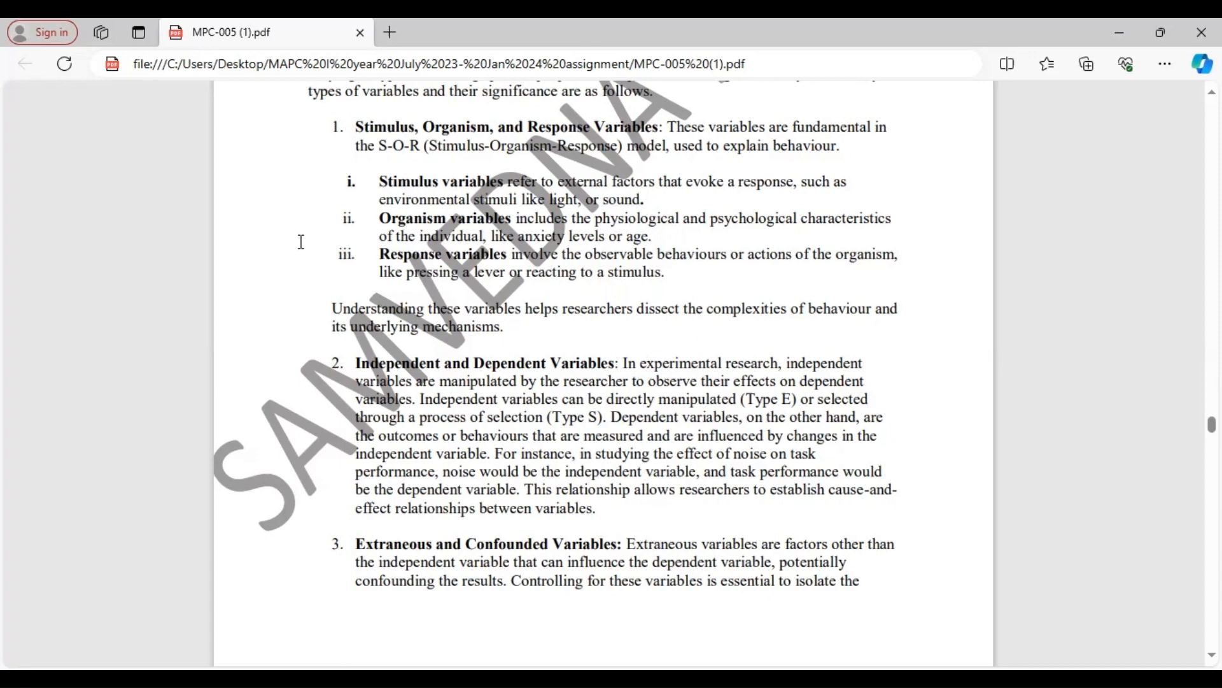
pyautogui.scroll(-3)
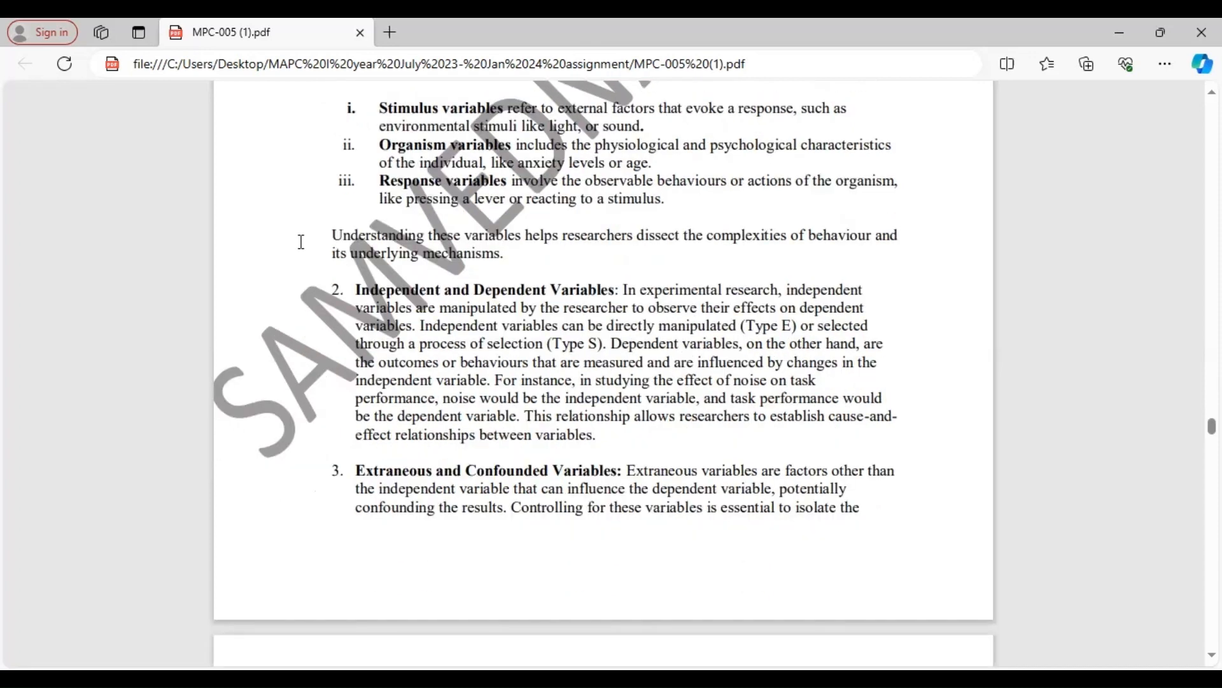
pyautogui.scroll(-3)
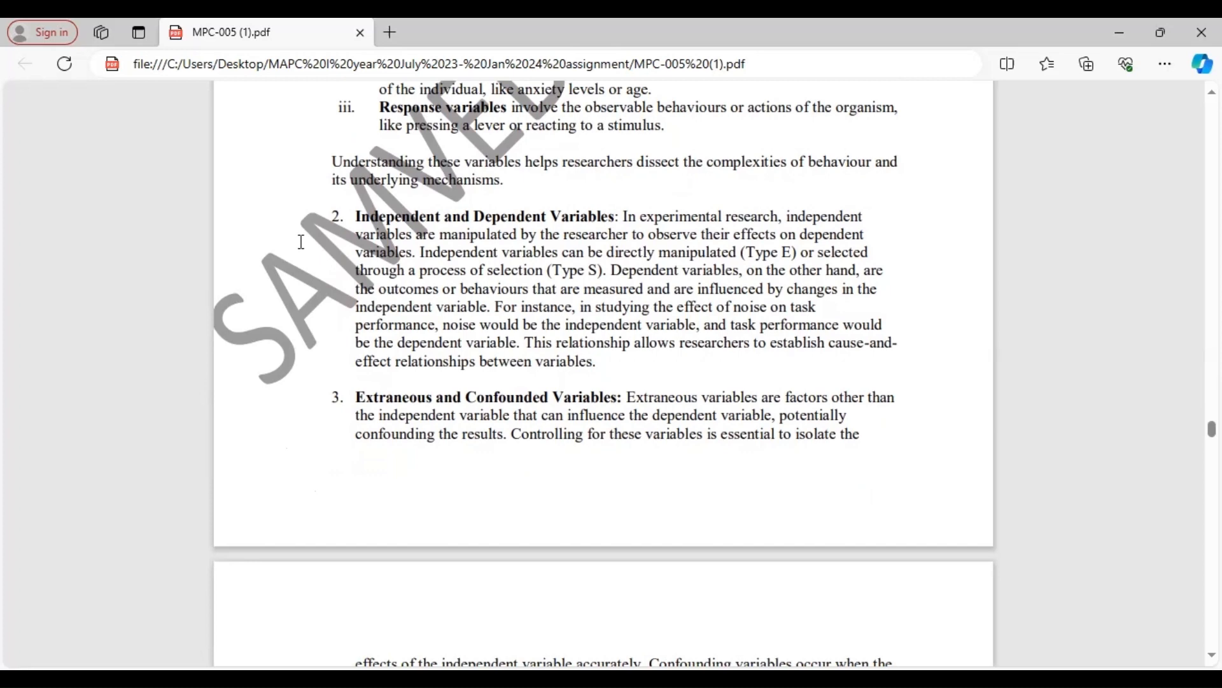
pyautogui.scroll(-3)
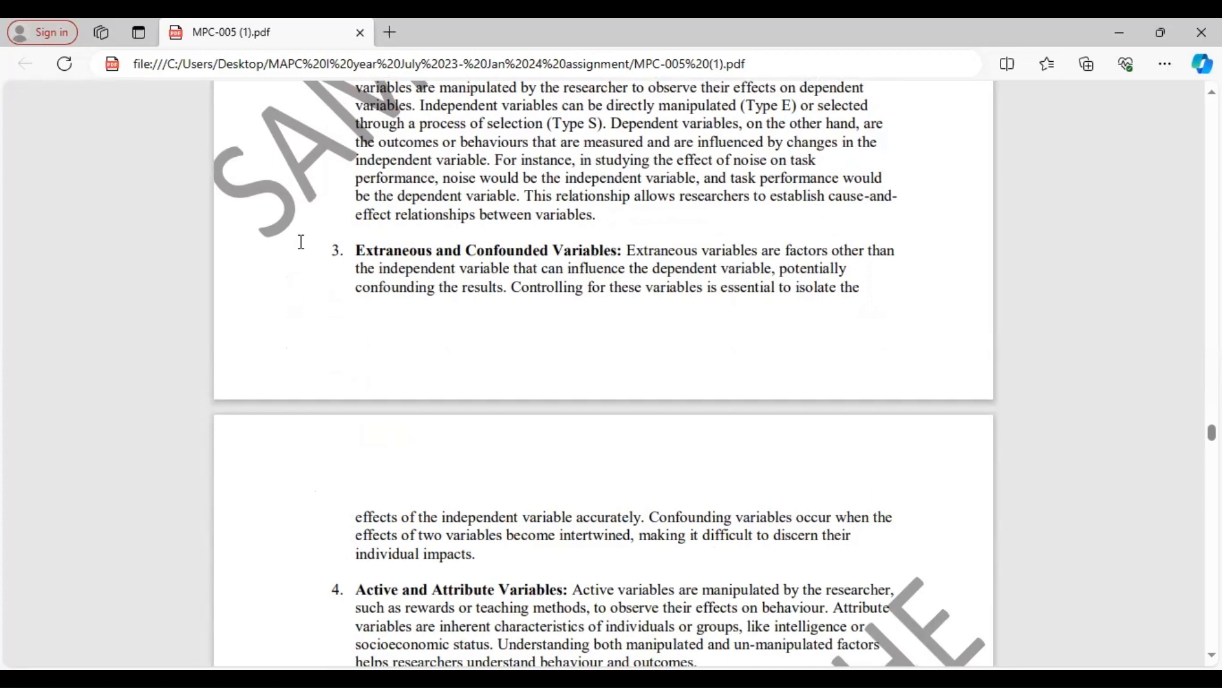
pyautogui.scroll(-3)
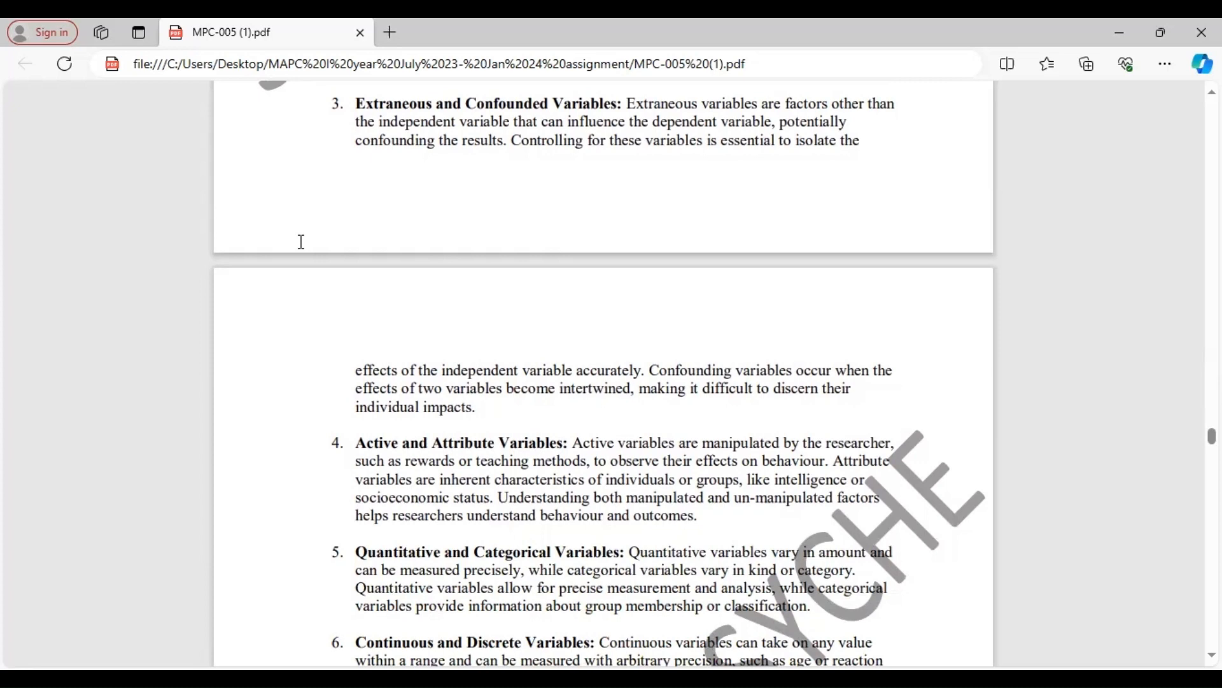
pyautogui.scroll(-3)
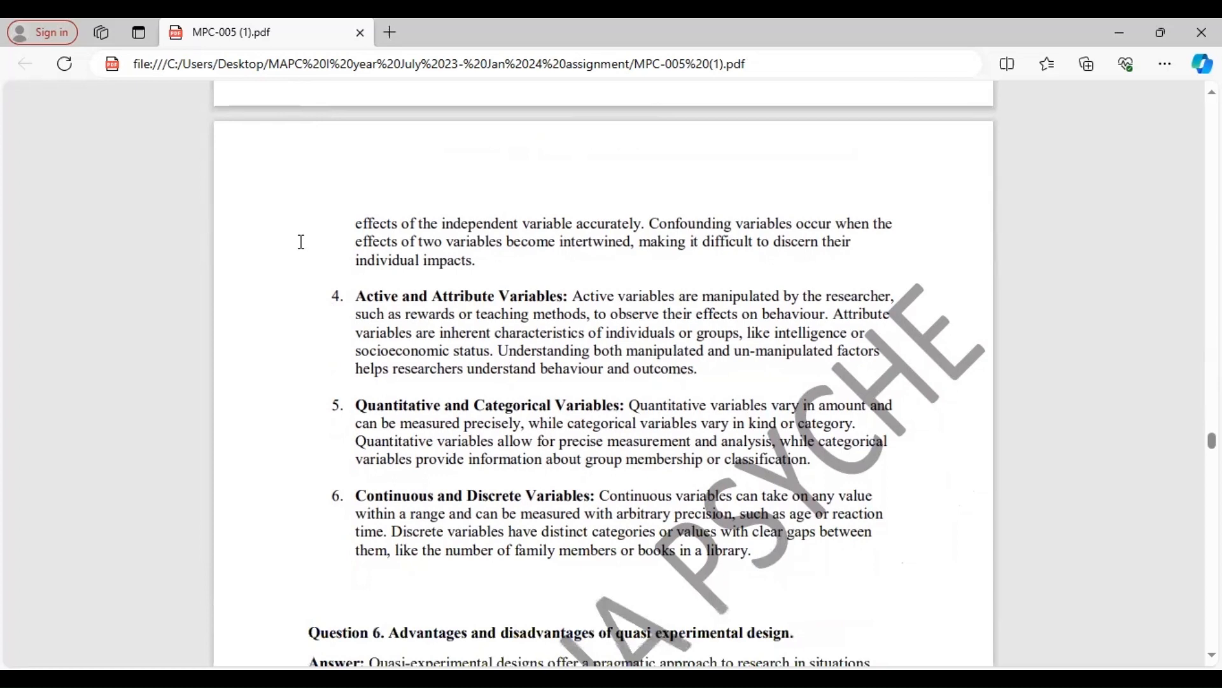
pyautogui.scroll(-3)
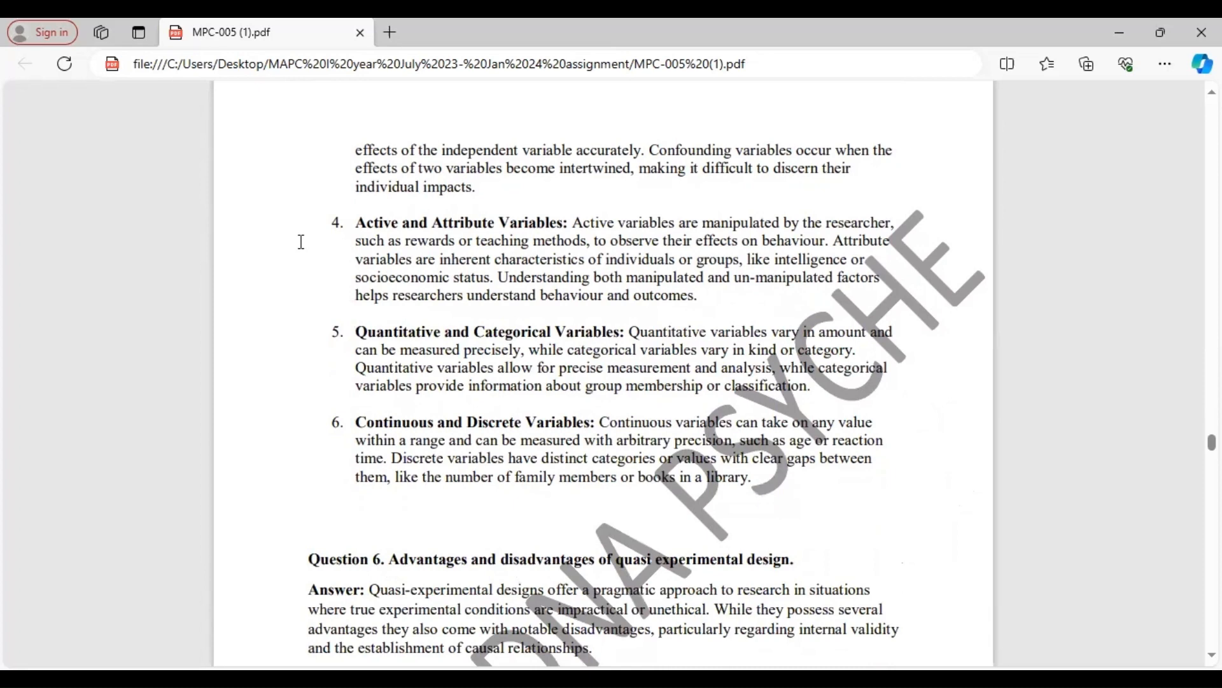
pyautogui.scroll(-3)
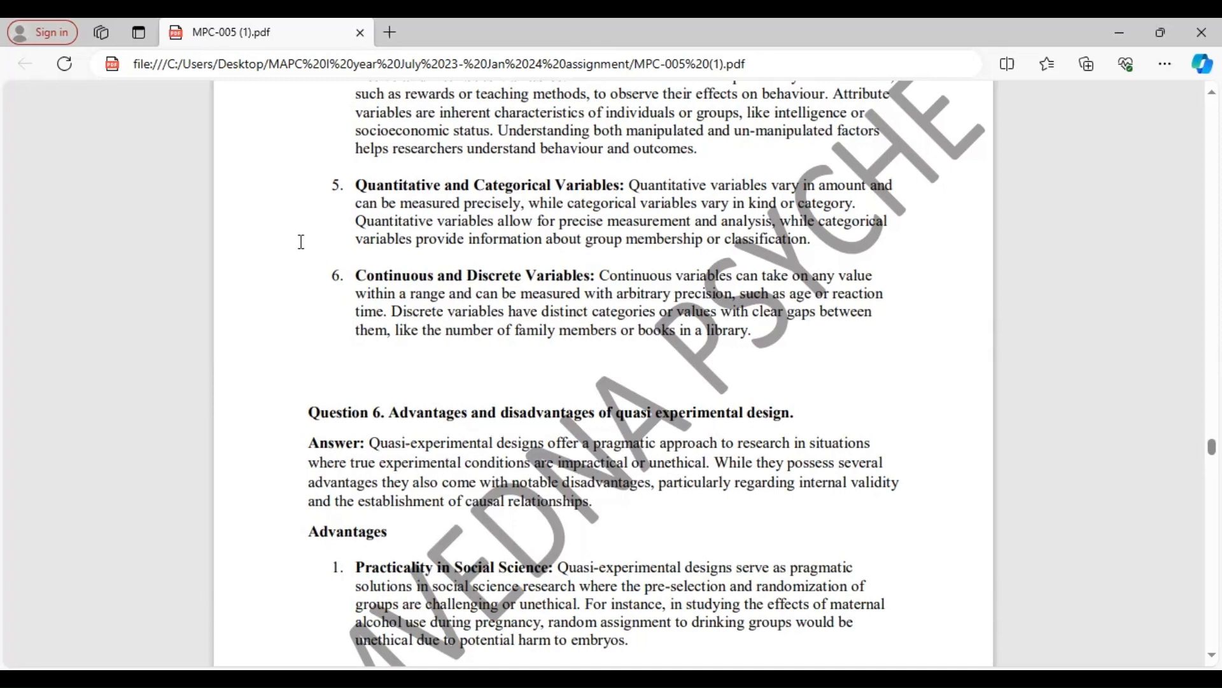
pyautogui.scroll(-3)
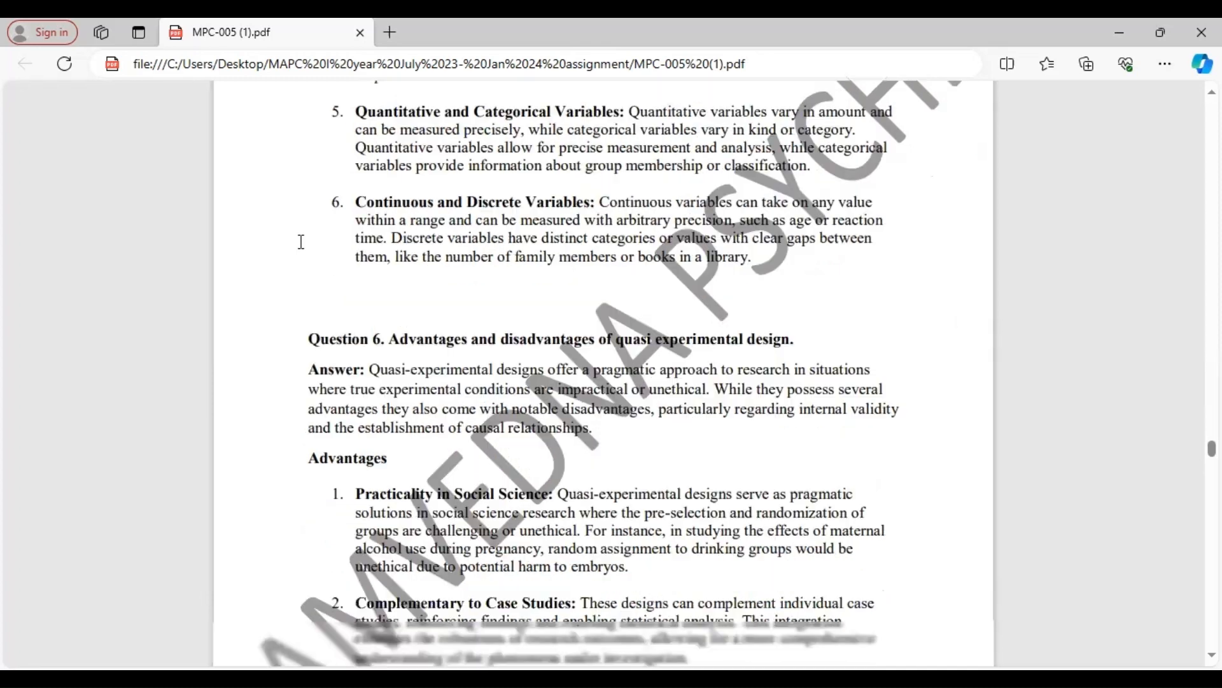
pyautogui.scroll(-3)
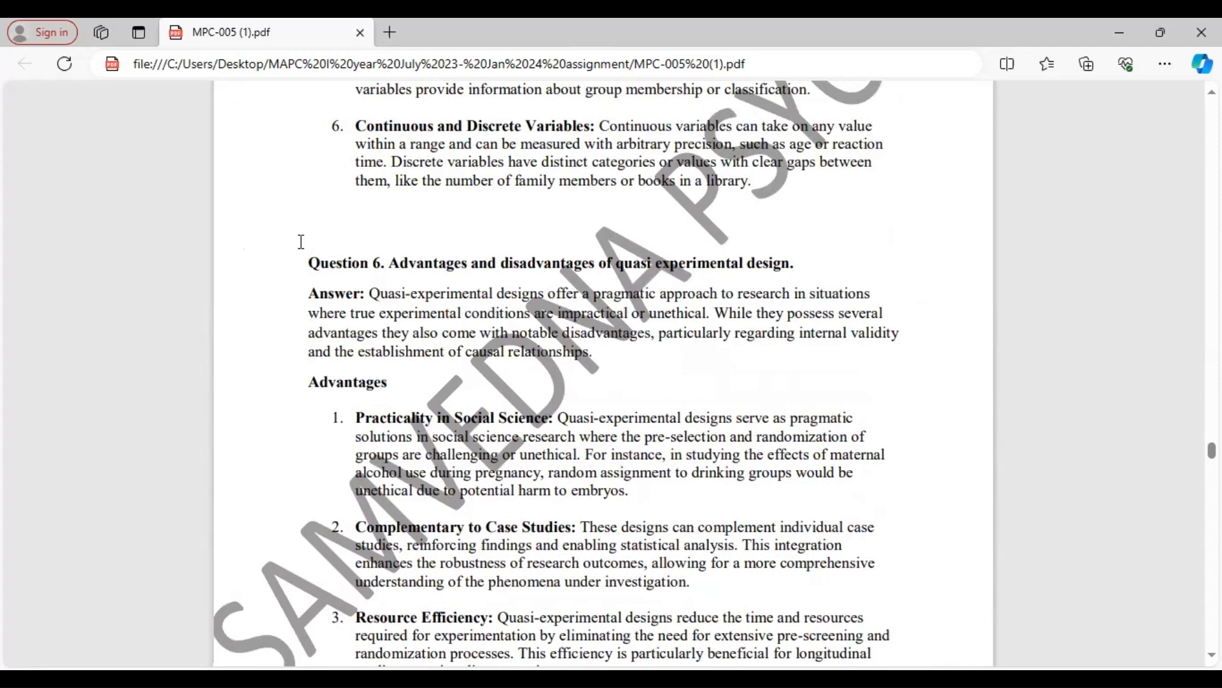
pyautogui.scroll(-3)
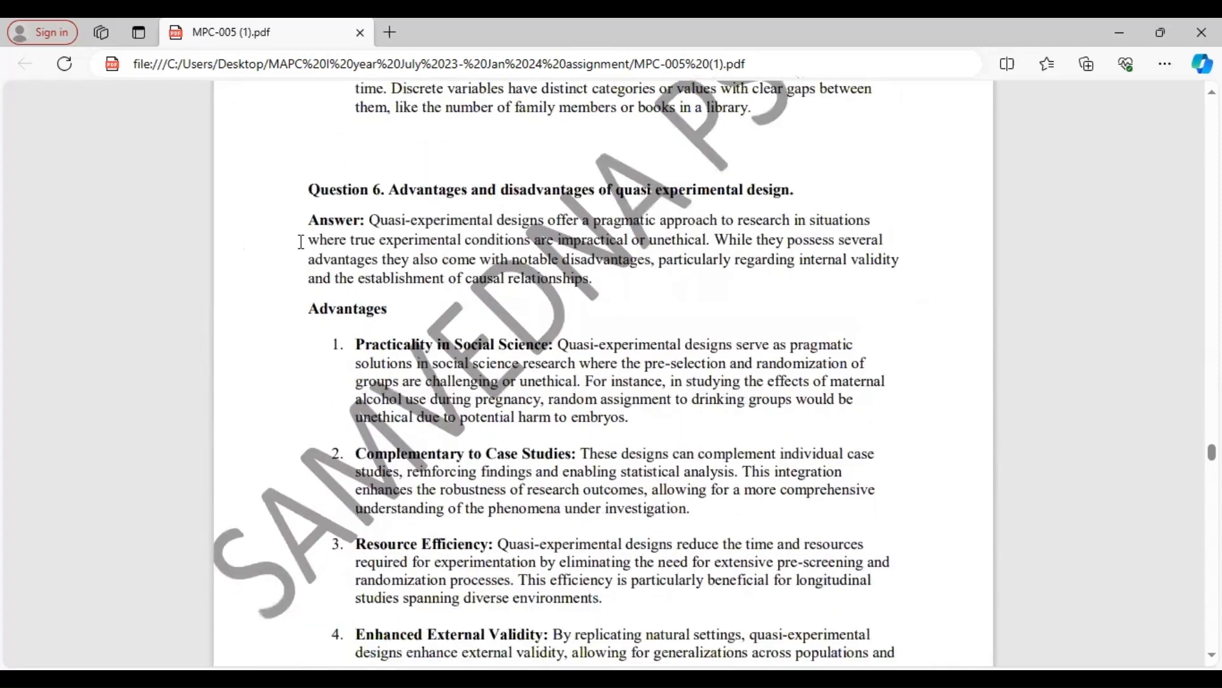
pyautogui.scroll(-3)
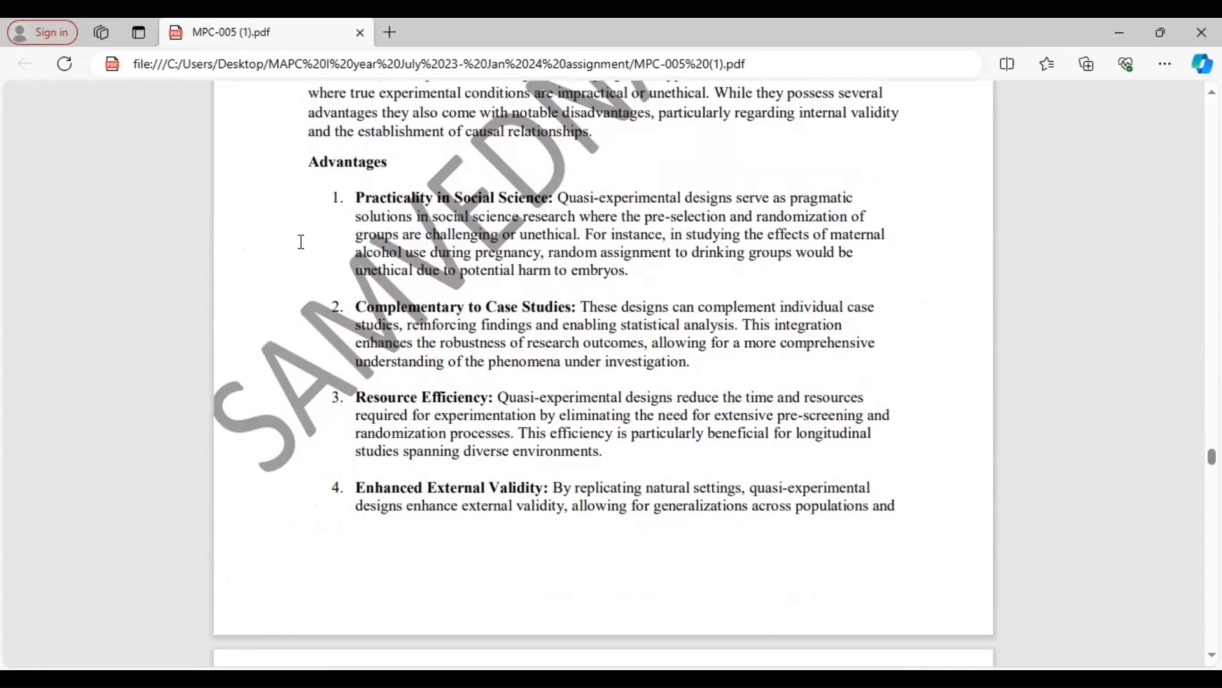
pyautogui.scroll(-3)
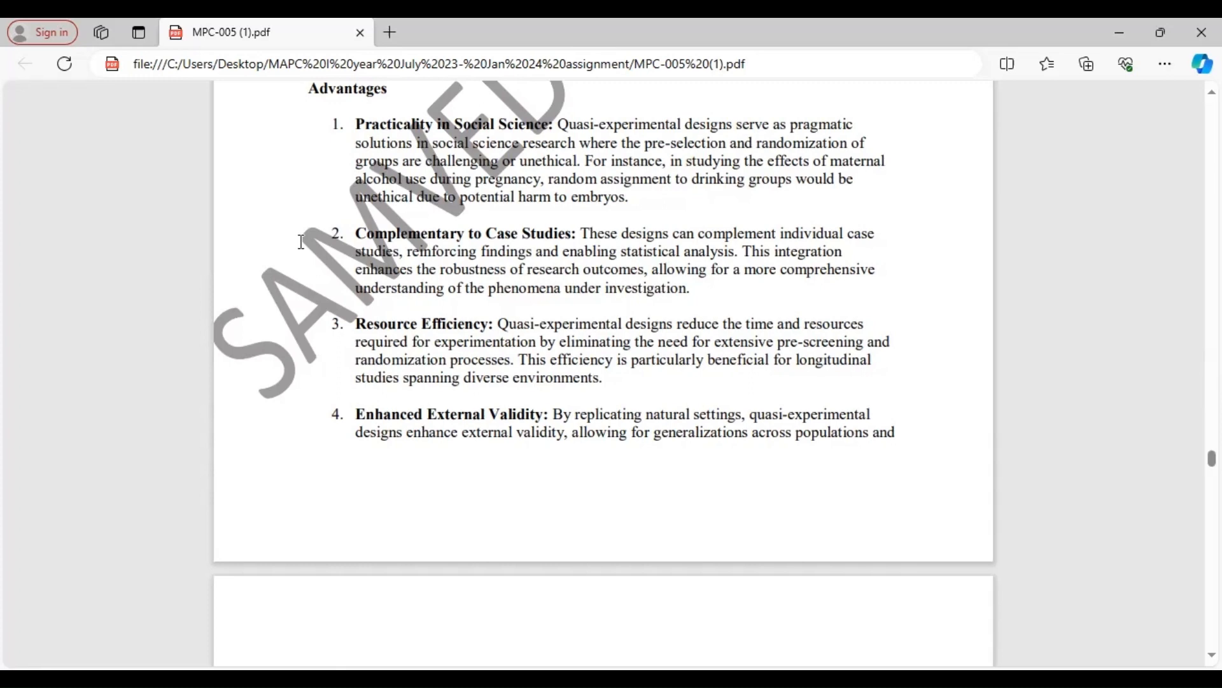
pyautogui.scroll(-3)
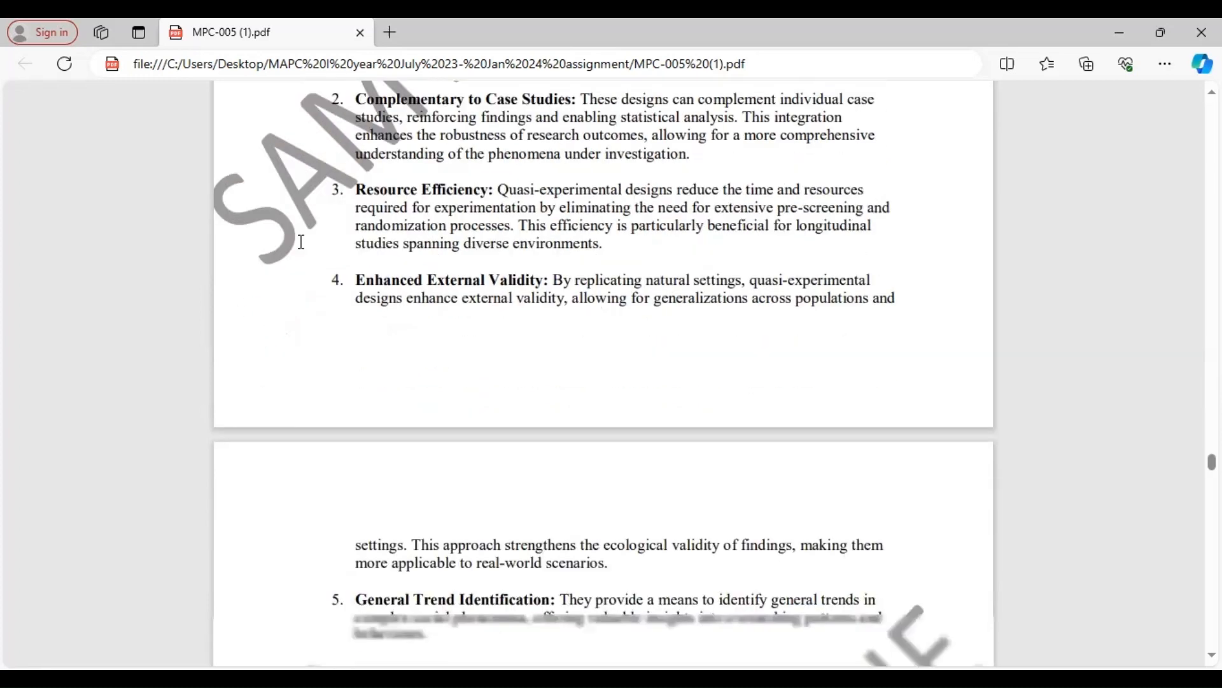
pyautogui.scroll(-3)
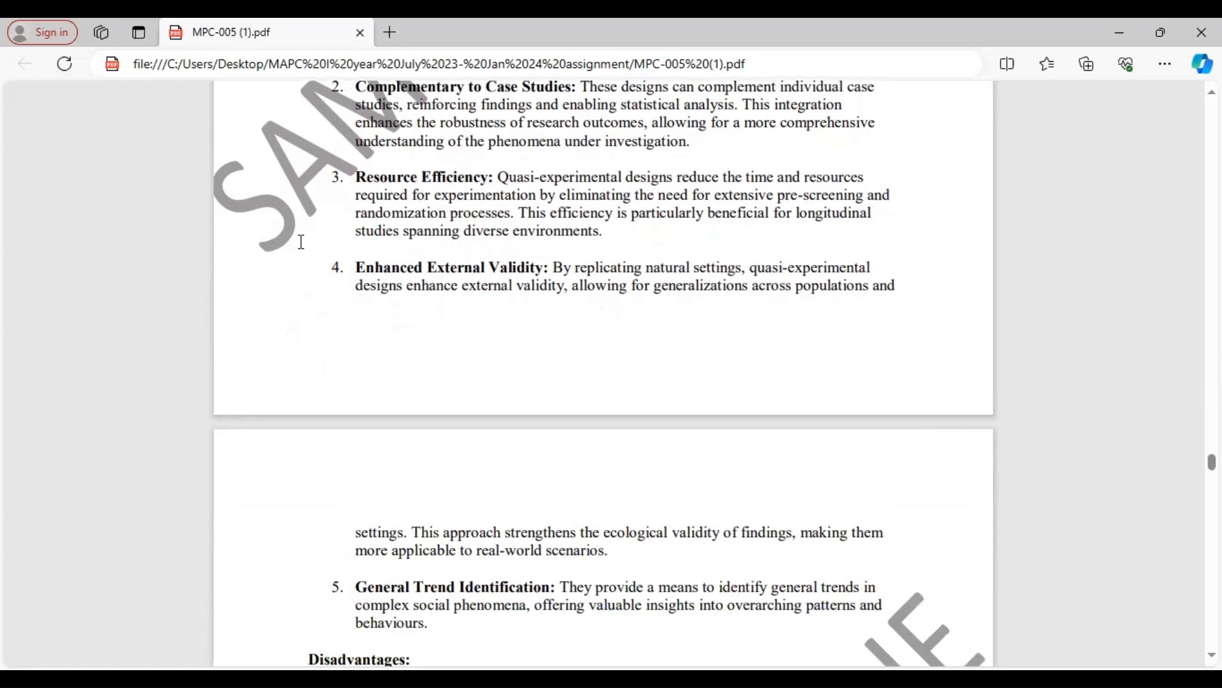
pyautogui.scroll(-3)
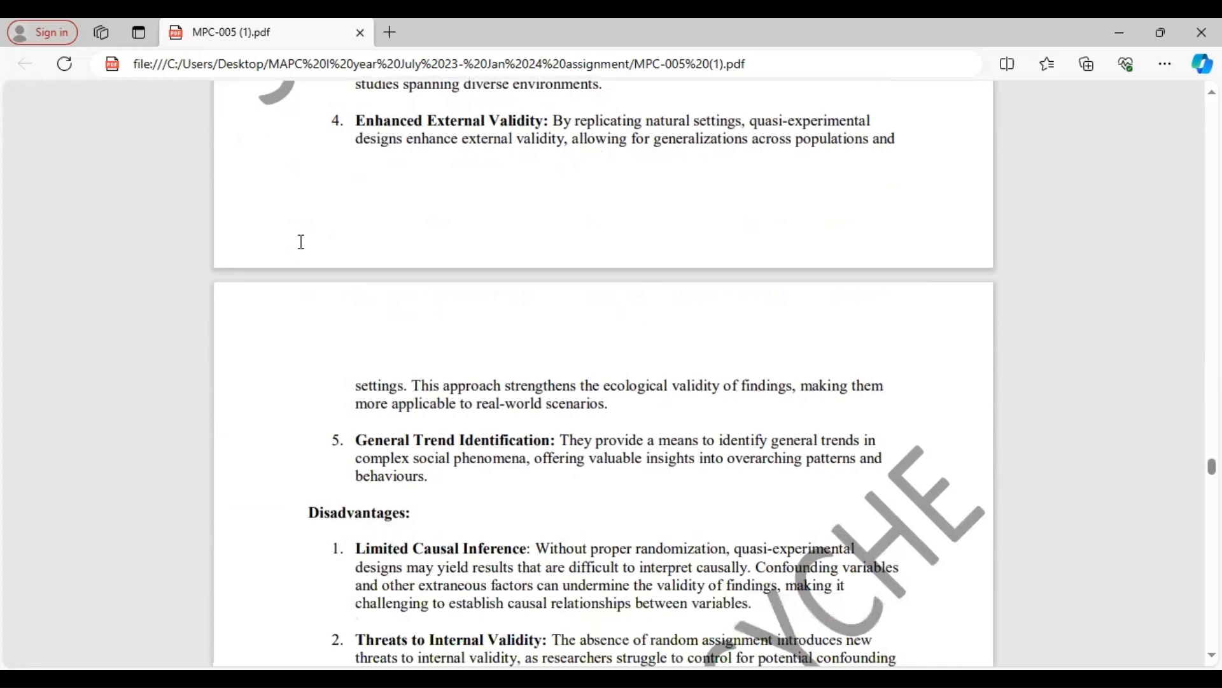
pyautogui.scroll(-3)
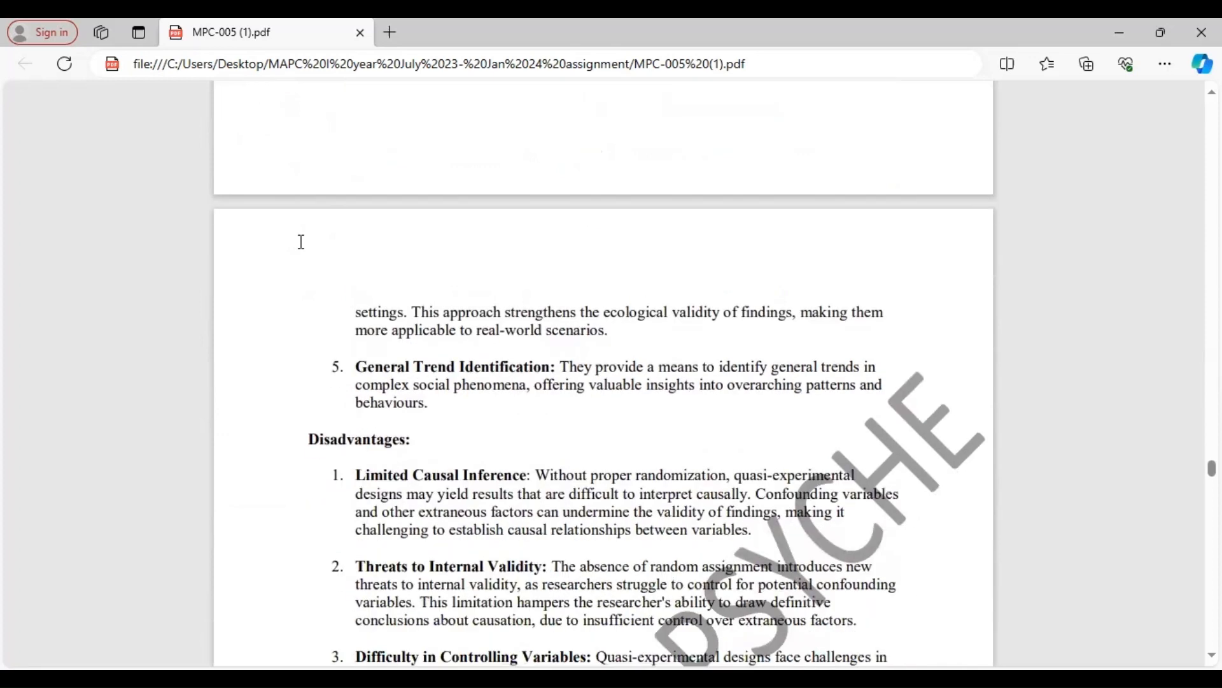
pyautogui.scroll(-3)
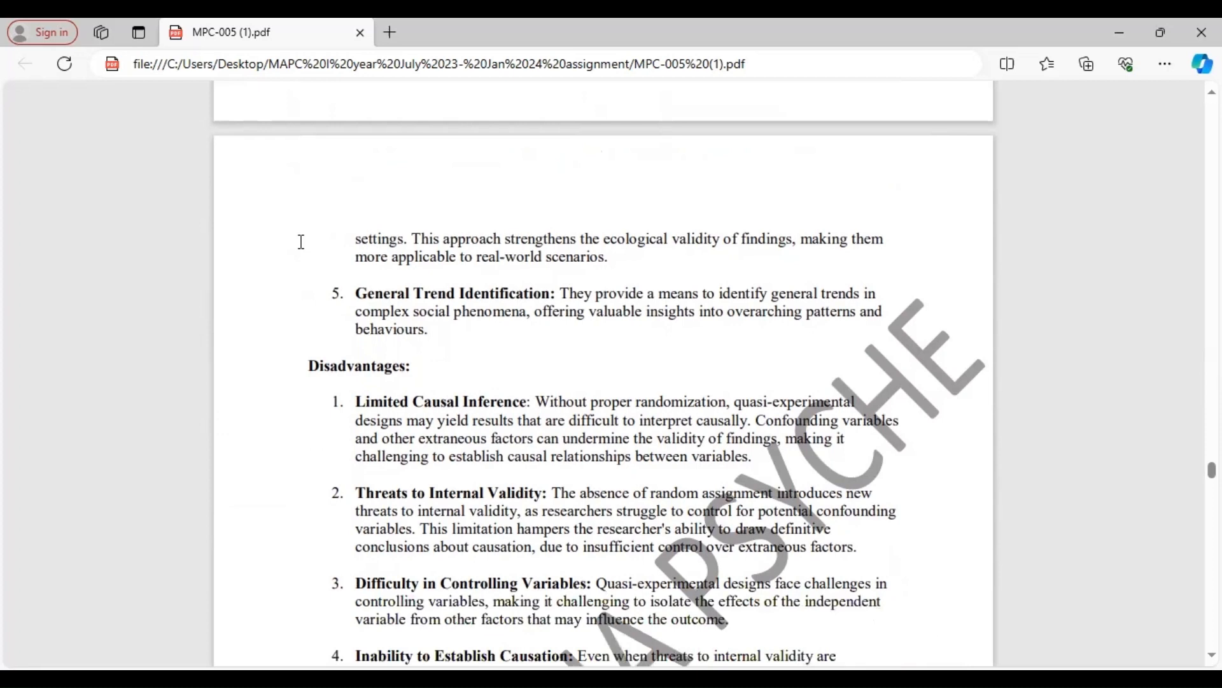
pyautogui.scroll(-3)
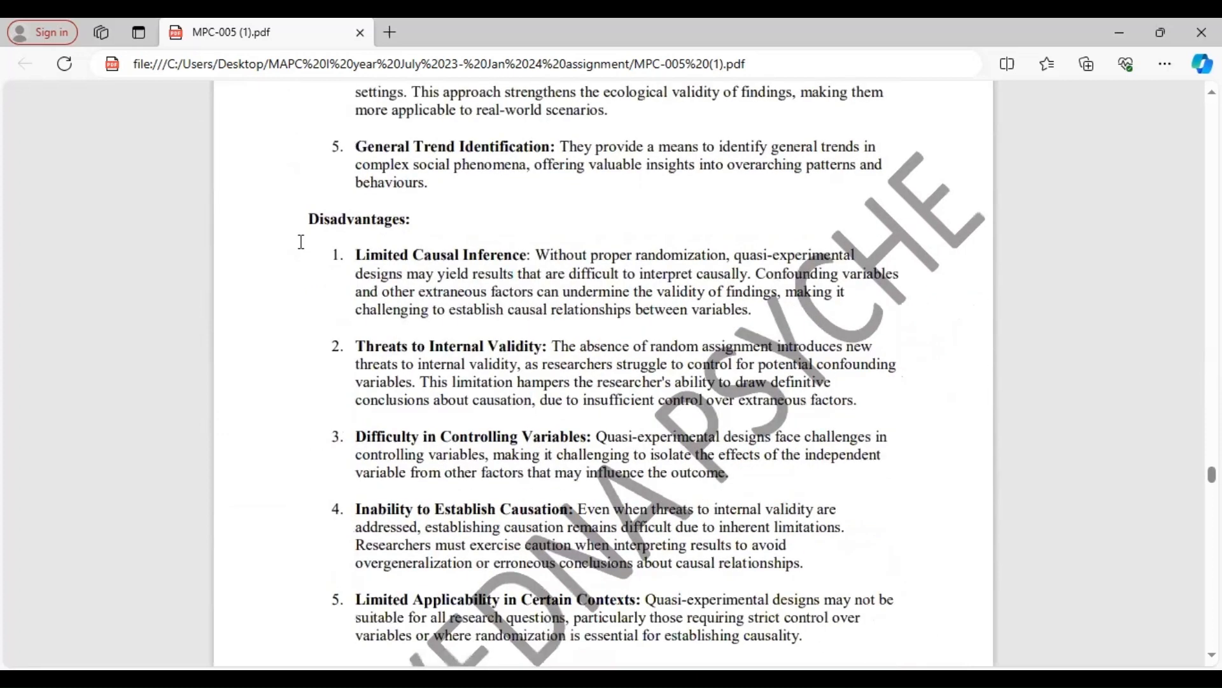
pyautogui.scroll(-3)
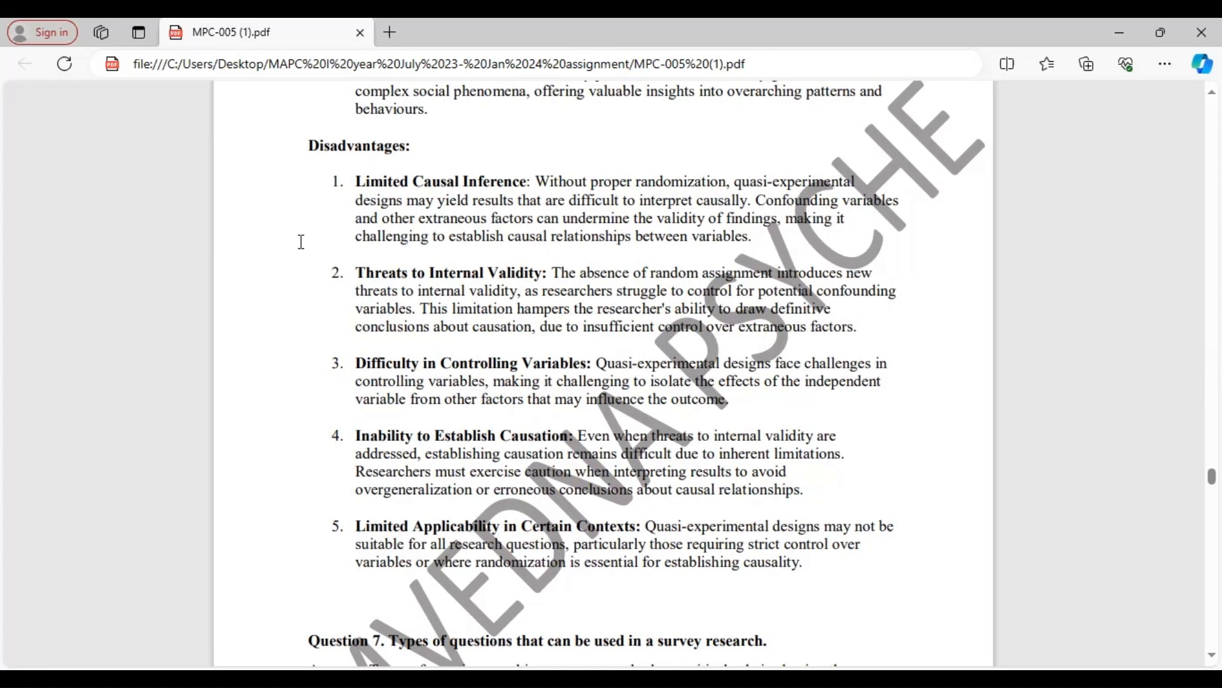
pyautogui.scroll(-3)
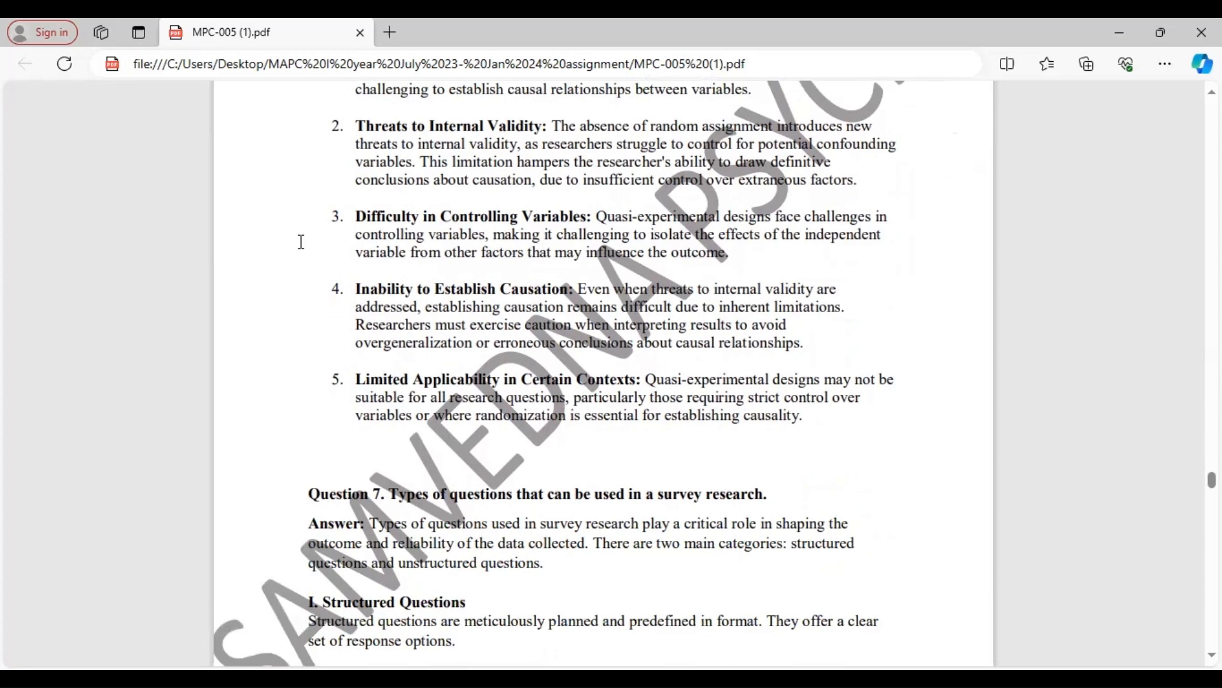
pyautogui.scroll(-3)
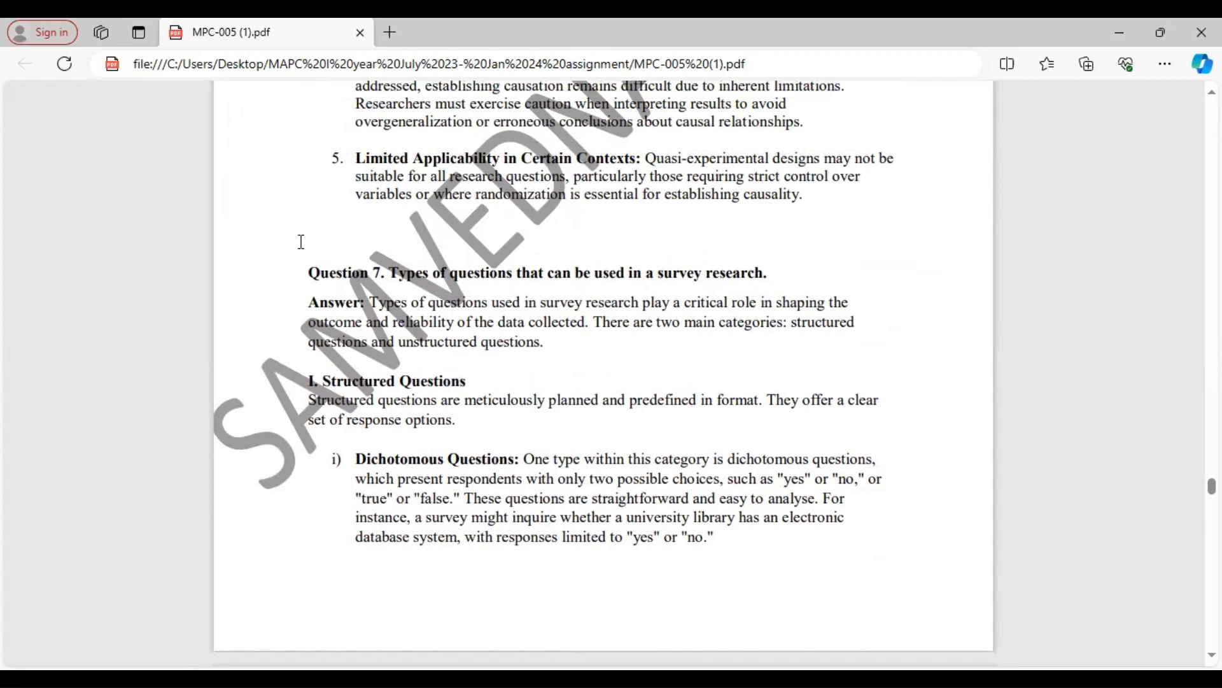
pyautogui.scroll(-3)
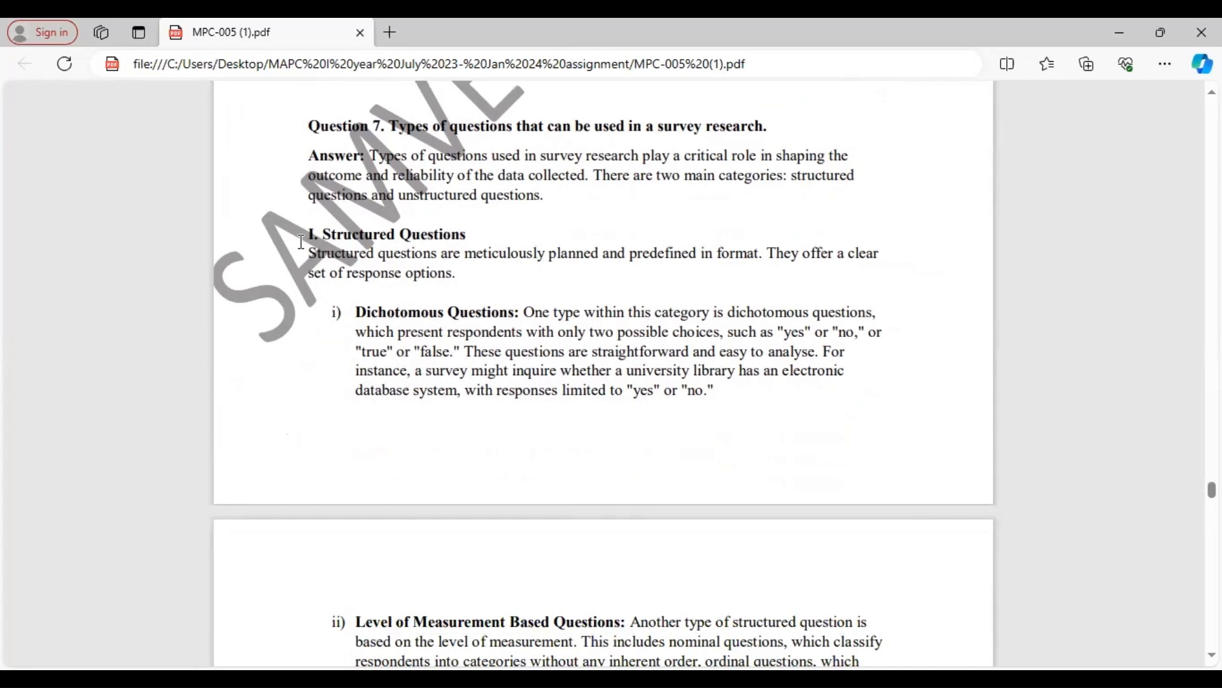
pyautogui.scroll(-3)
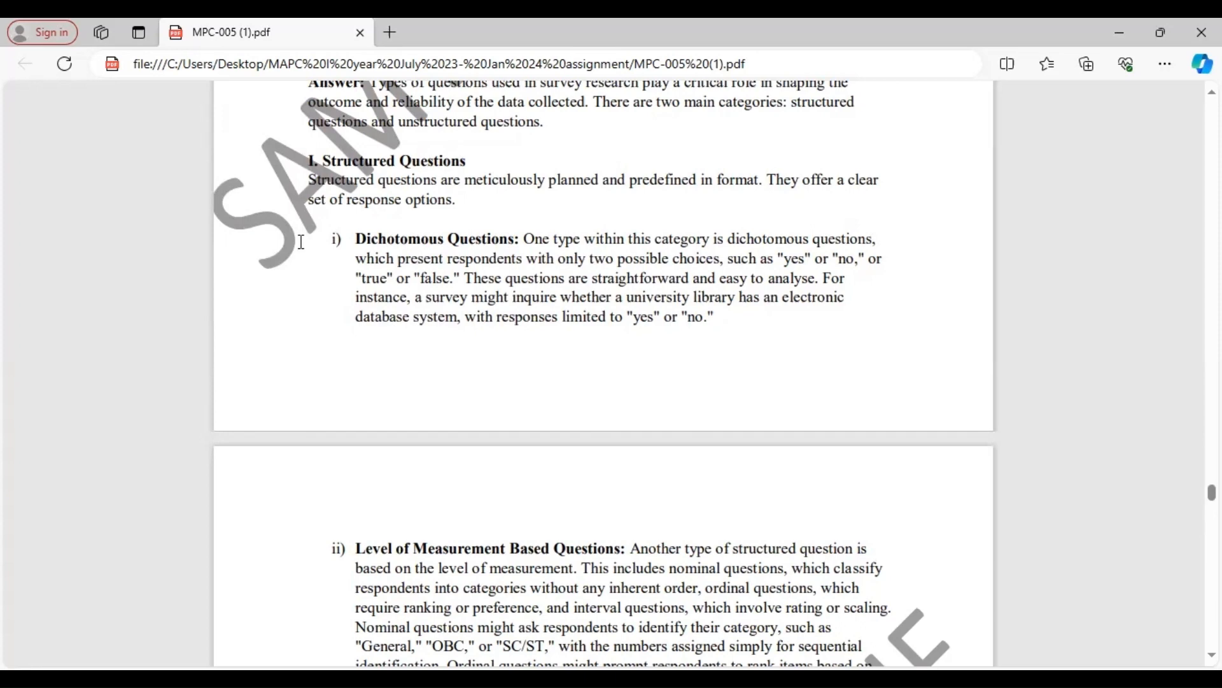
pyautogui.scroll(-3)
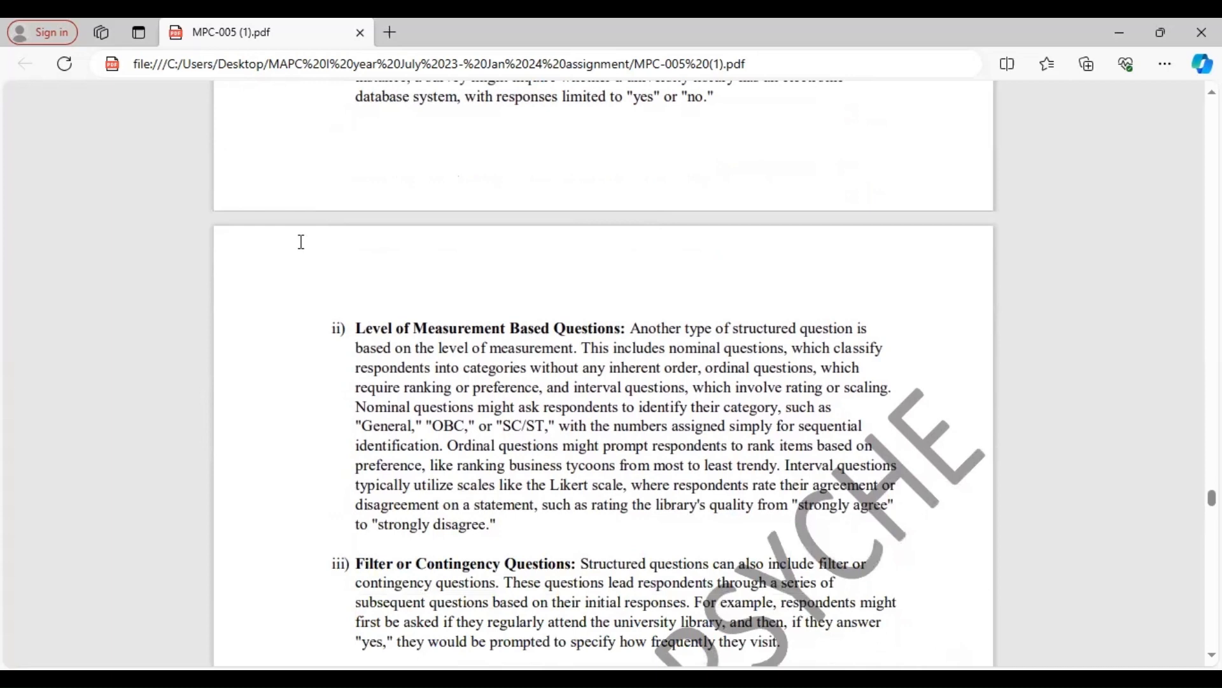
pyautogui.scroll(-3)
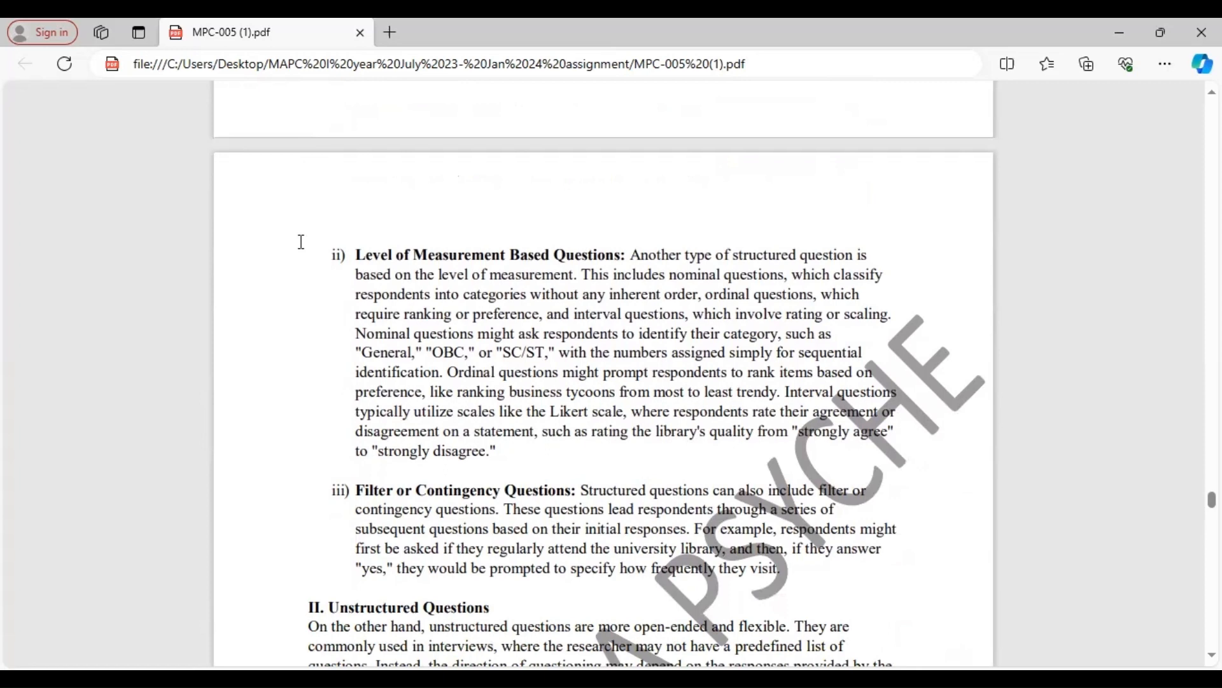
pyautogui.scroll(-3)
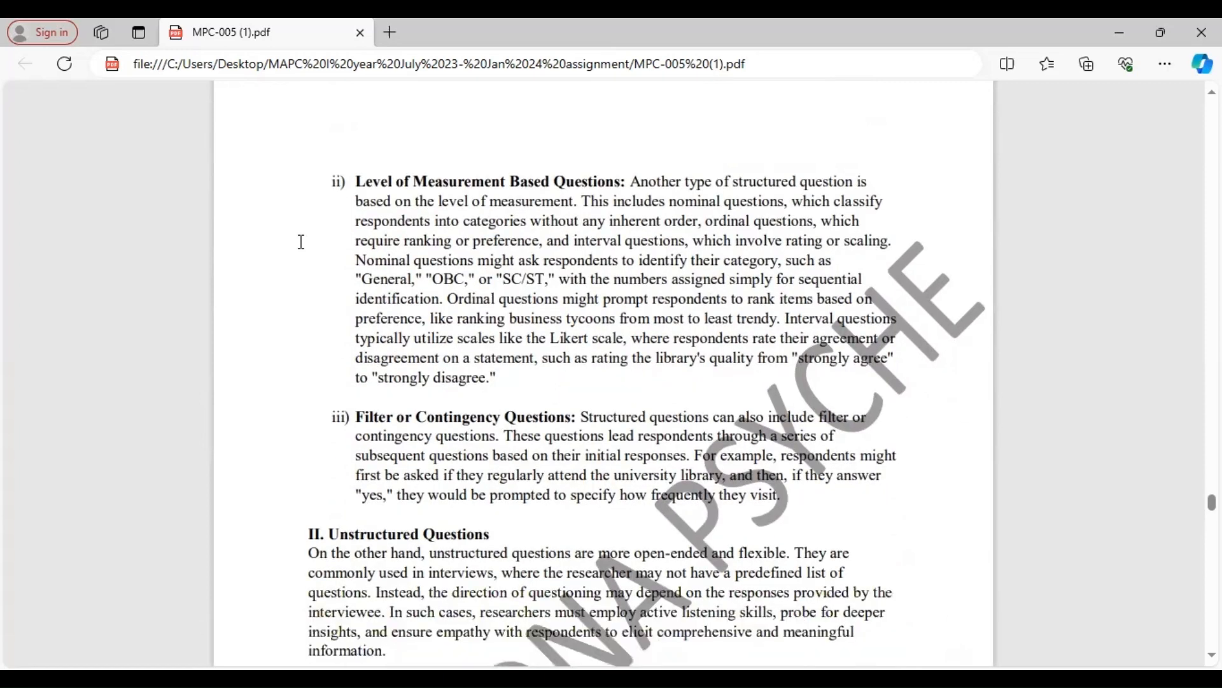
pyautogui.scroll(-3)
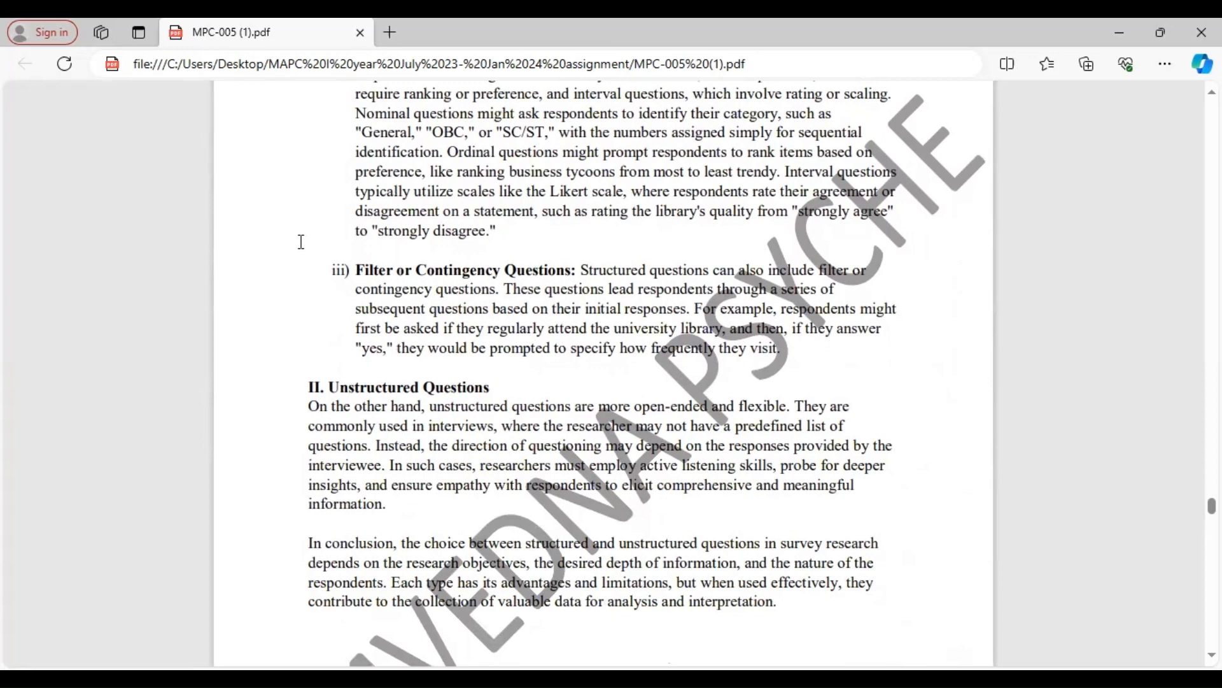
pyautogui.scroll(-3)
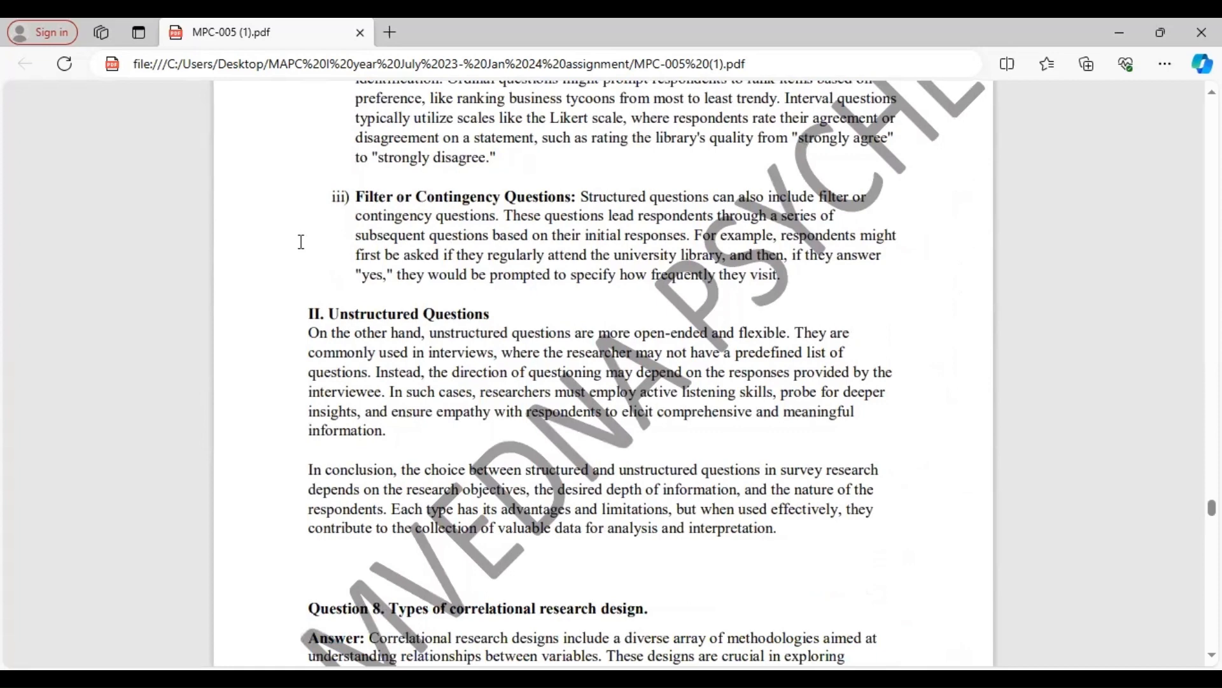
pyautogui.scroll(-3)
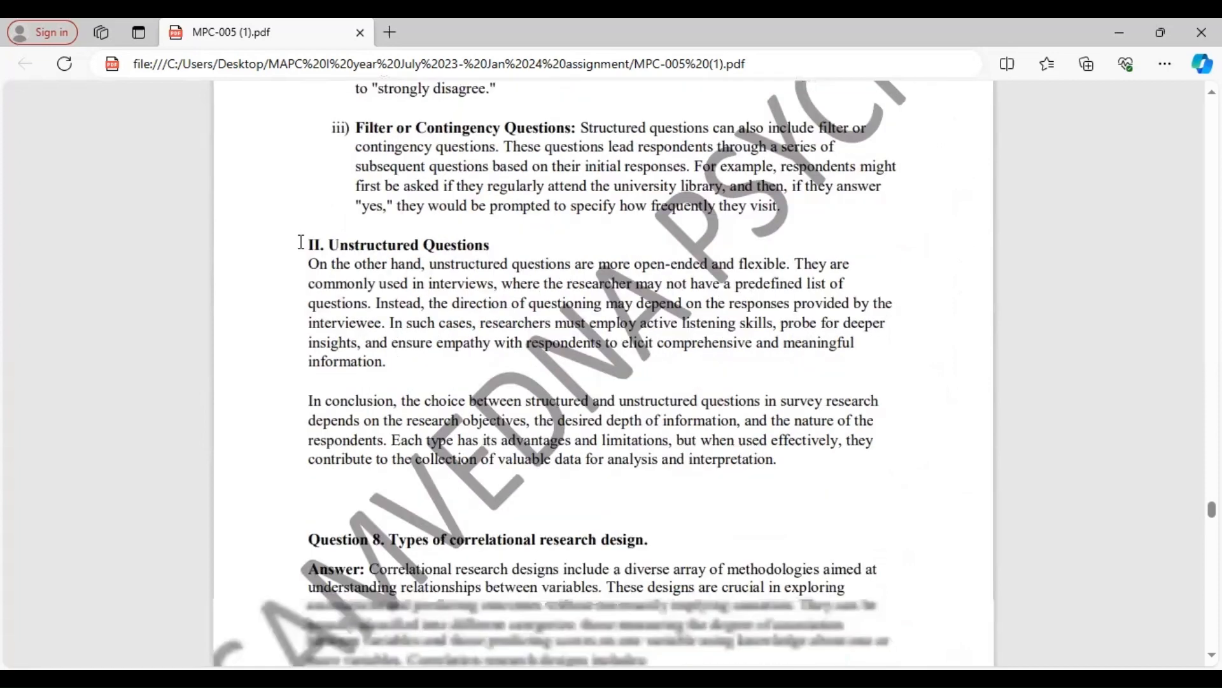
pyautogui.scroll(-3)
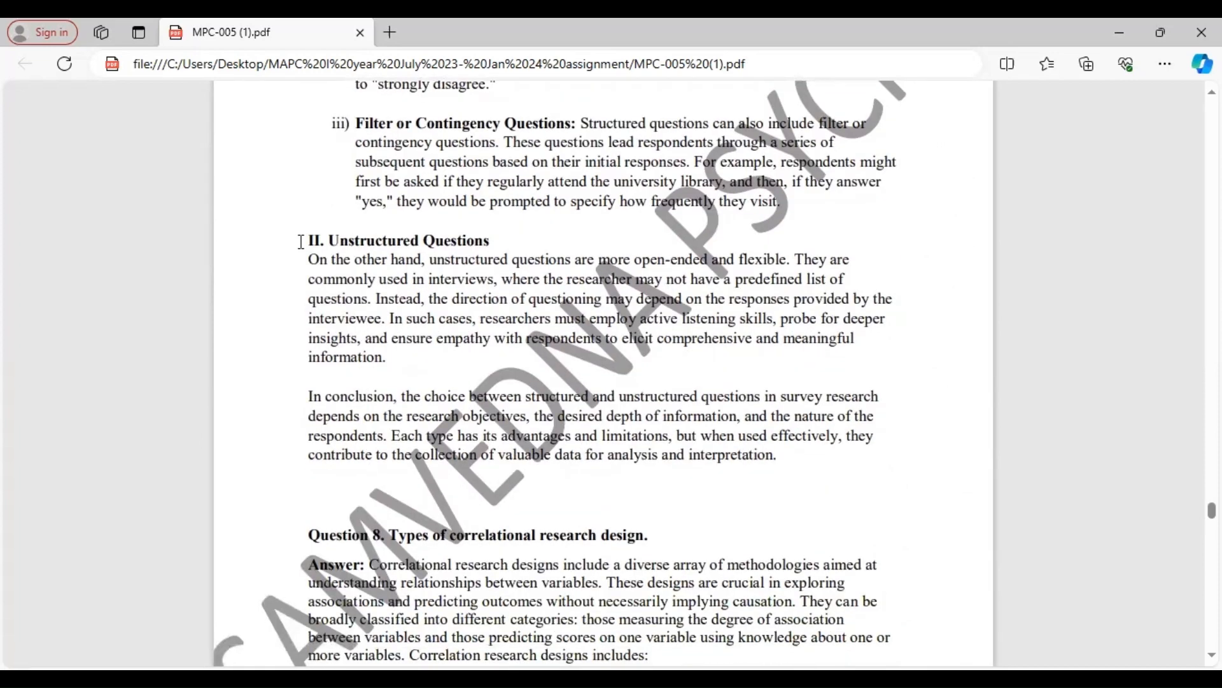
pyautogui.scroll(-3)
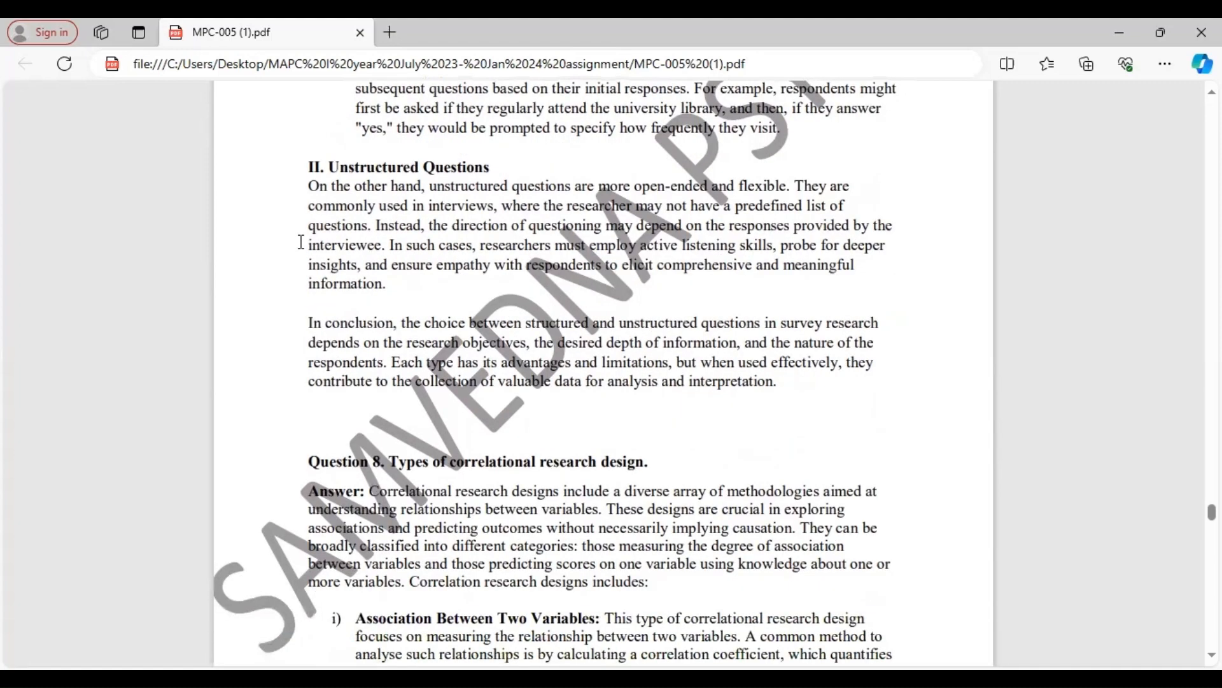
pyautogui.scroll(-3)
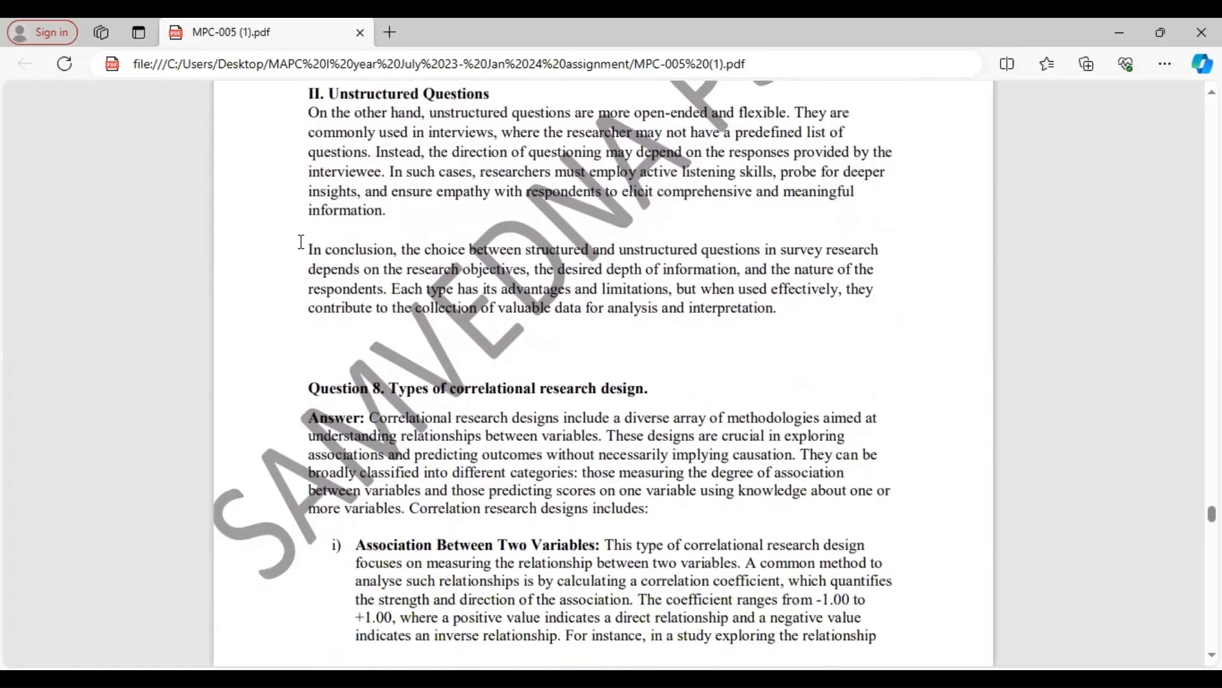
pyautogui.scroll(-3)
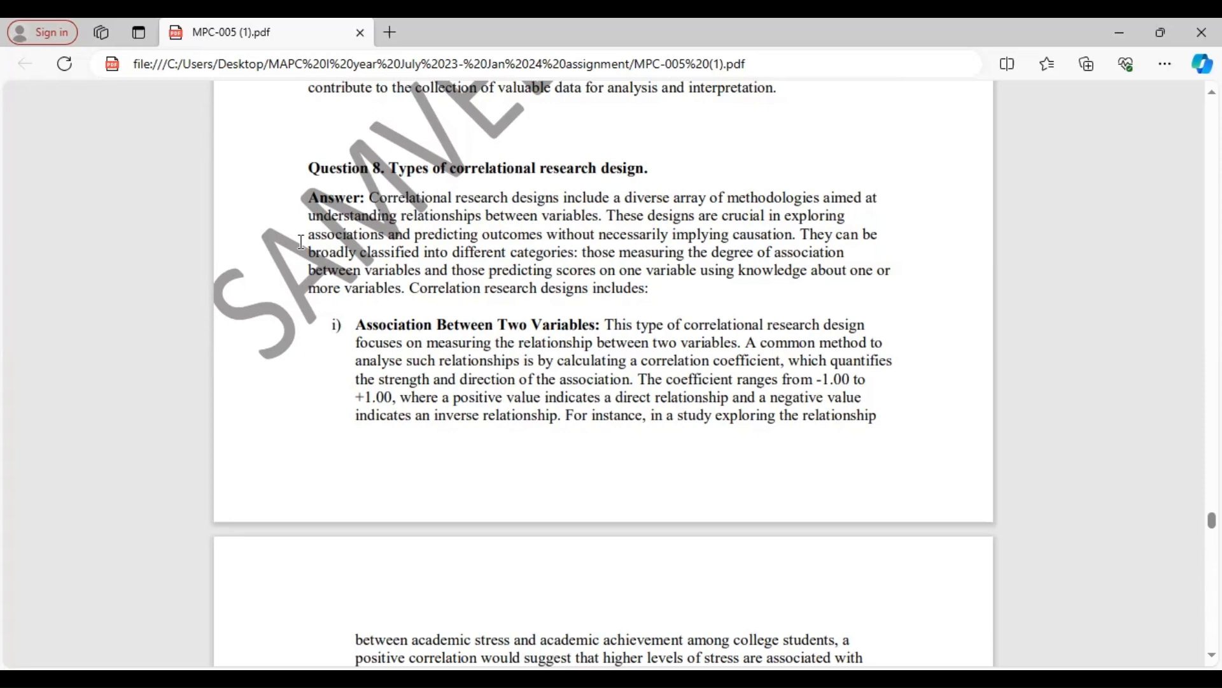
pyautogui.scroll(-3)
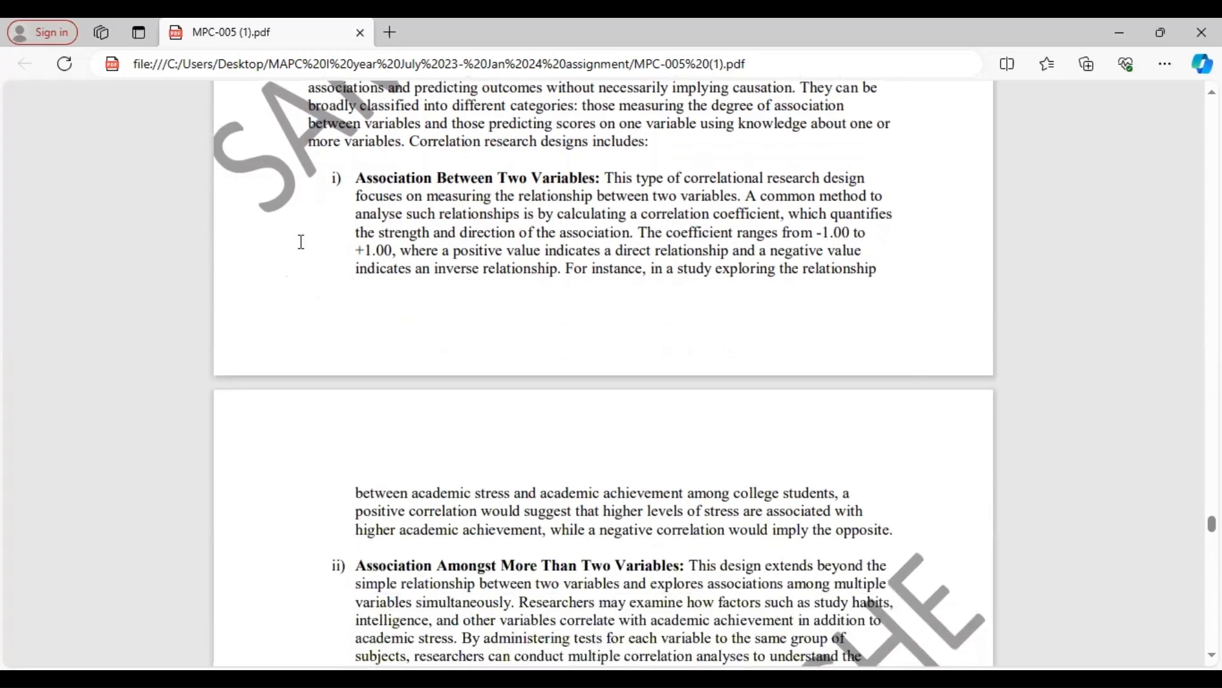
pyautogui.scroll(-3)
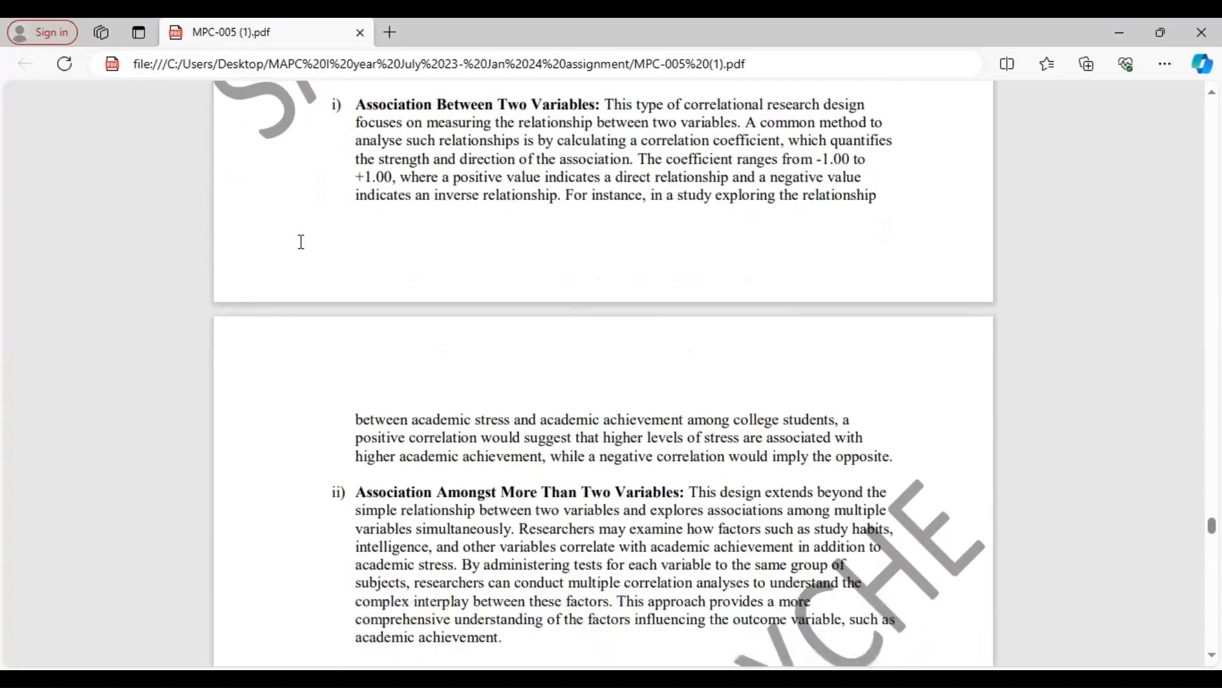
pyautogui.scroll(-3)
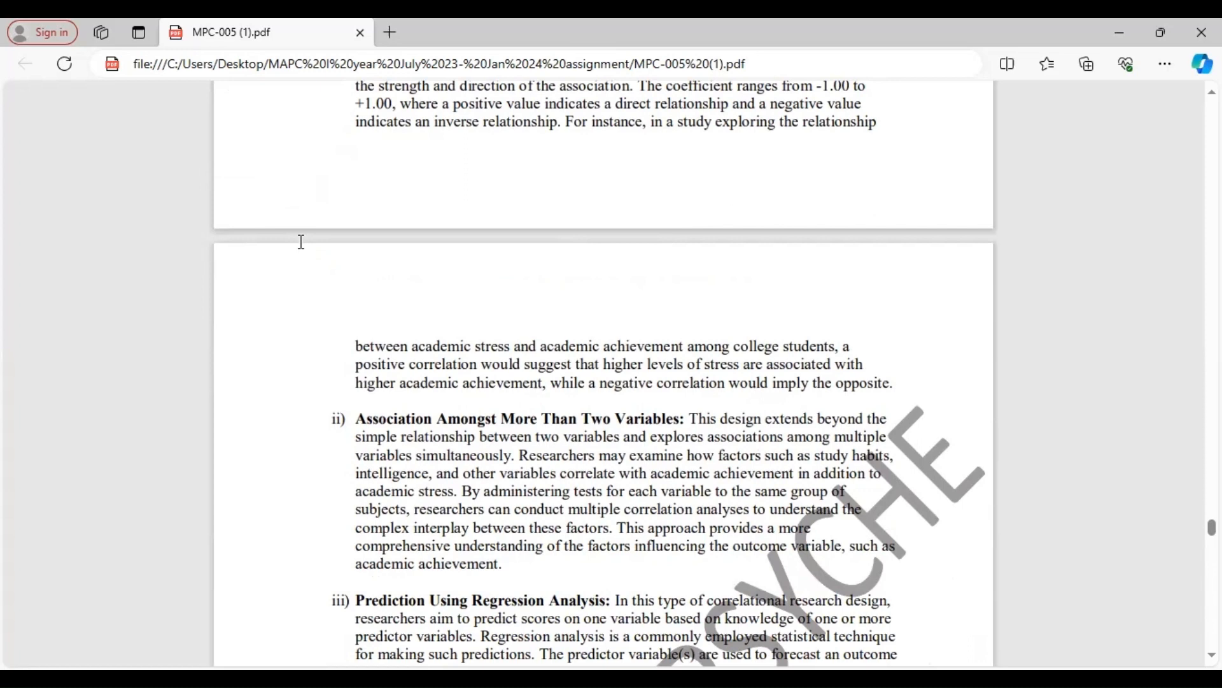
pyautogui.scroll(-3)
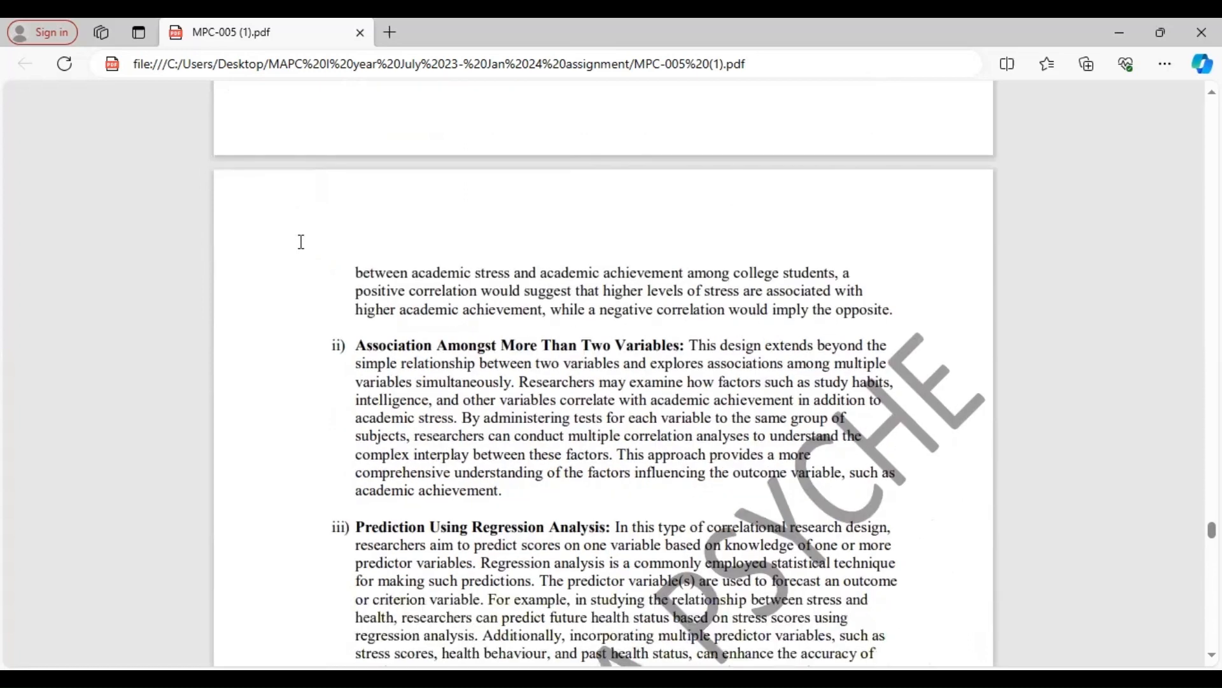
pyautogui.scroll(-3)
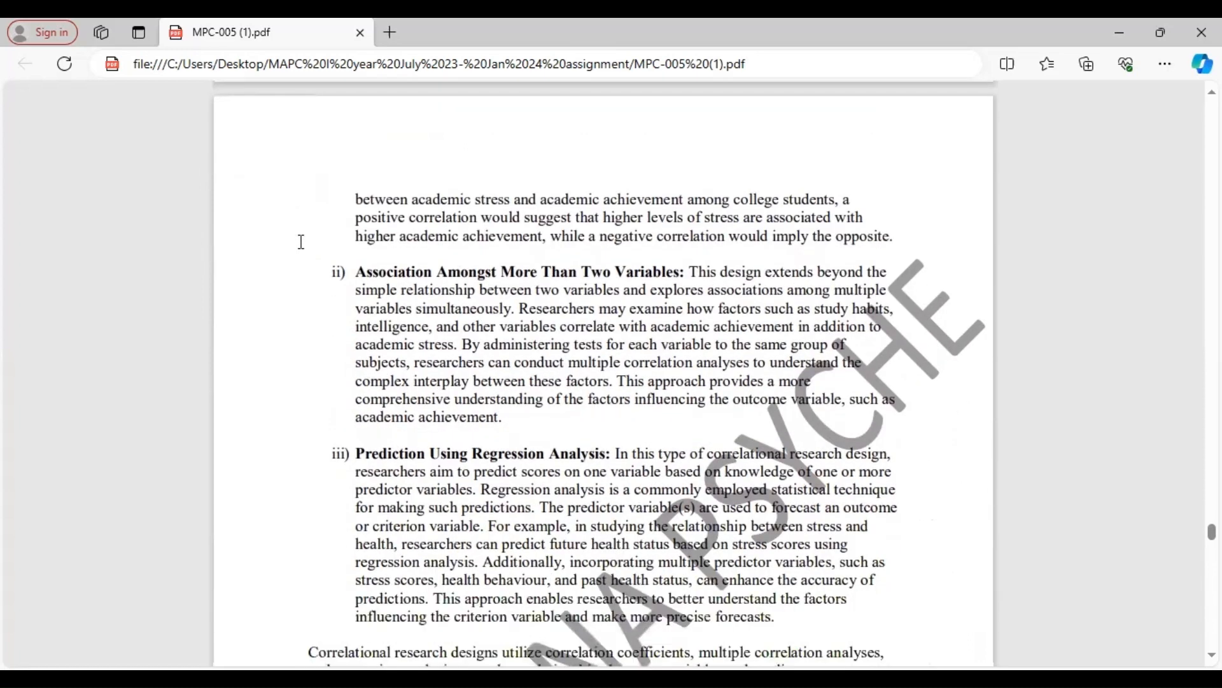
pyautogui.scroll(-3)
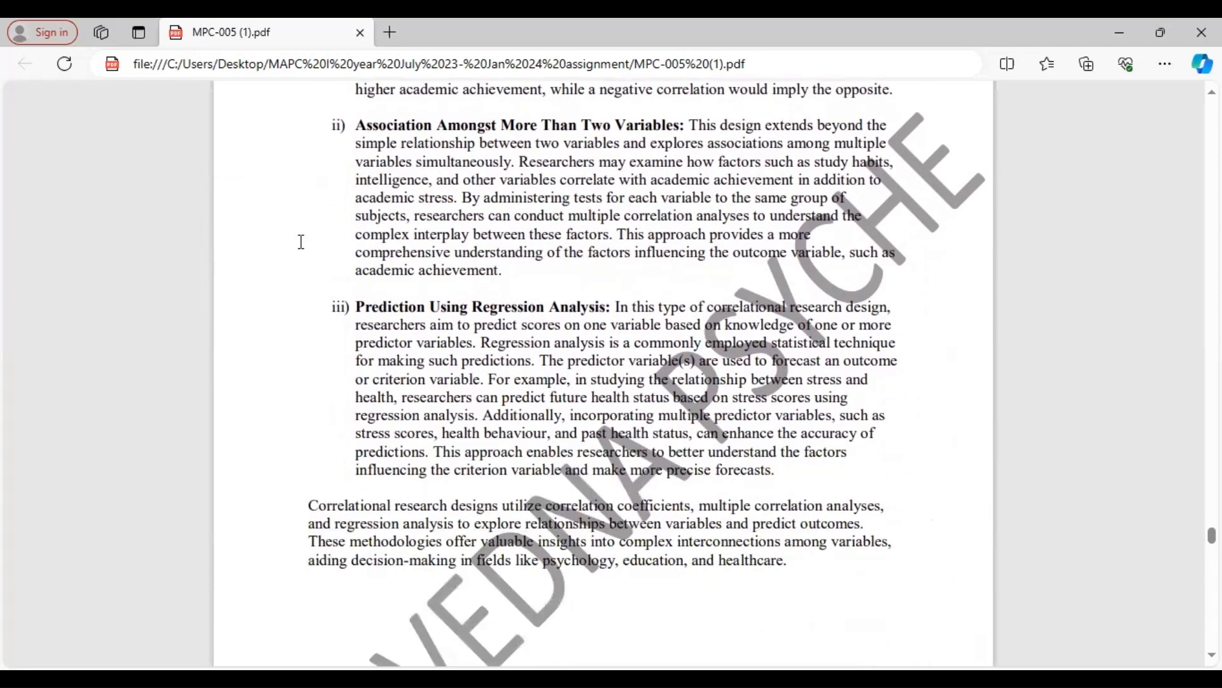
pyautogui.scroll(-3)
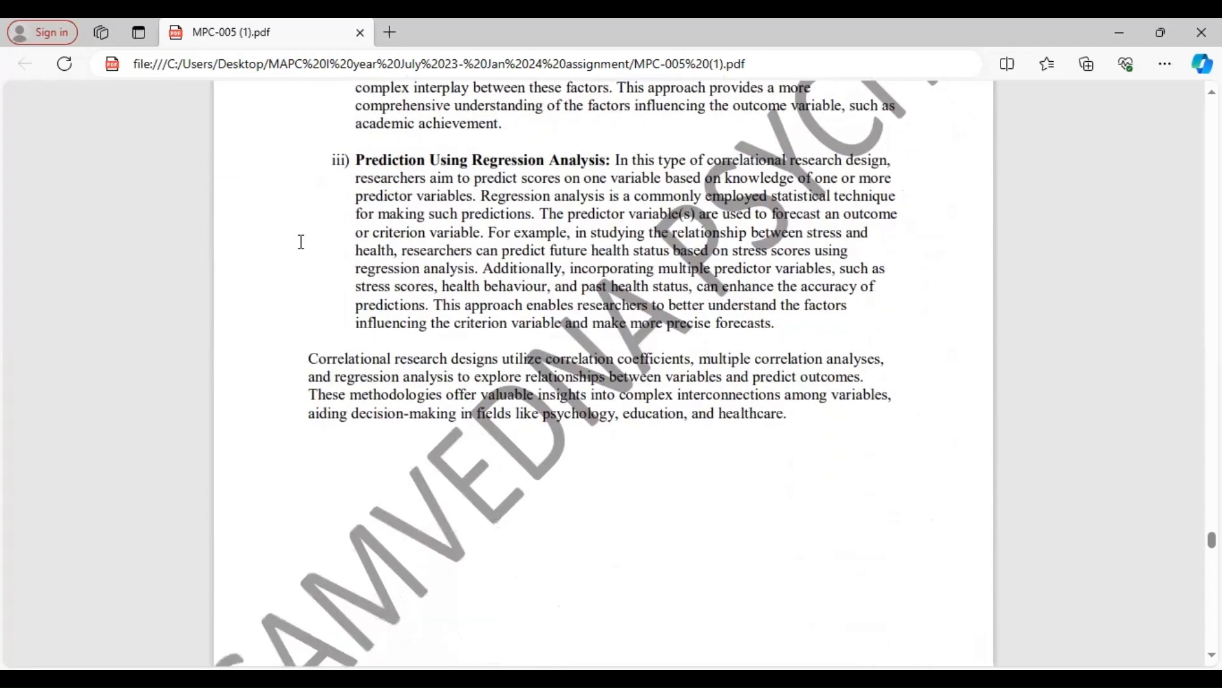
pyautogui.scroll(-3)
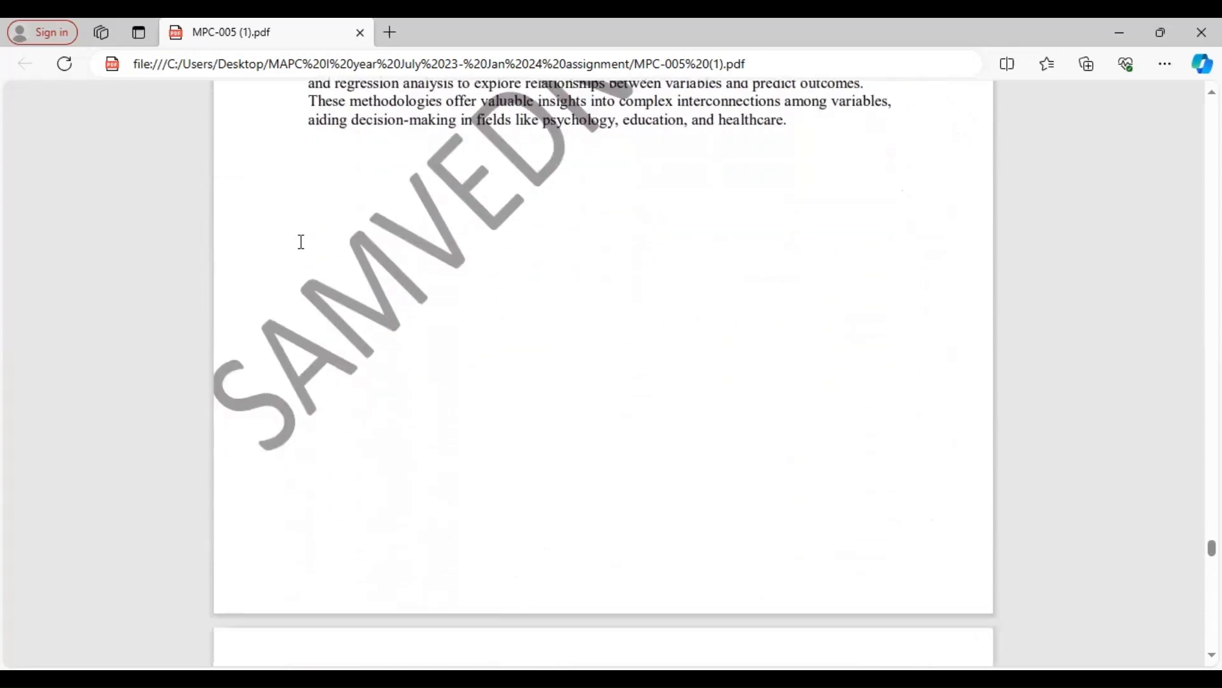
pyautogui.scroll(-3)
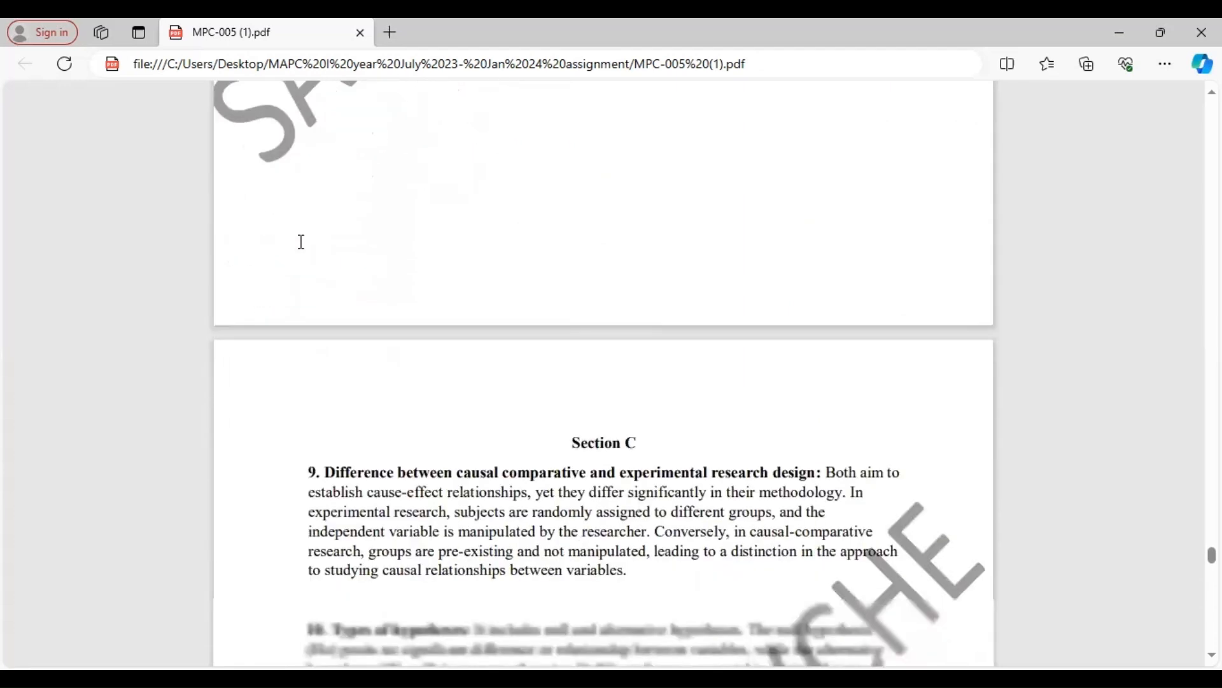
pyautogui.scroll(-3)
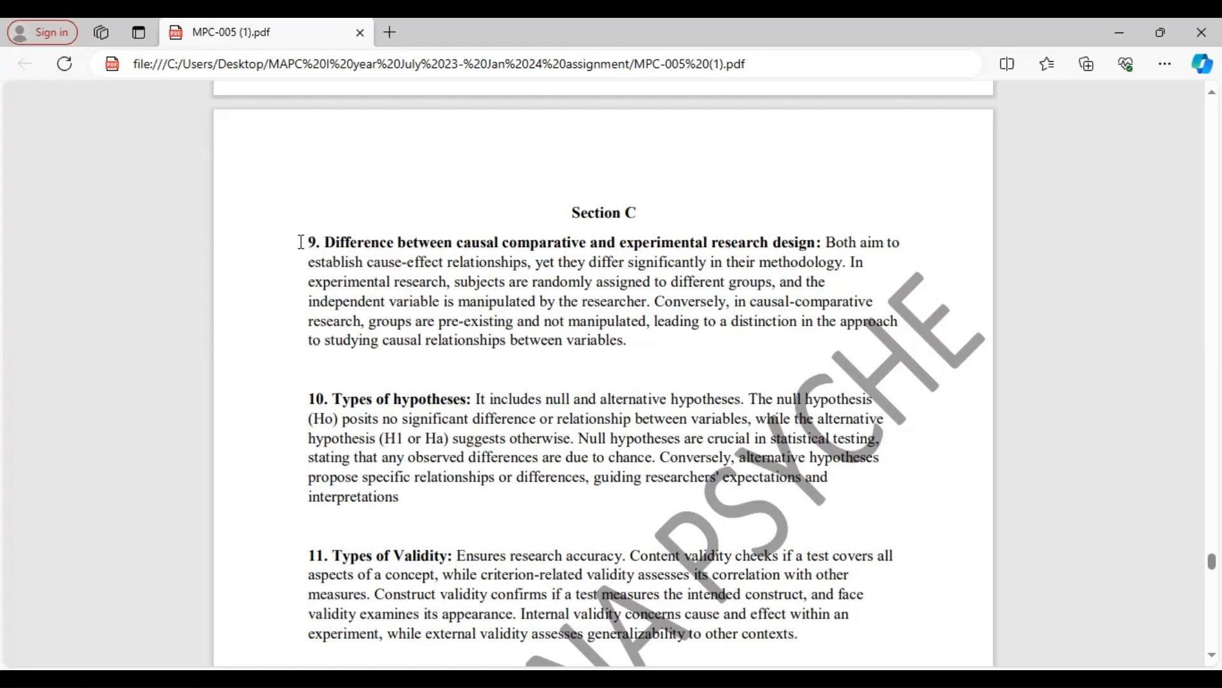
pyautogui.scroll(-3)
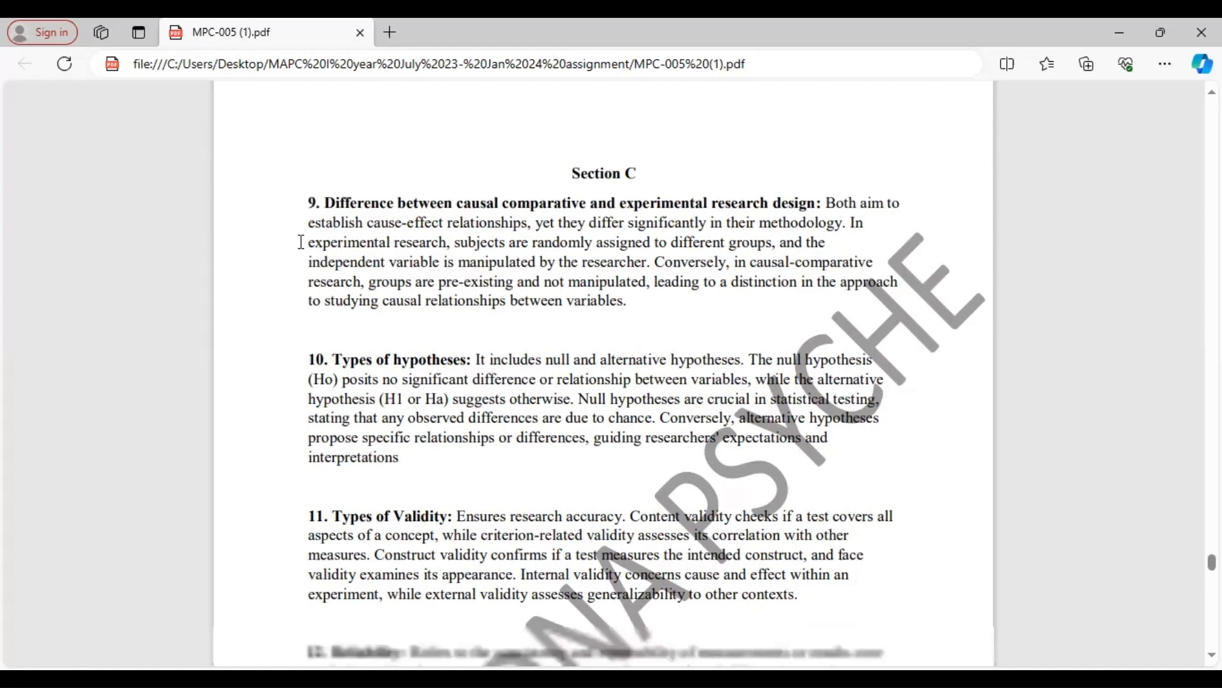
pyautogui.scroll(-3)
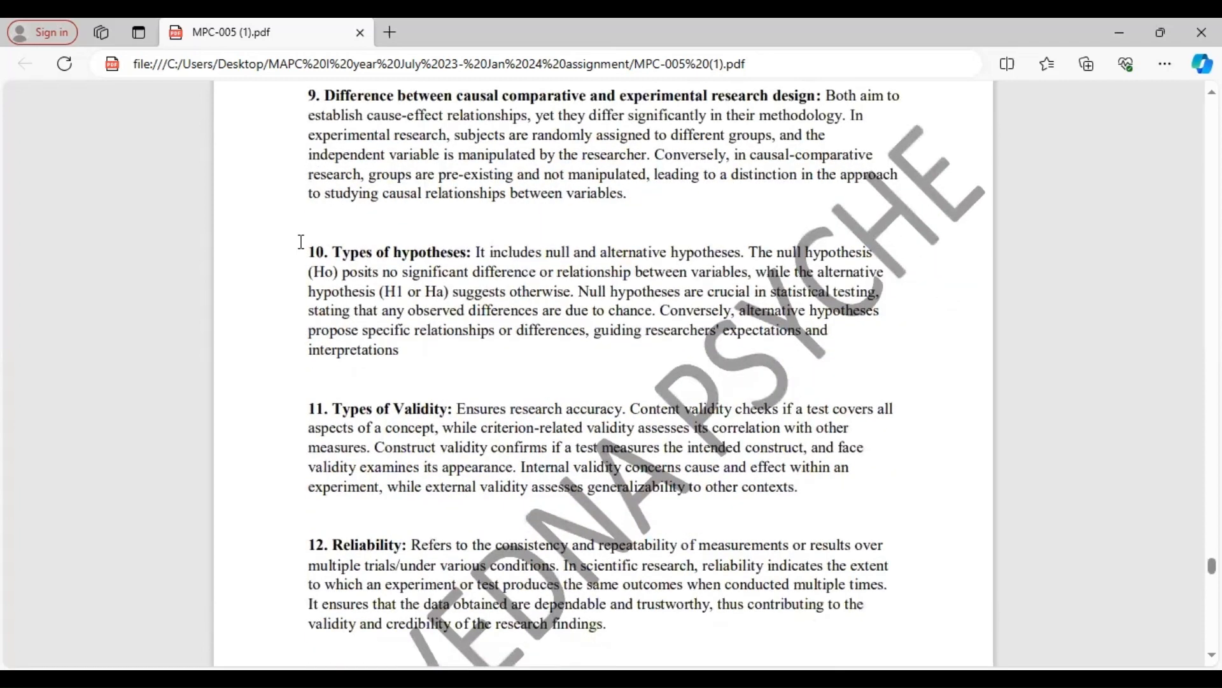
pyautogui.scroll(-3)
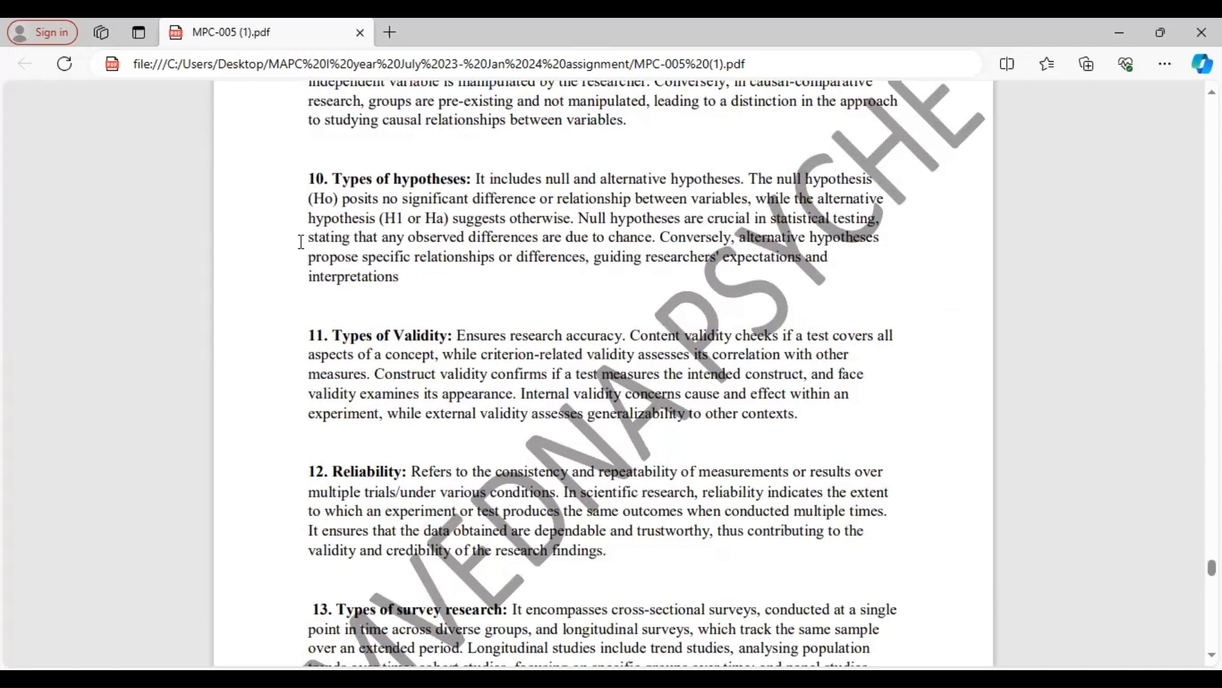
pyautogui.scroll(-3)
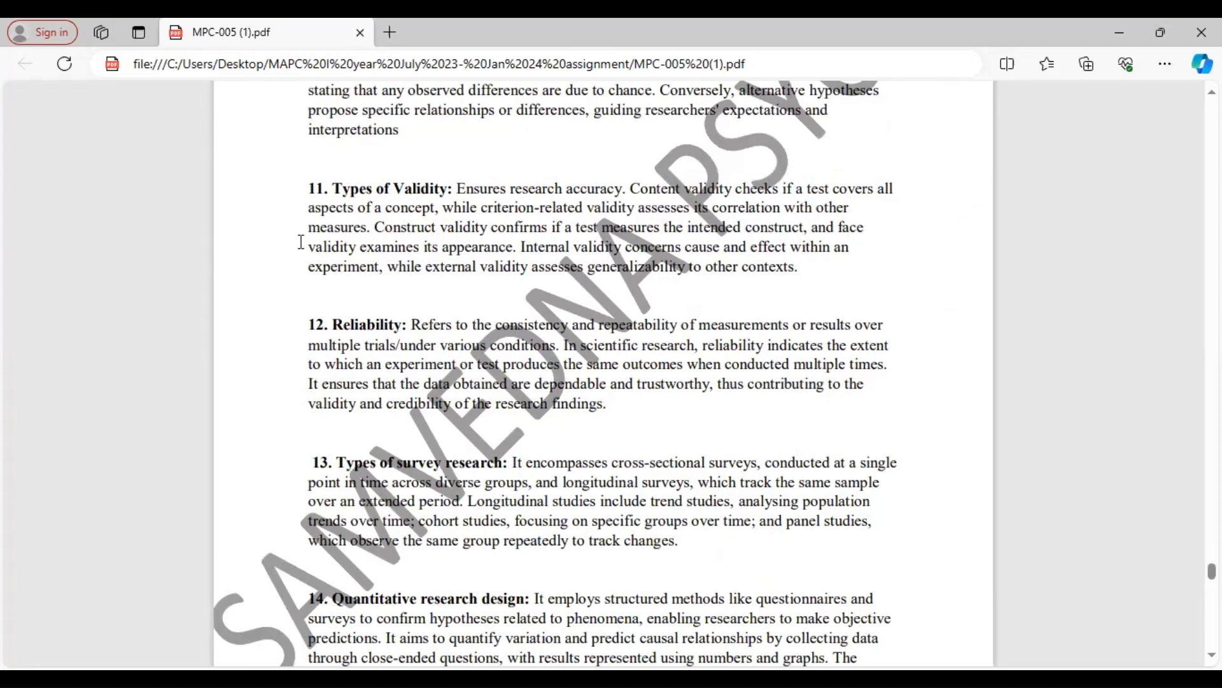
pyautogui.scroll(-3)
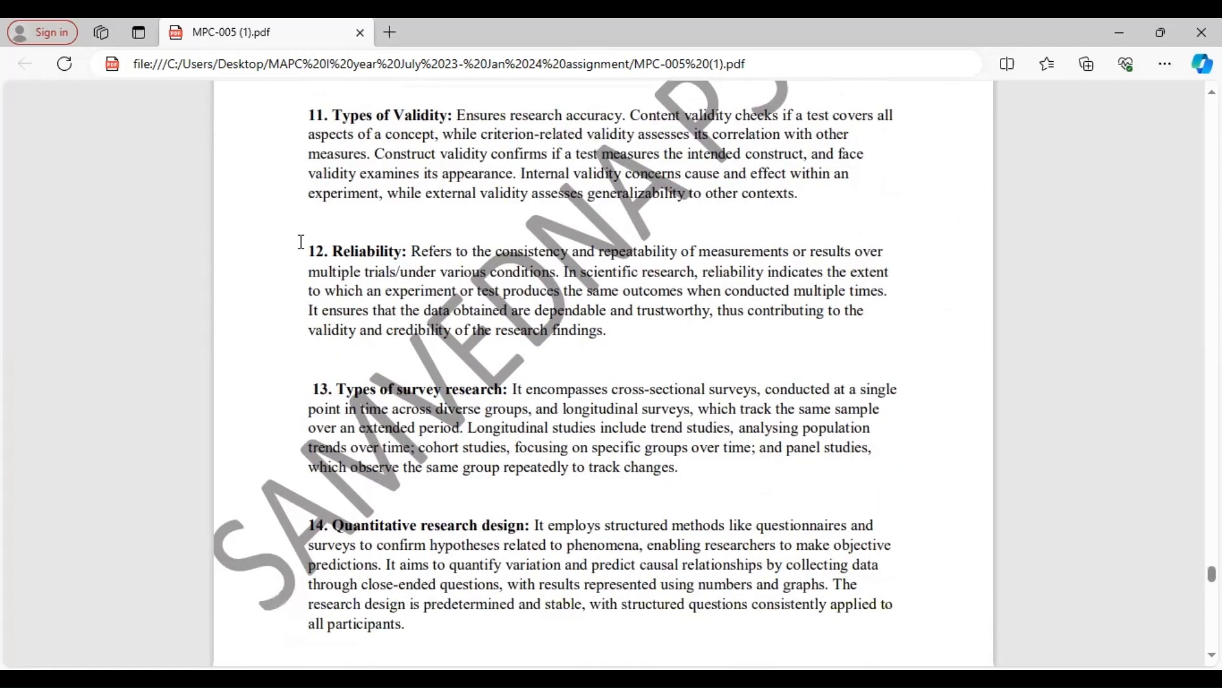
pyautogui.scroll(-3)
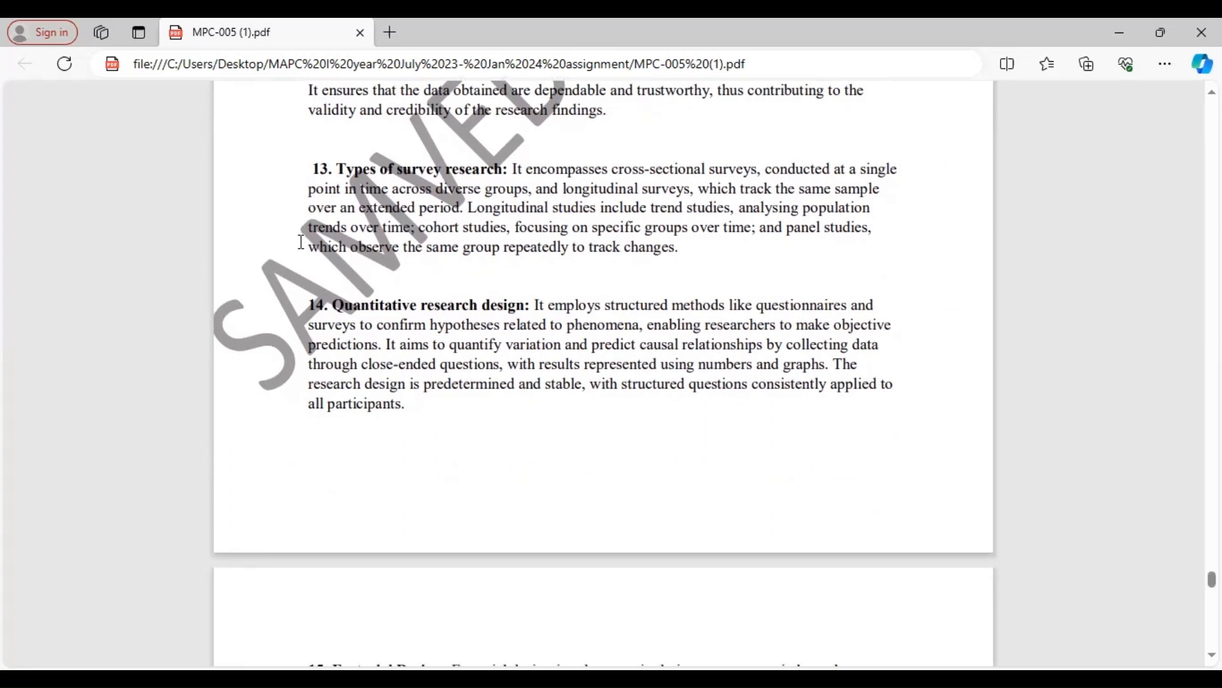
pyautogui.scroll(-3)
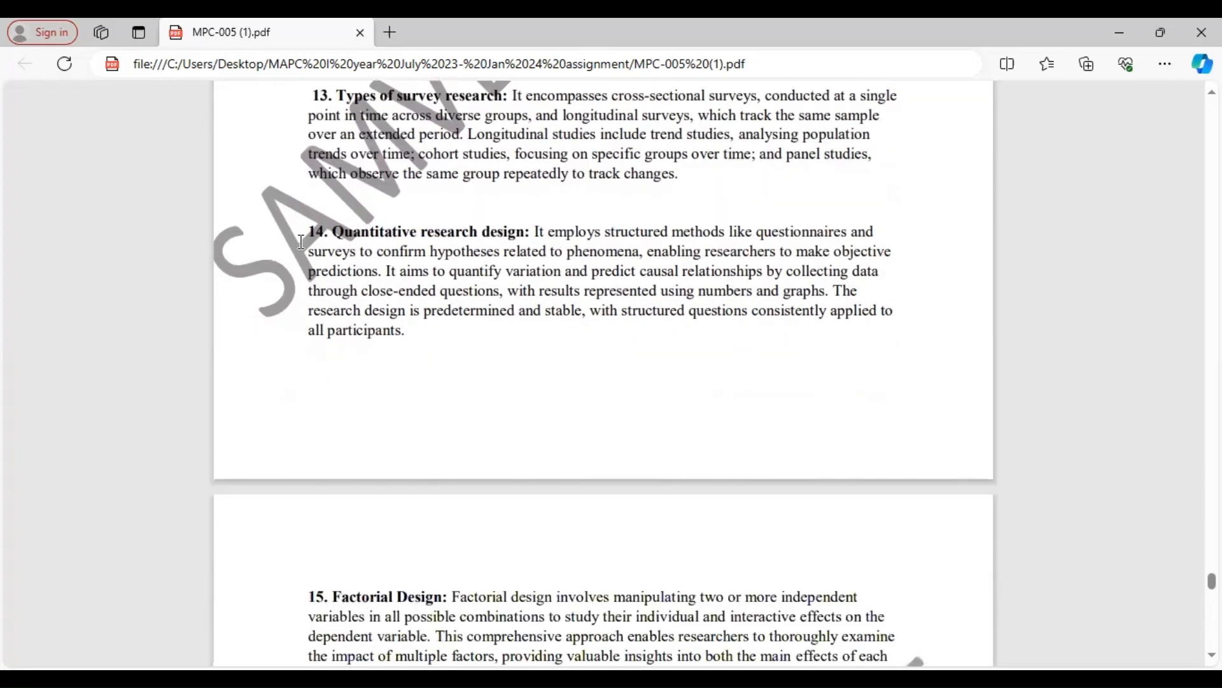
pyautogui.scroll(-3)
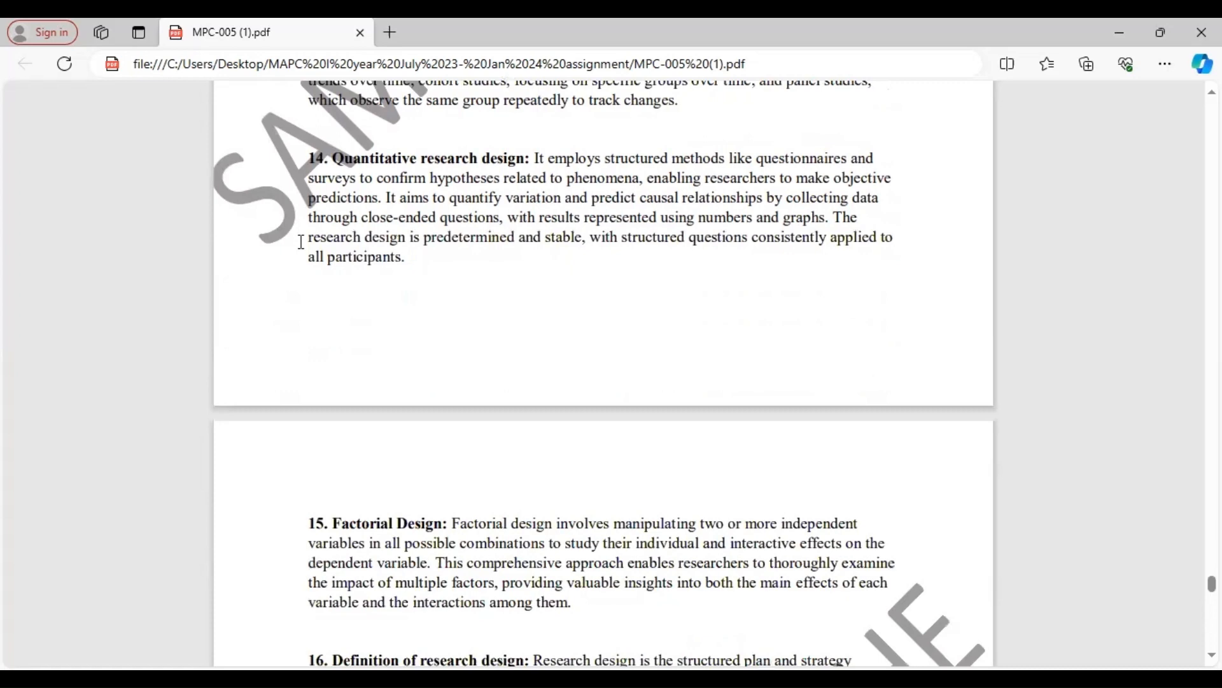
pyautogui.scroll(-3)
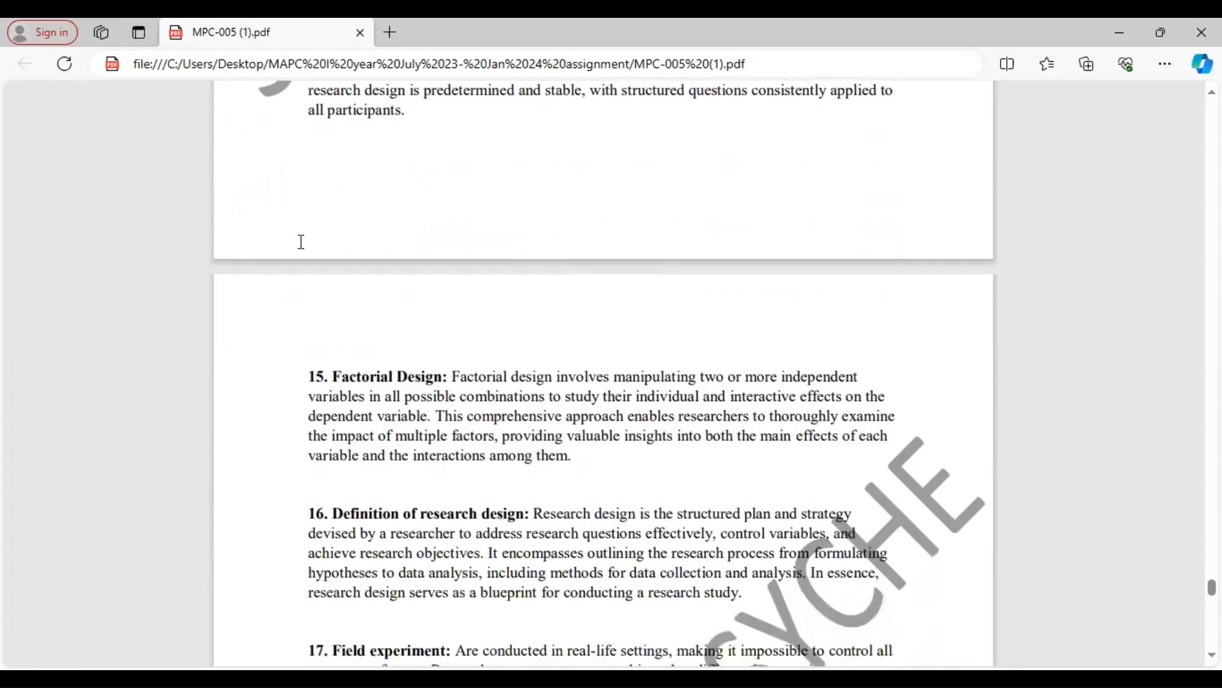
pyautogui.scroll(-3)
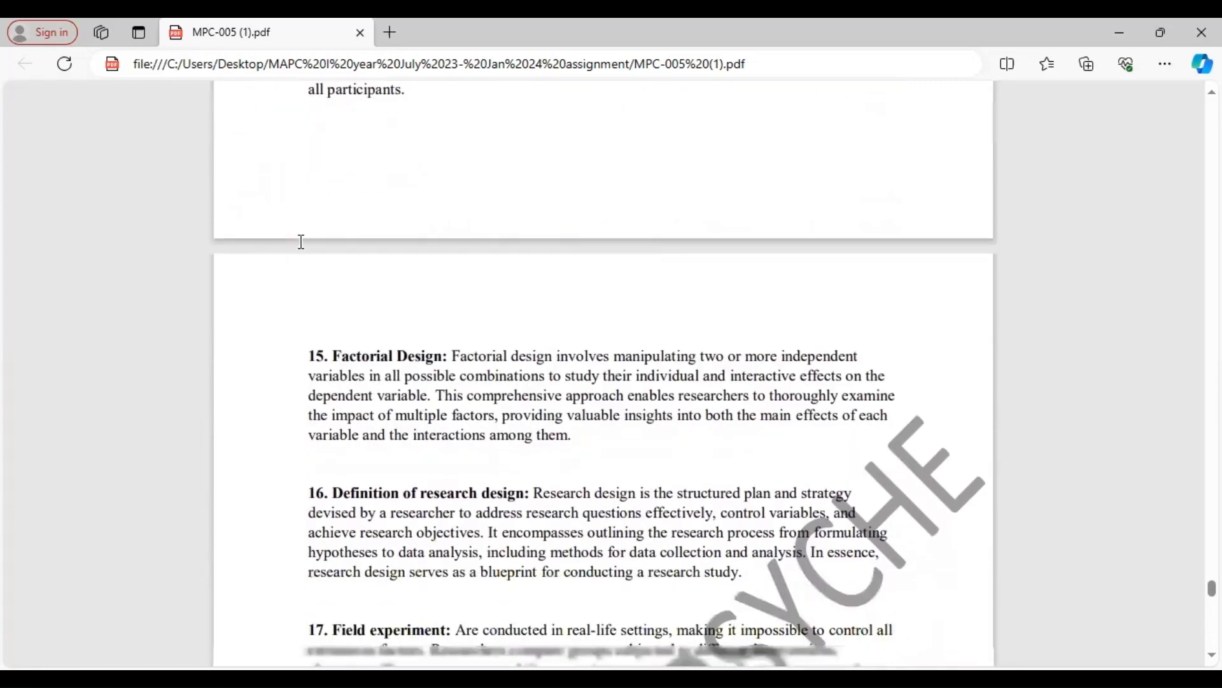
pyautogui.scroll(-3)
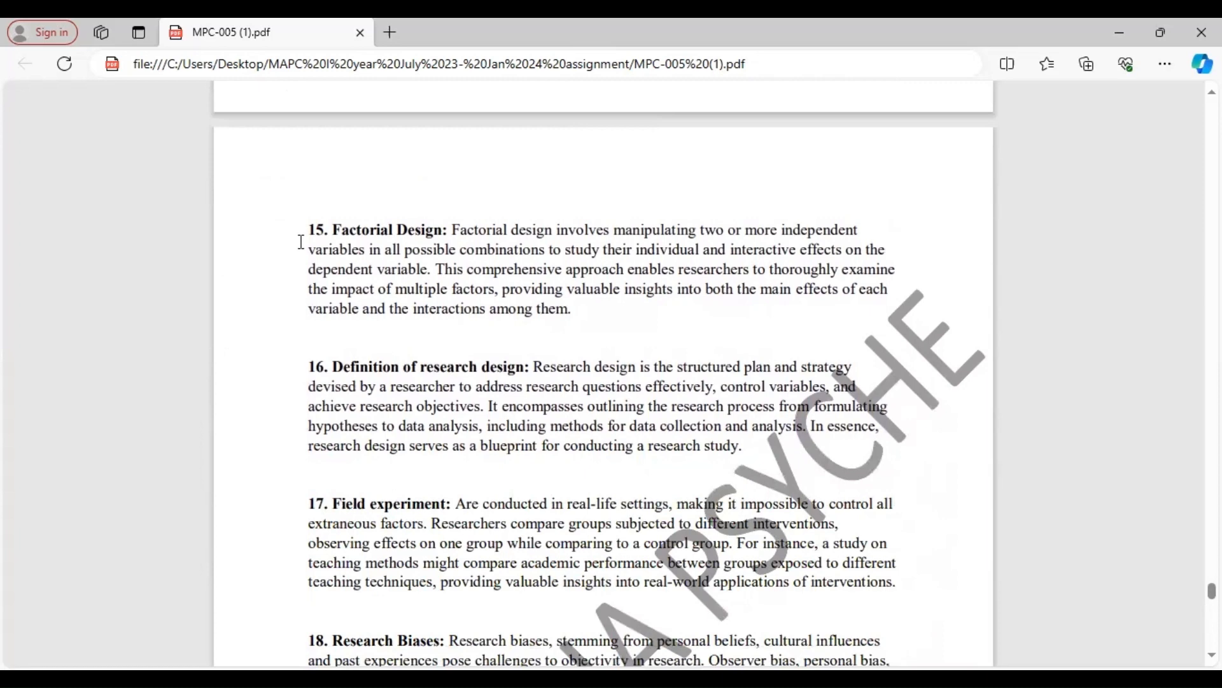
pyautogui.scroll(-3)
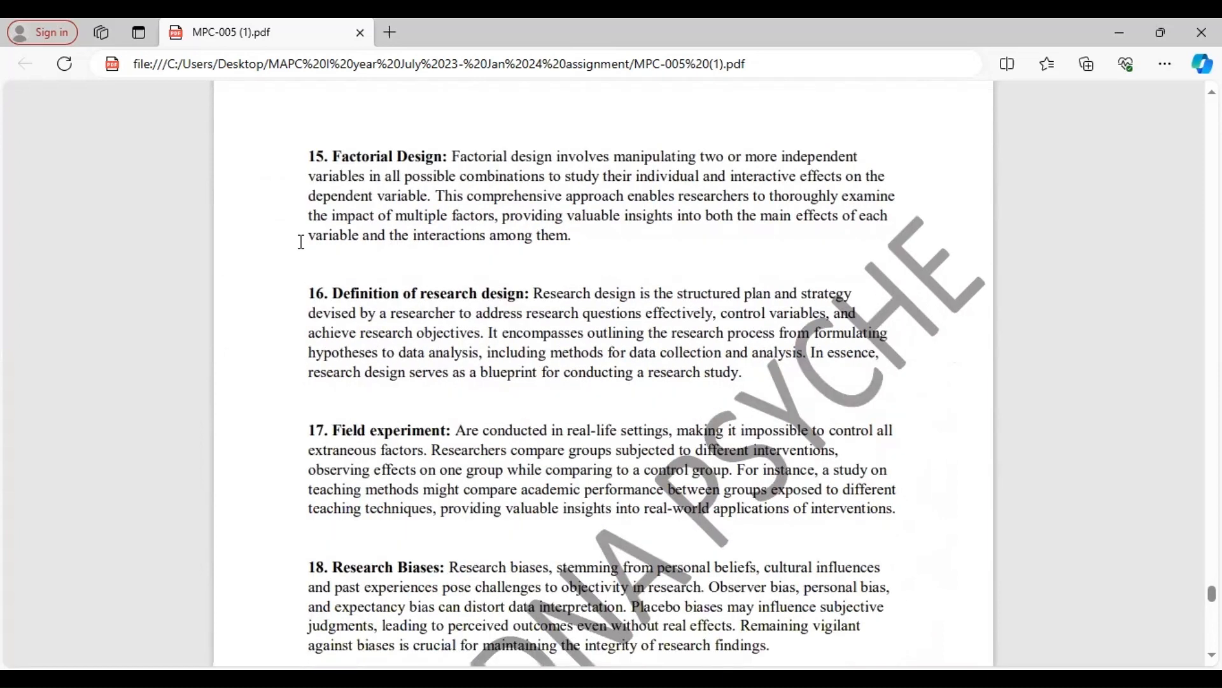
pyautogui.scroll(-3)
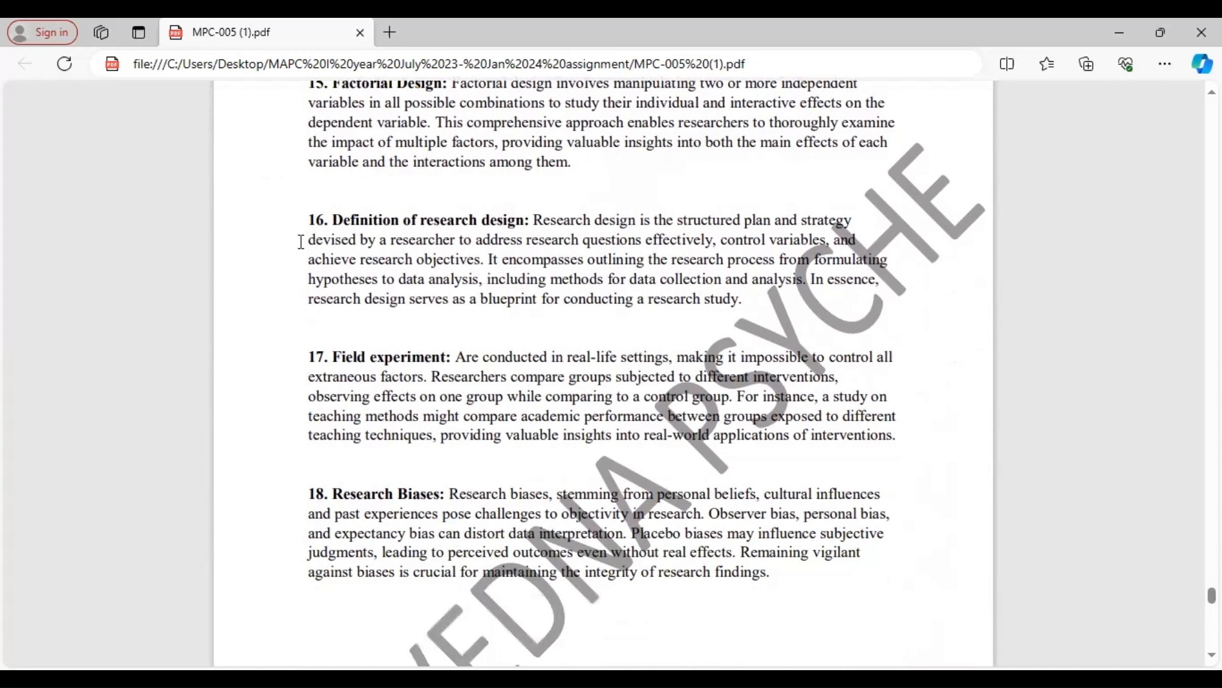
pyautogui.scroll(-3)
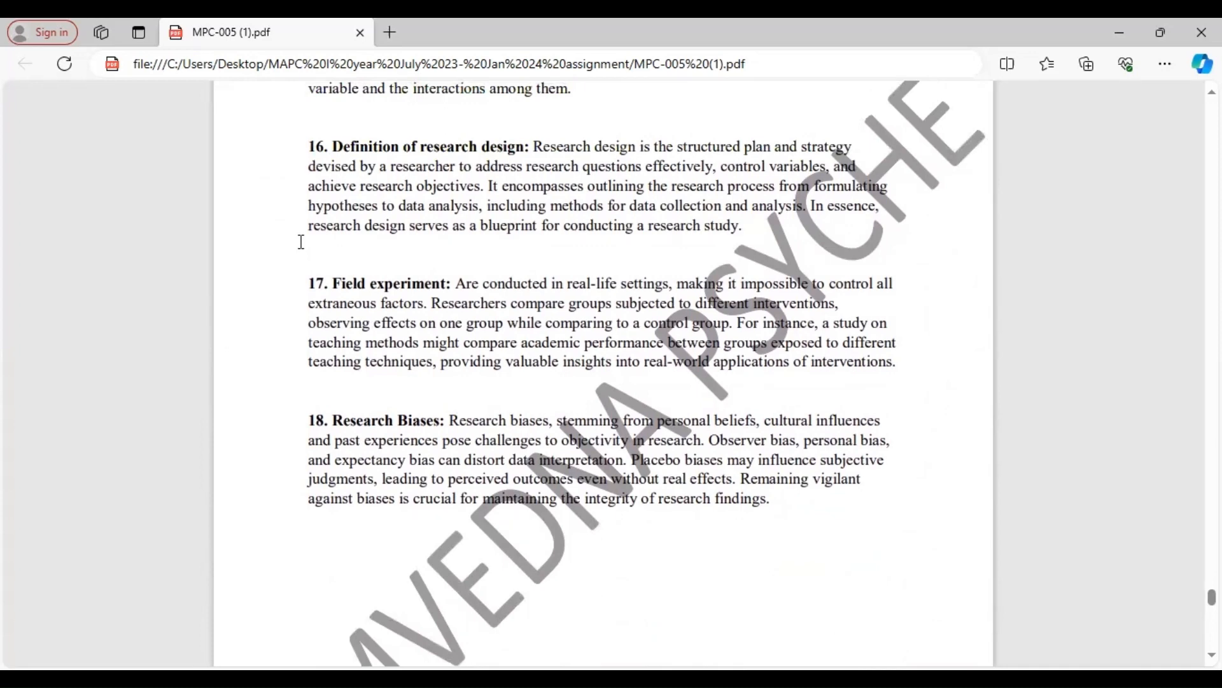
pyautogui.scroll(-3)
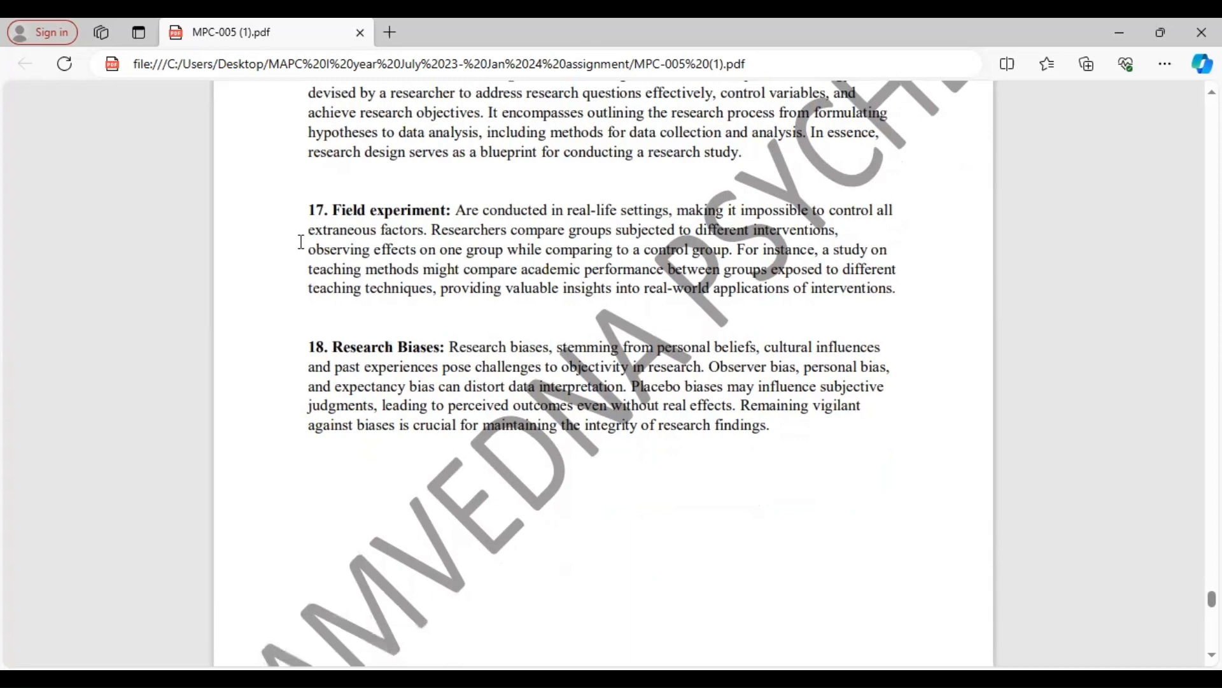
pyautogui.scroll(-3)
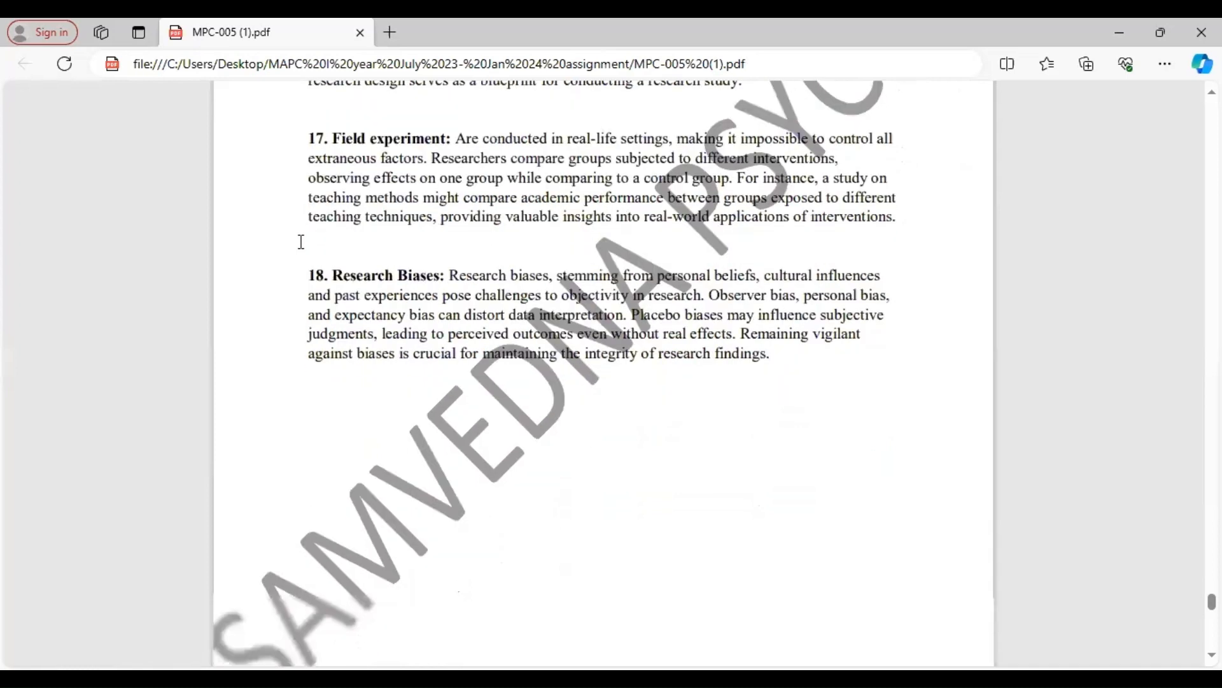
pyautogui.scroll(-3)
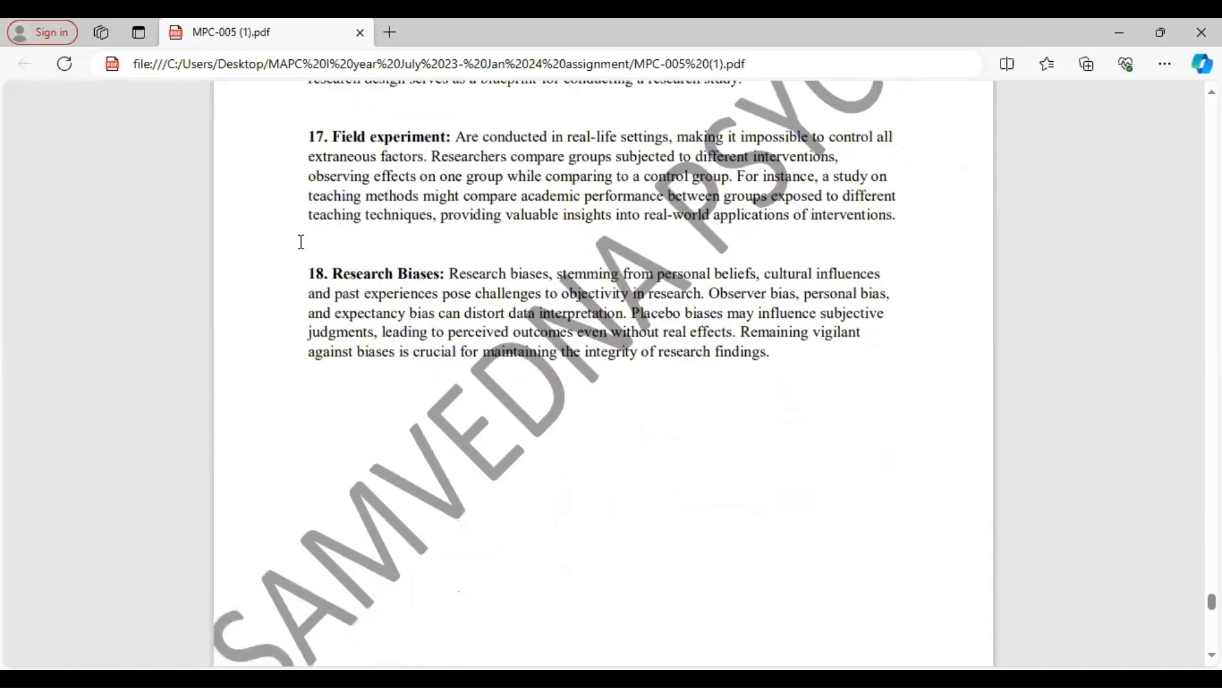
pyautogui.scroll(-3)
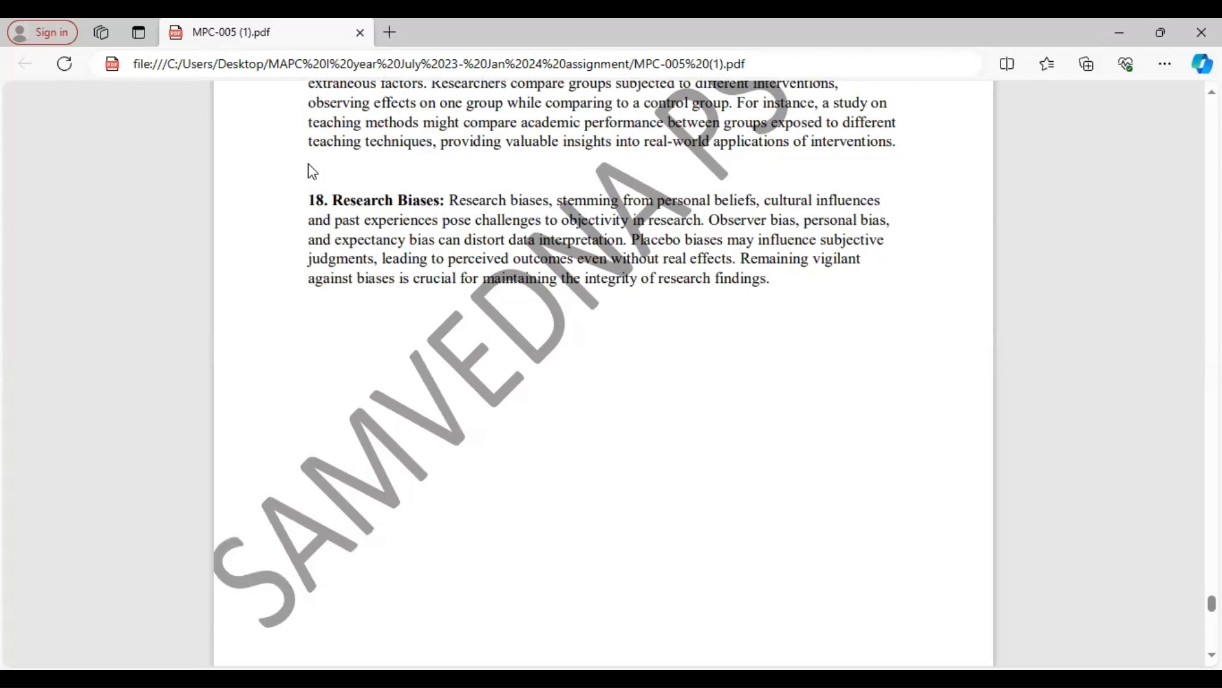
pyautogui.scroll(-3)
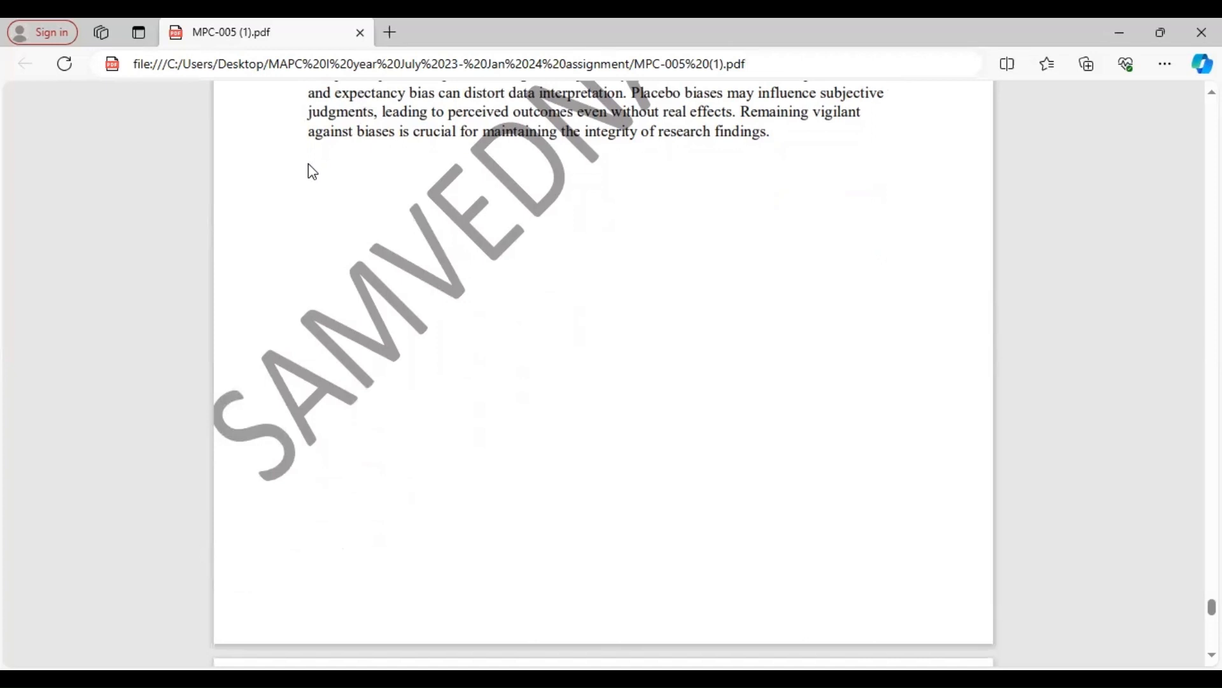
pyautogui.scroll(-3)
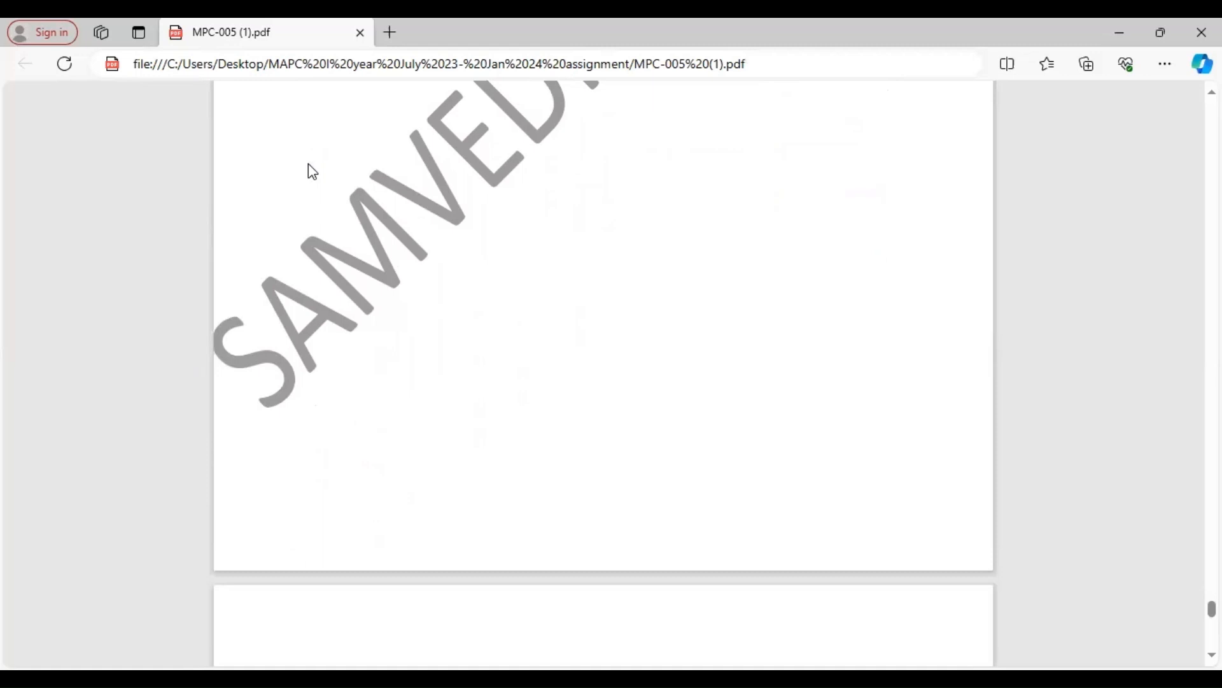
pyautogui.scroll(-3)
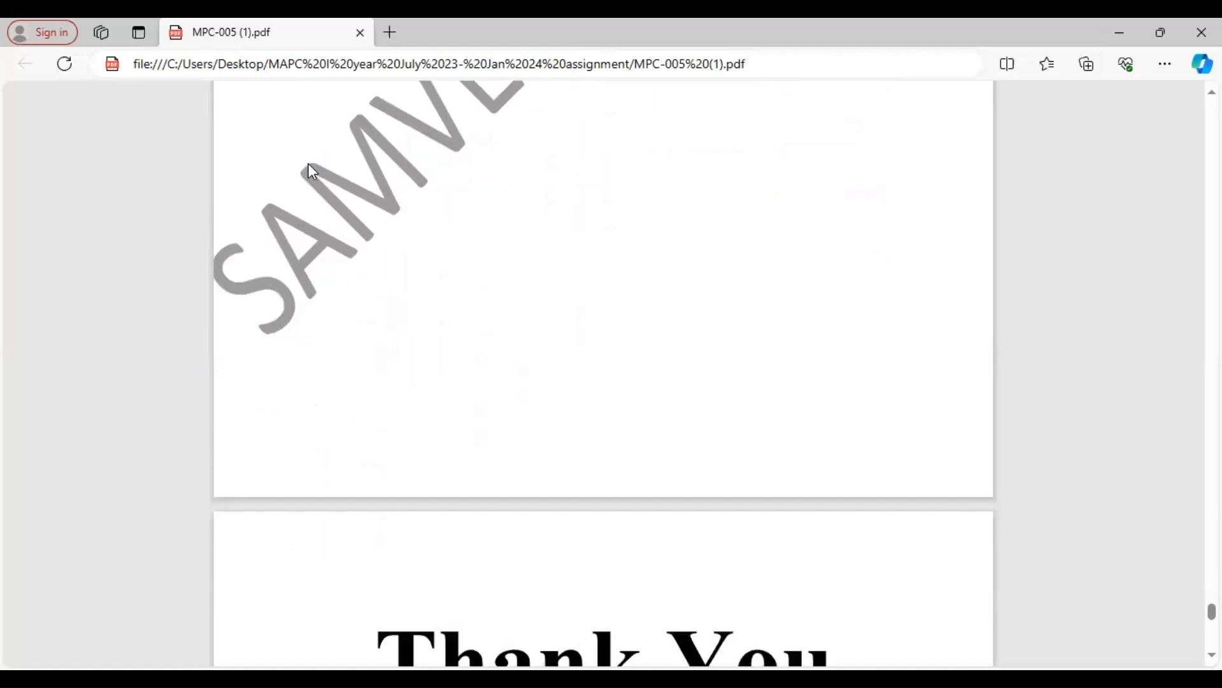
pyautogui.scroll(-3)
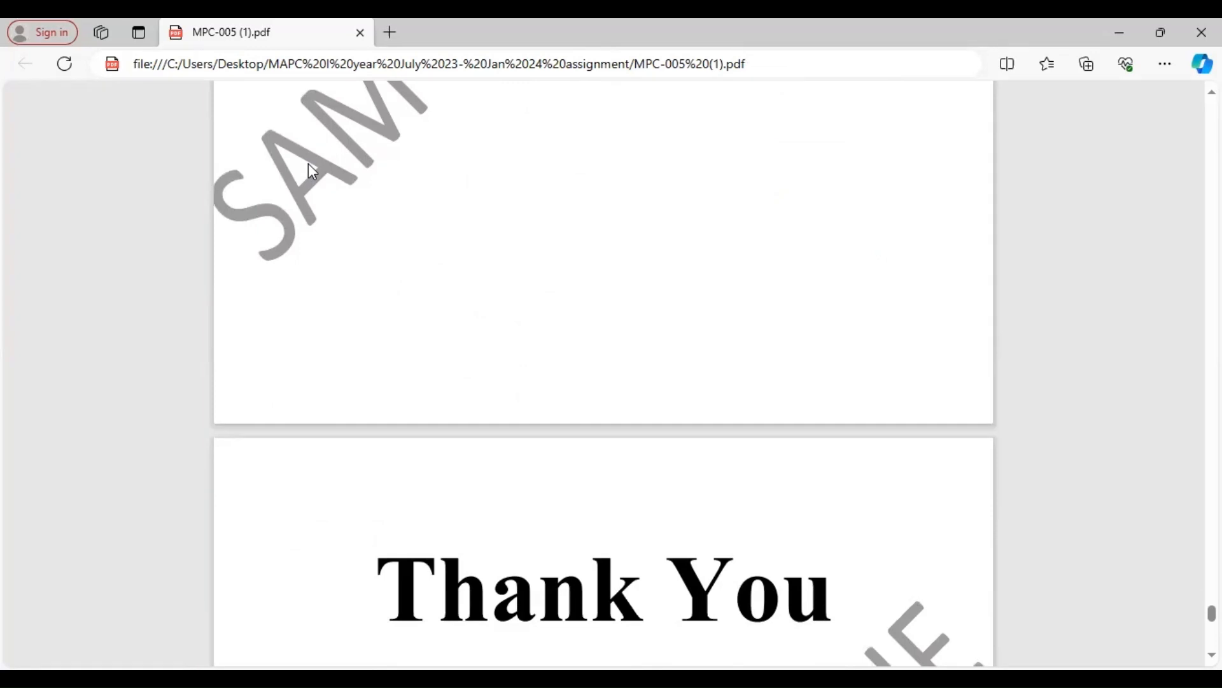
pyautogui.scroll(-3)
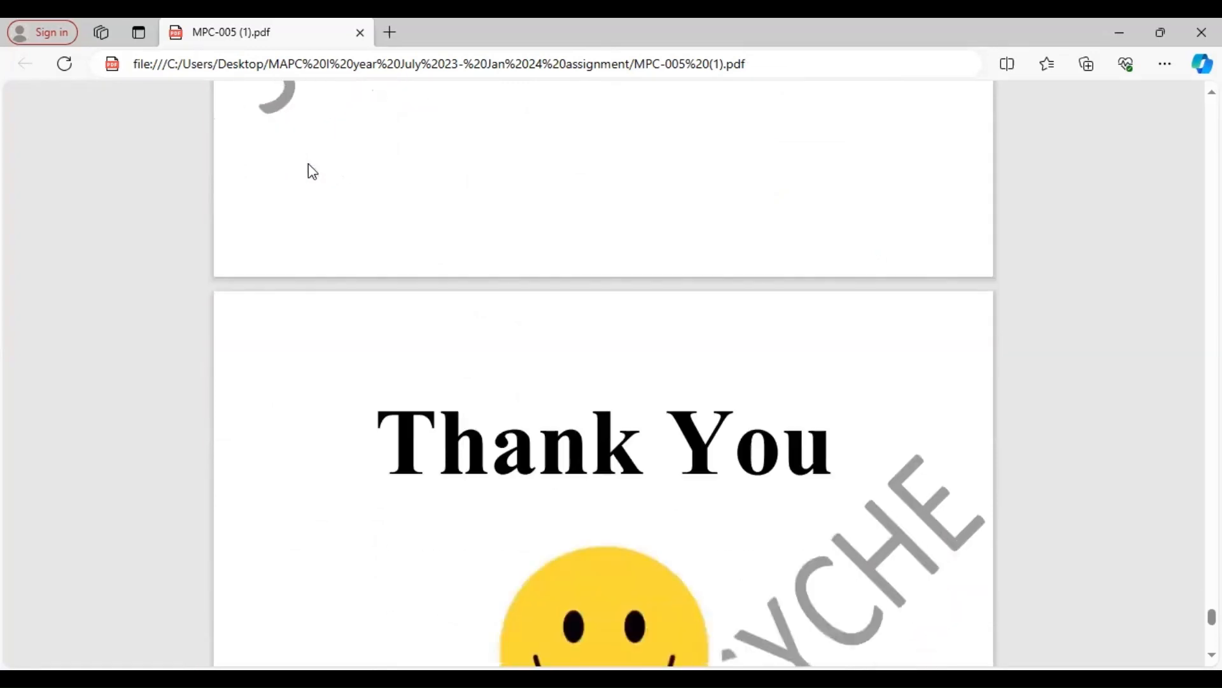
pyautogui.scroll(-3)
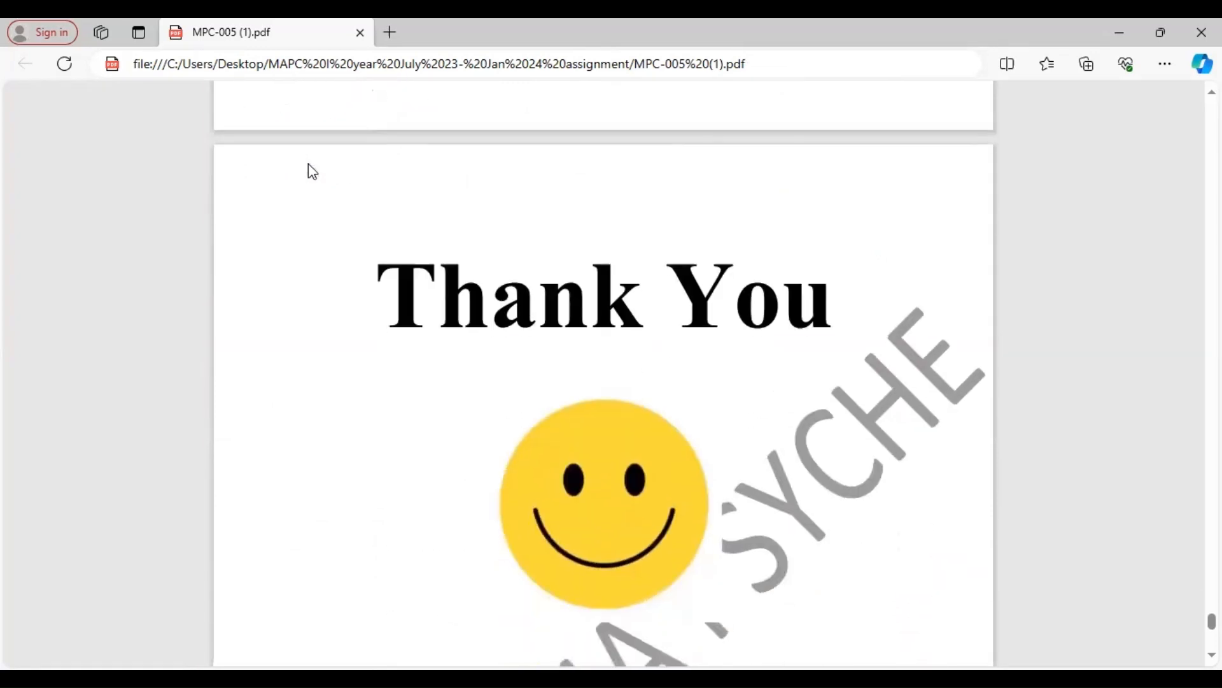